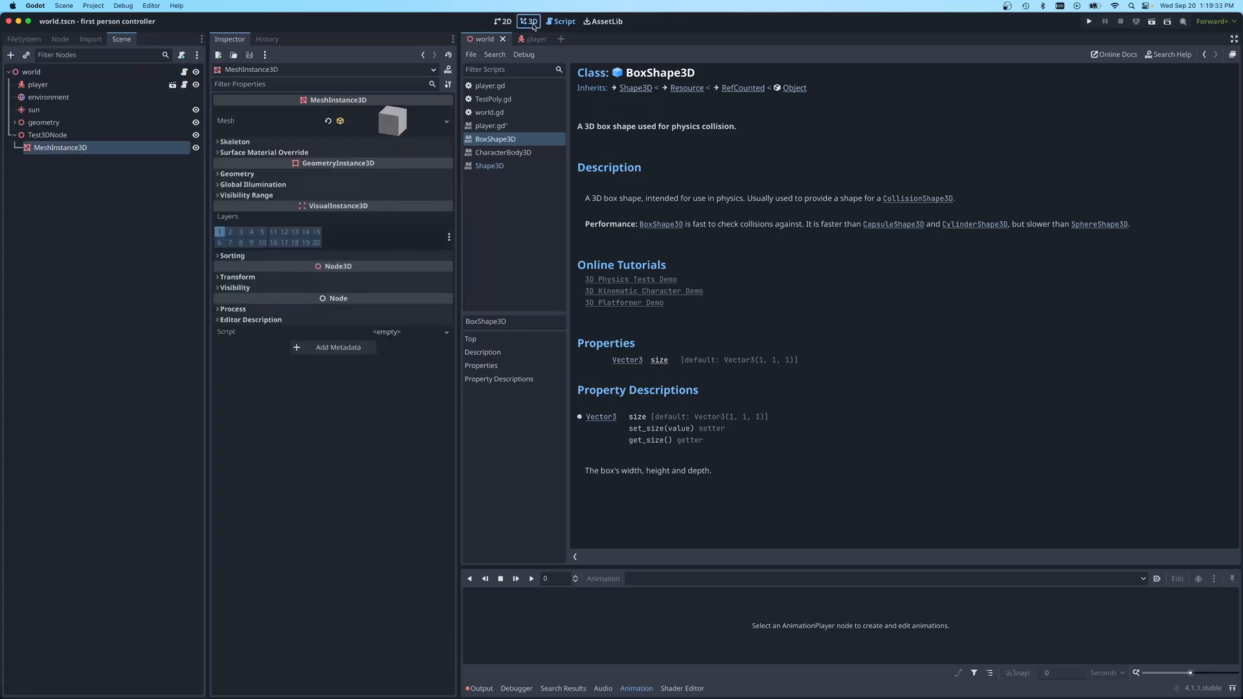
# Switch to the 3D scene view from the top workspace bar
pyautogui.click(531, 22)
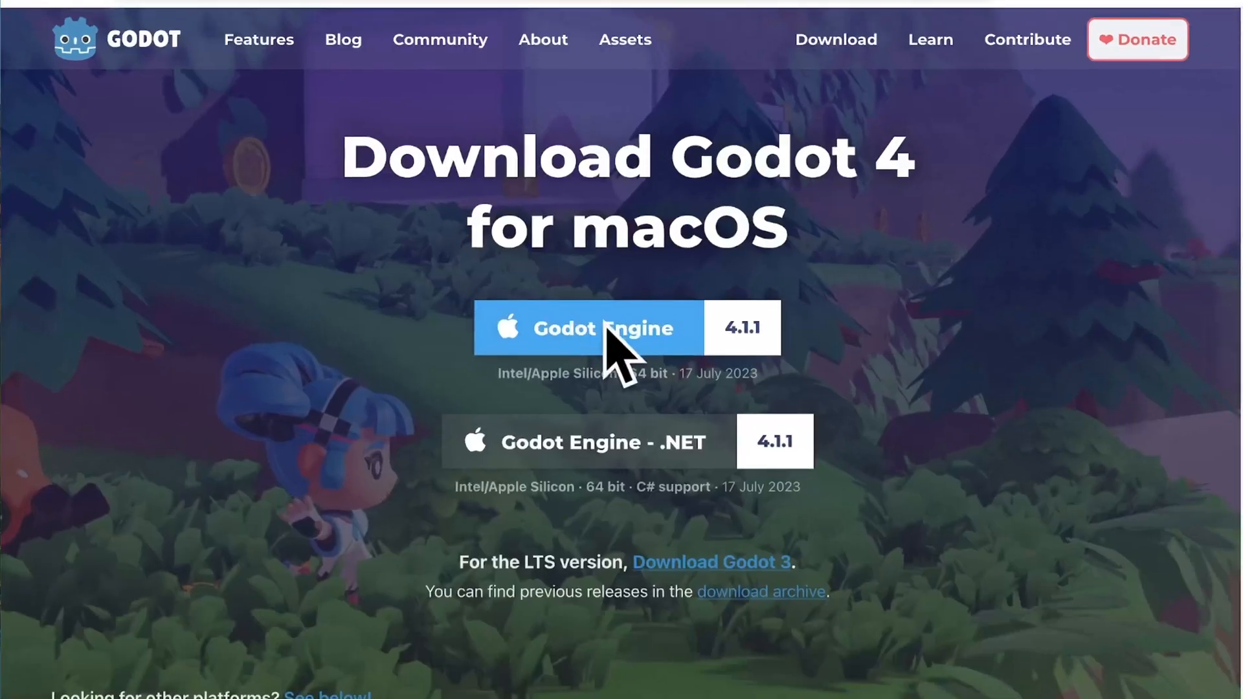
pyautogui.moveTo(624, 373)
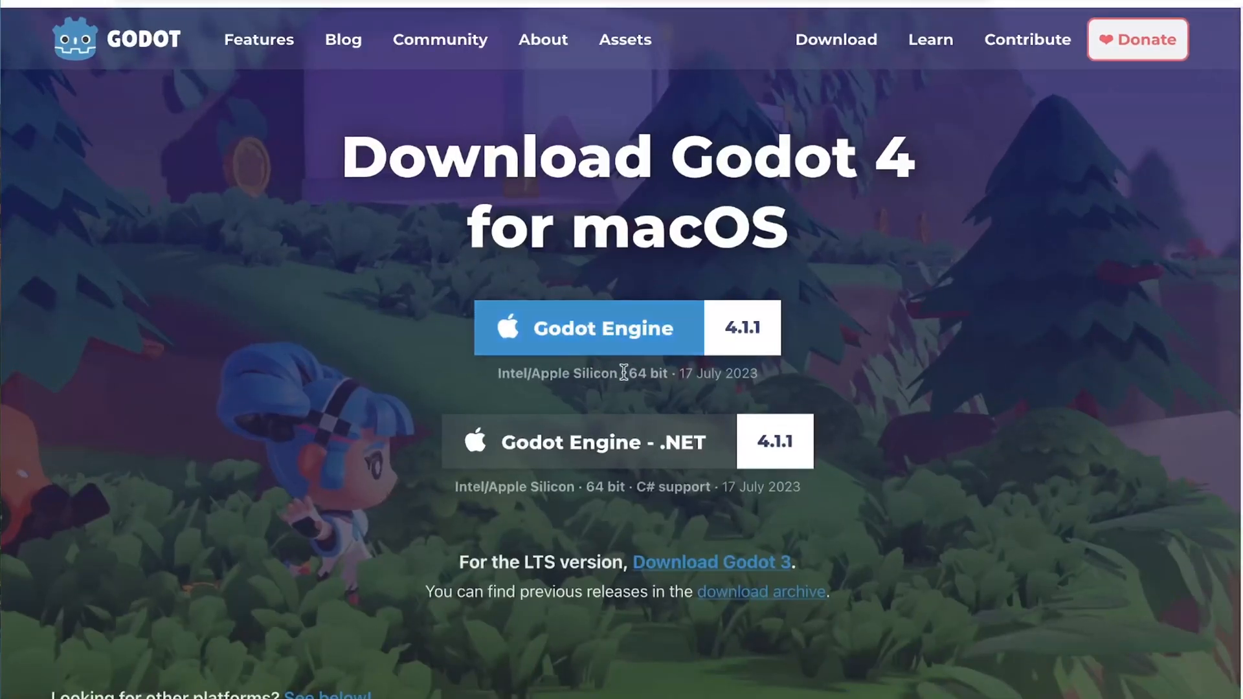
pyautogui.moveTo(586, 287)
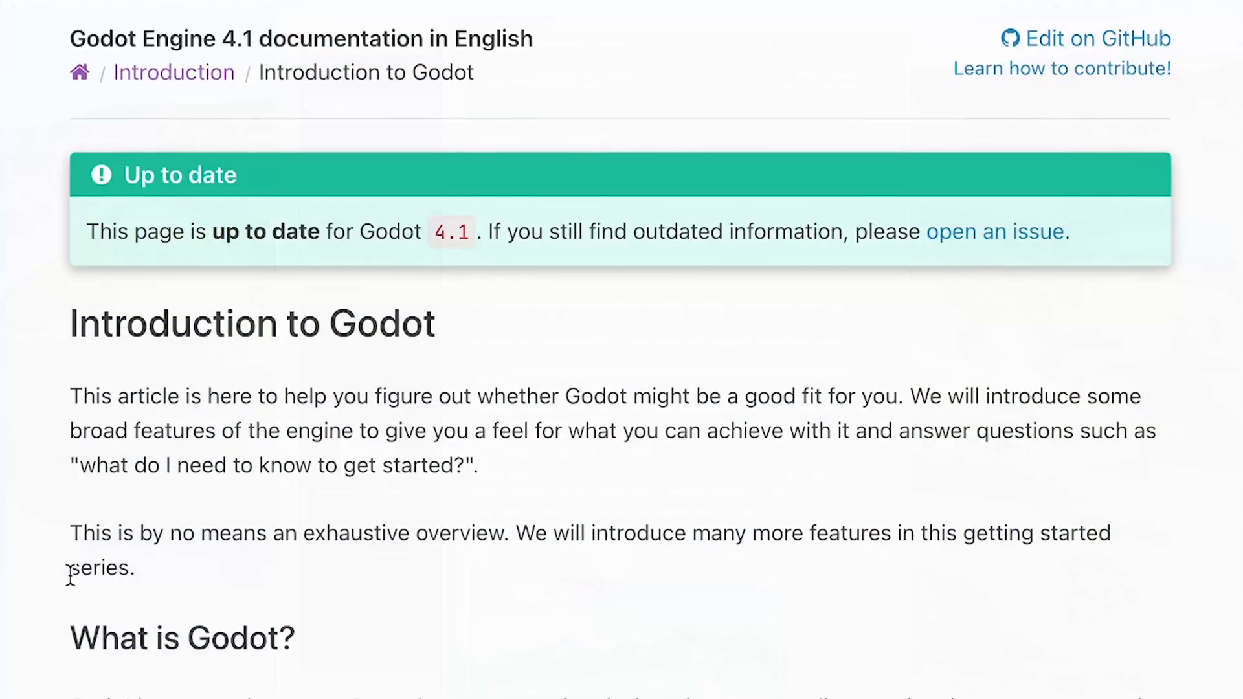
# Scroll down through the Introduction to Godot article in the 4.1 documentation
pyautogui.scroll(-3)
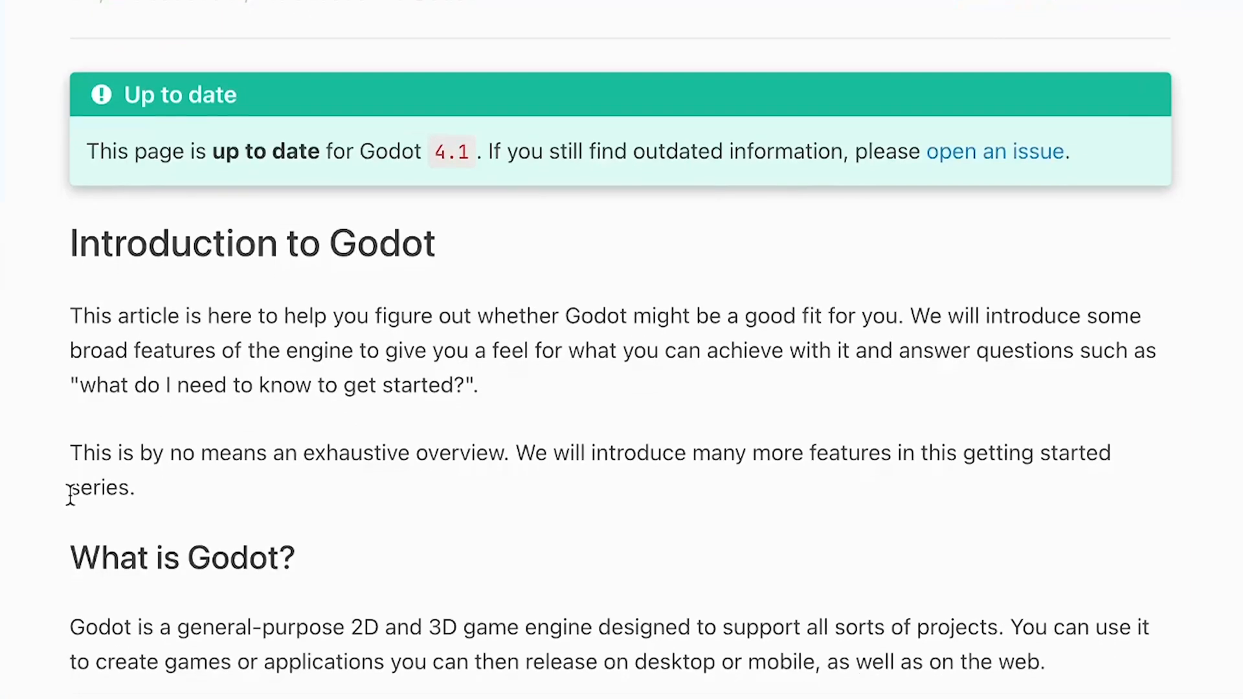
pyautogui.scroll(-3)
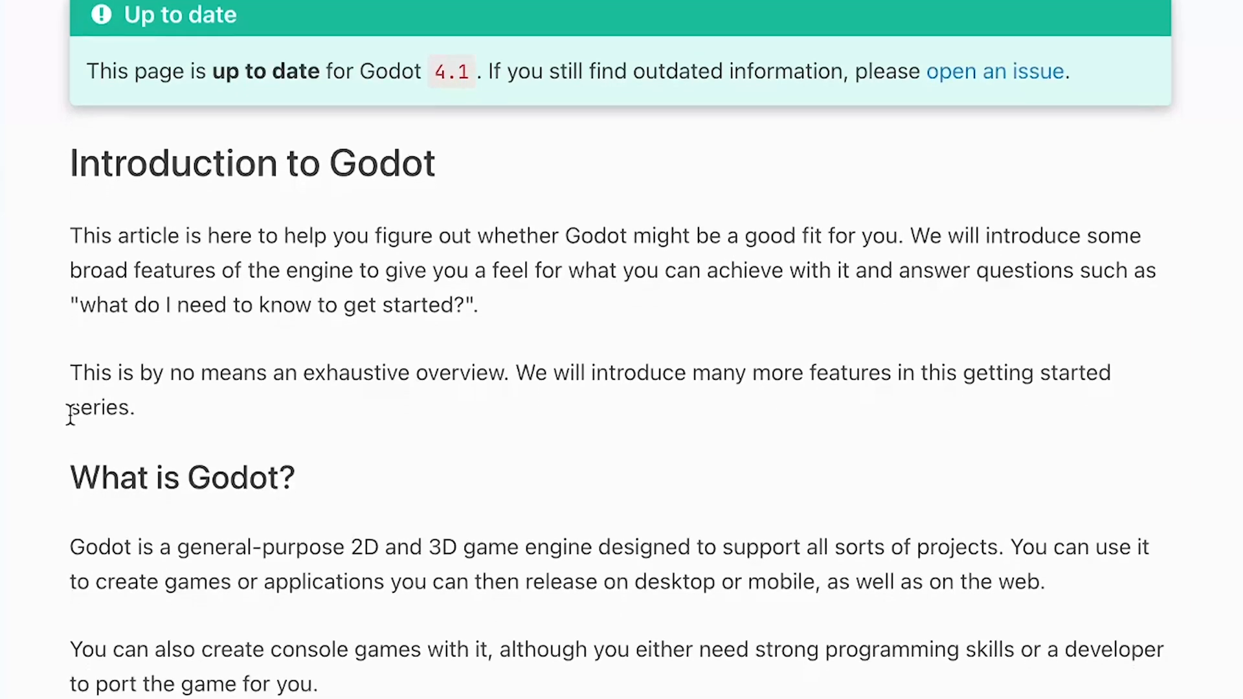
pyautogui.scroll(-3)
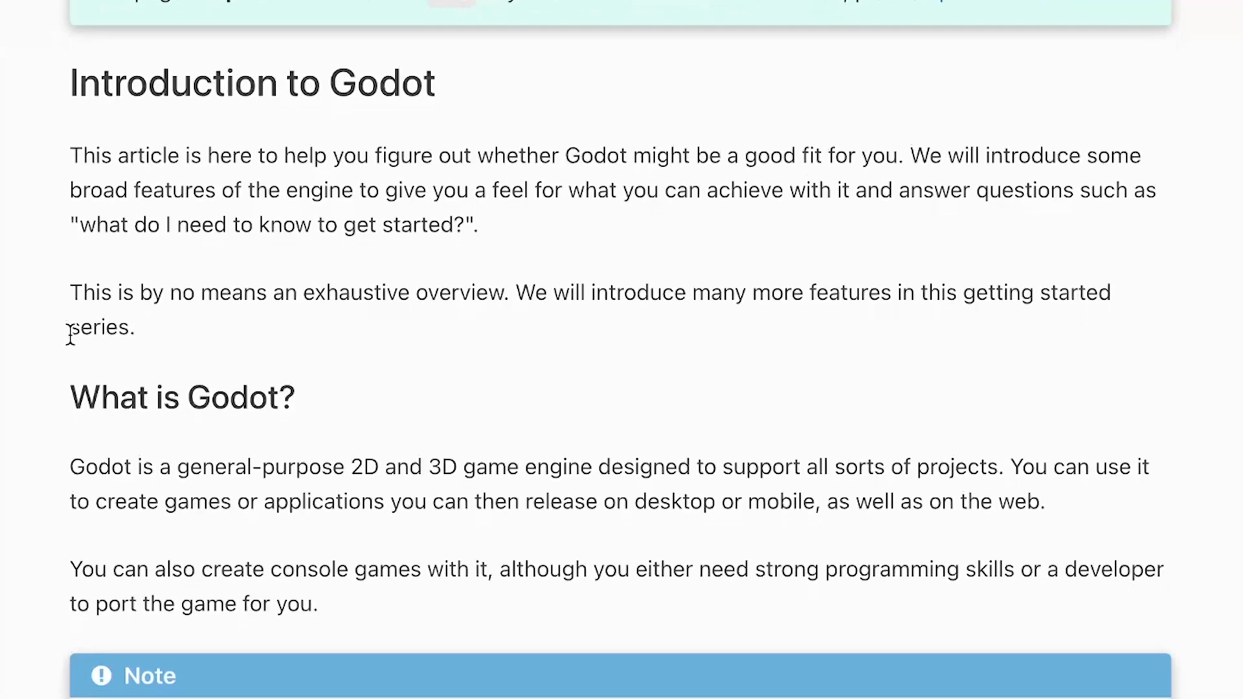
pyautogui.scroll(-3)
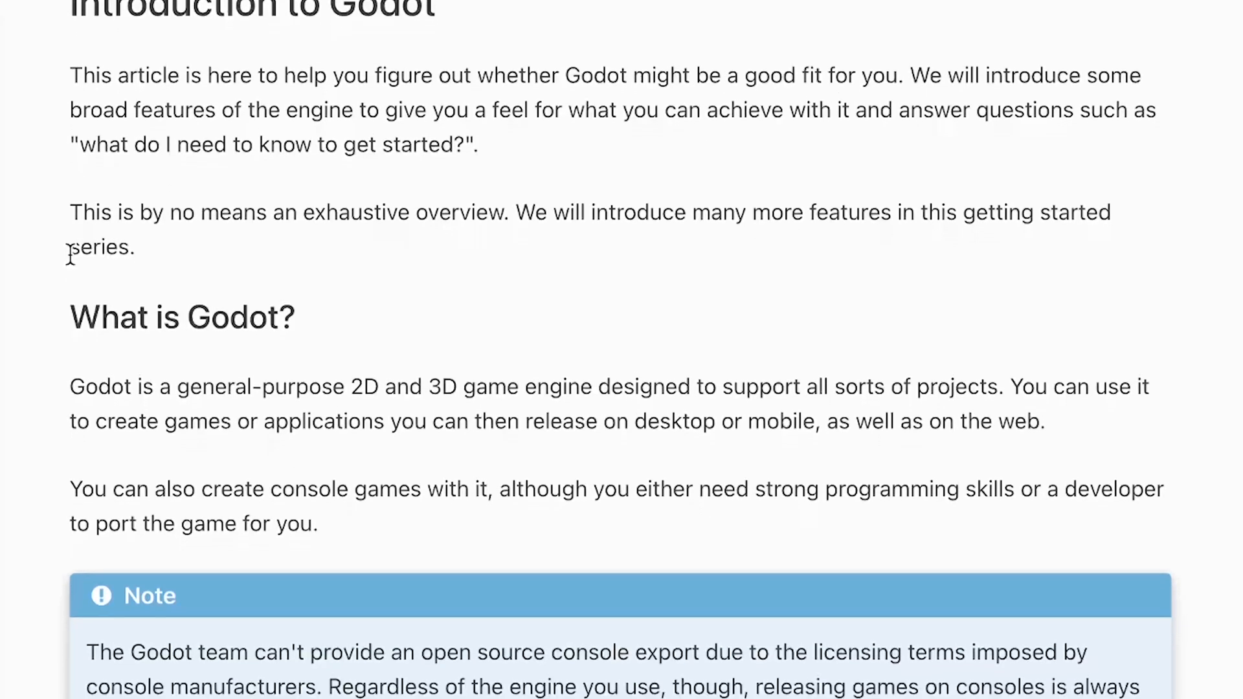
pyautogui.scroll(-3)
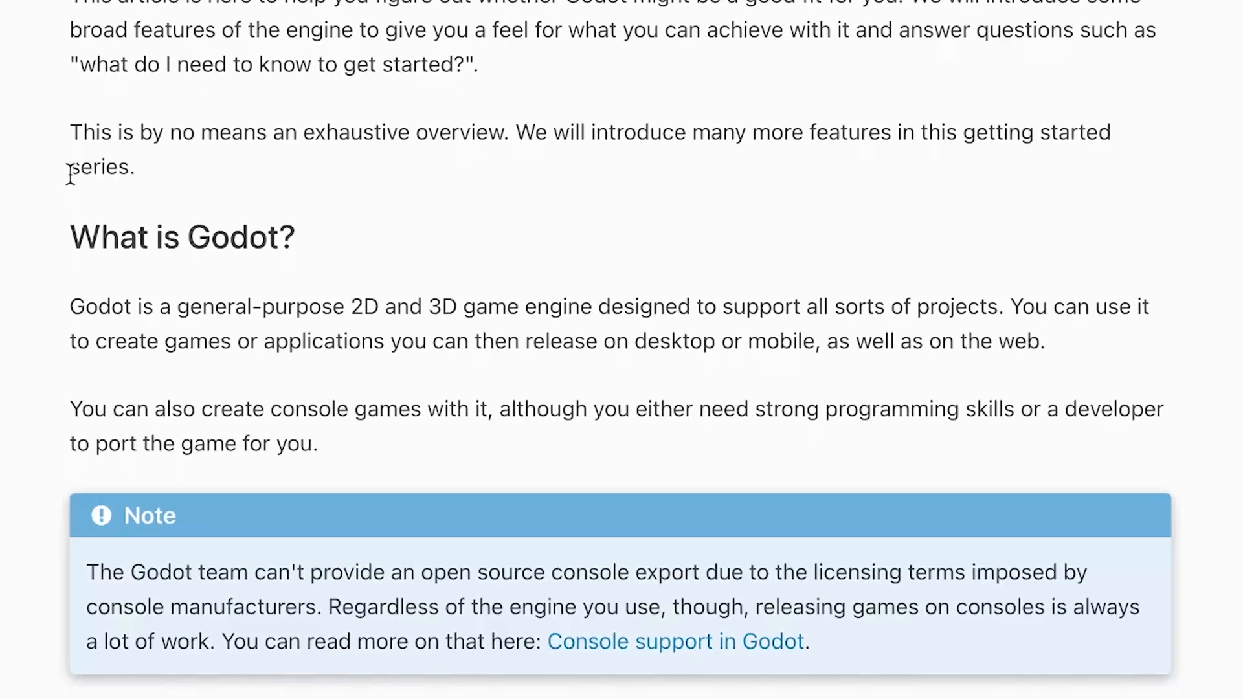
pyautogui.scroll(-3)
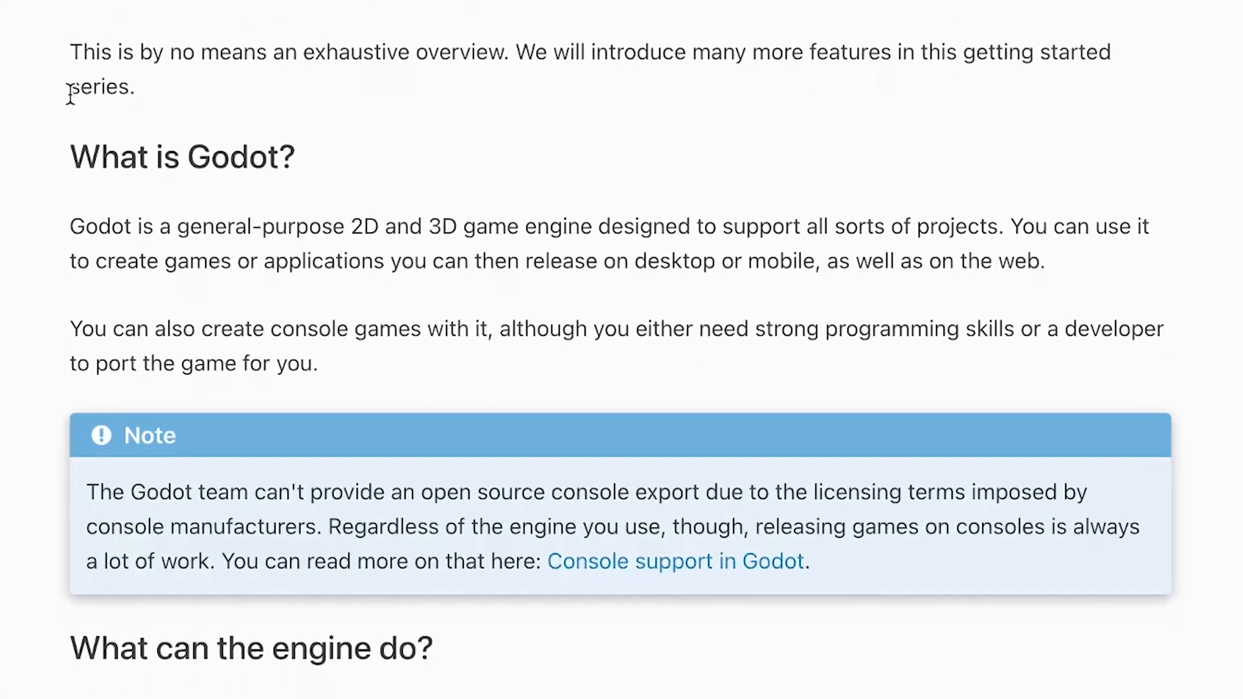
pyautogui.scroll(-3)
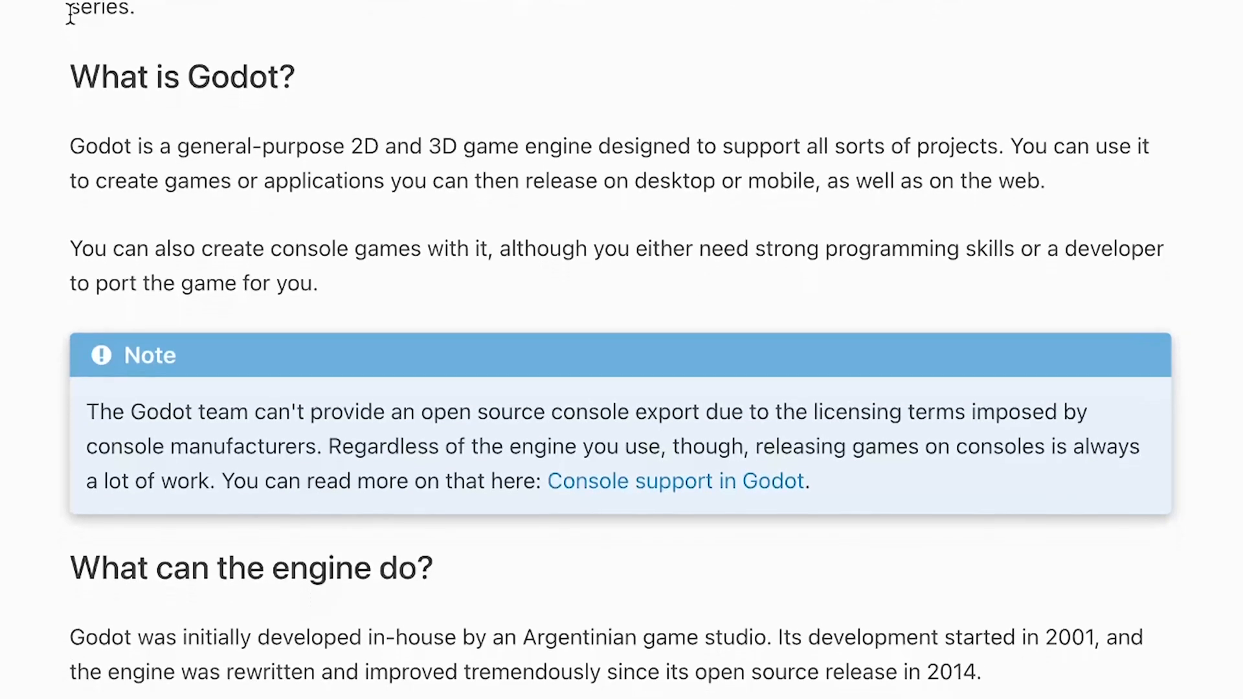
pyautogui.scroll(-3)
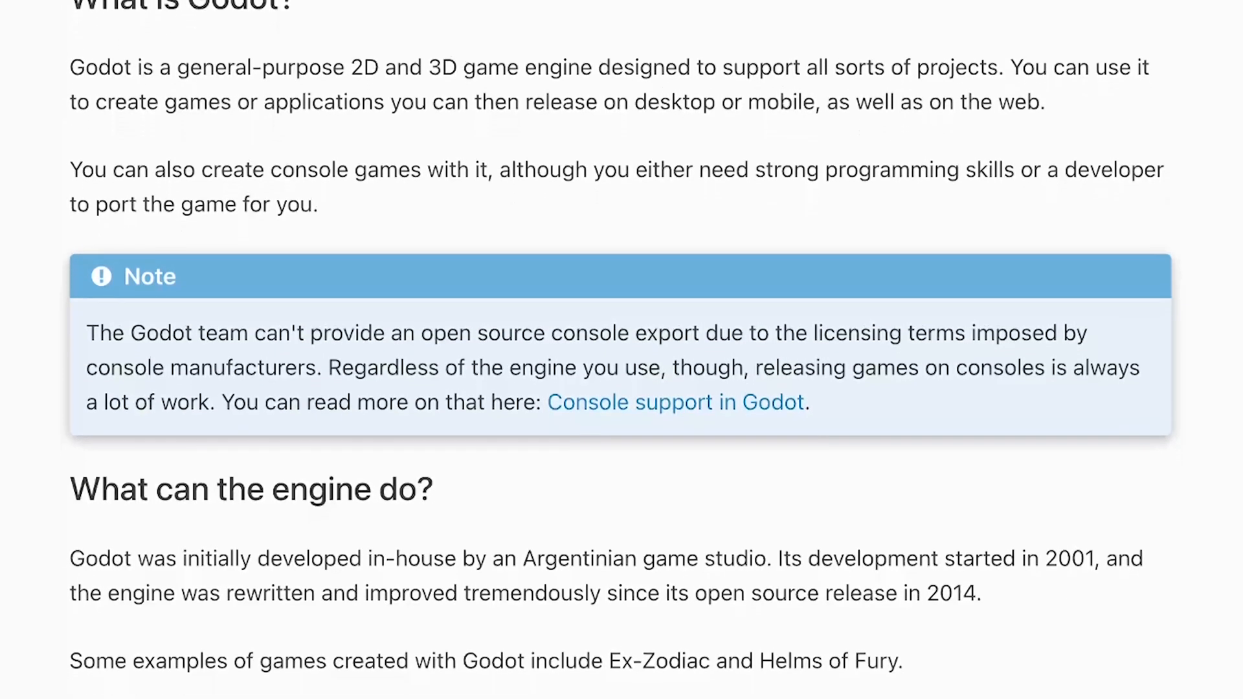
pyautogui.scroll(-3)
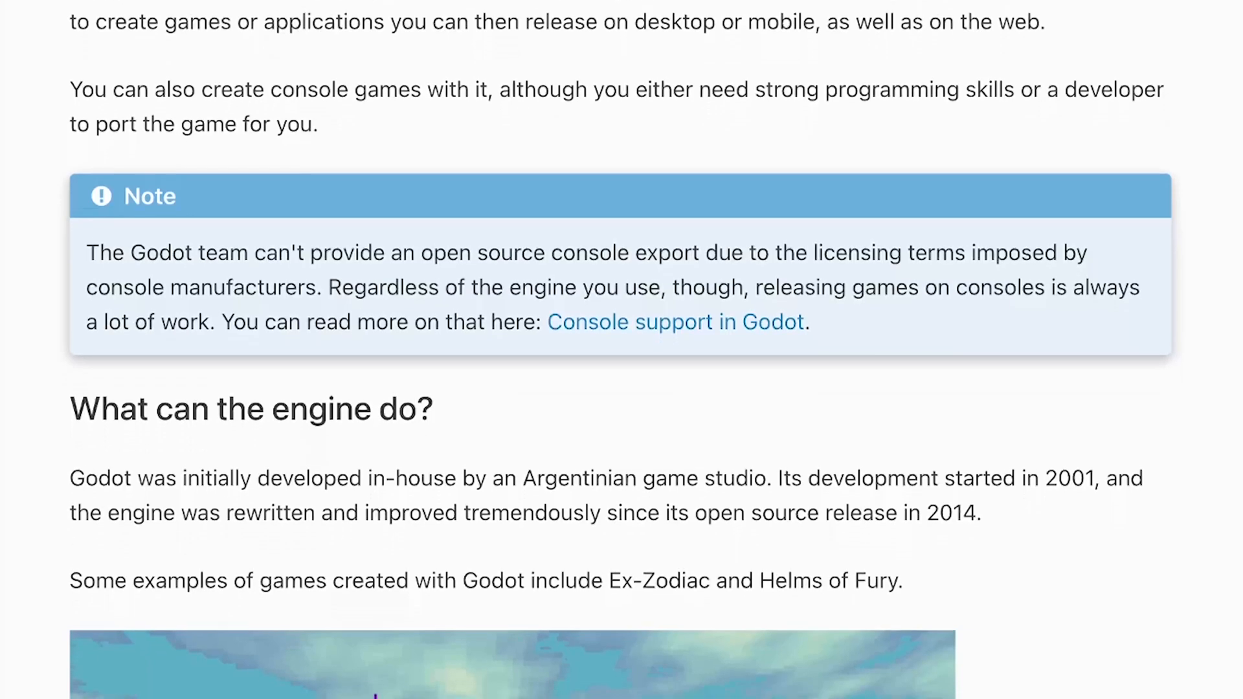
pyautogui.scroll(-3)
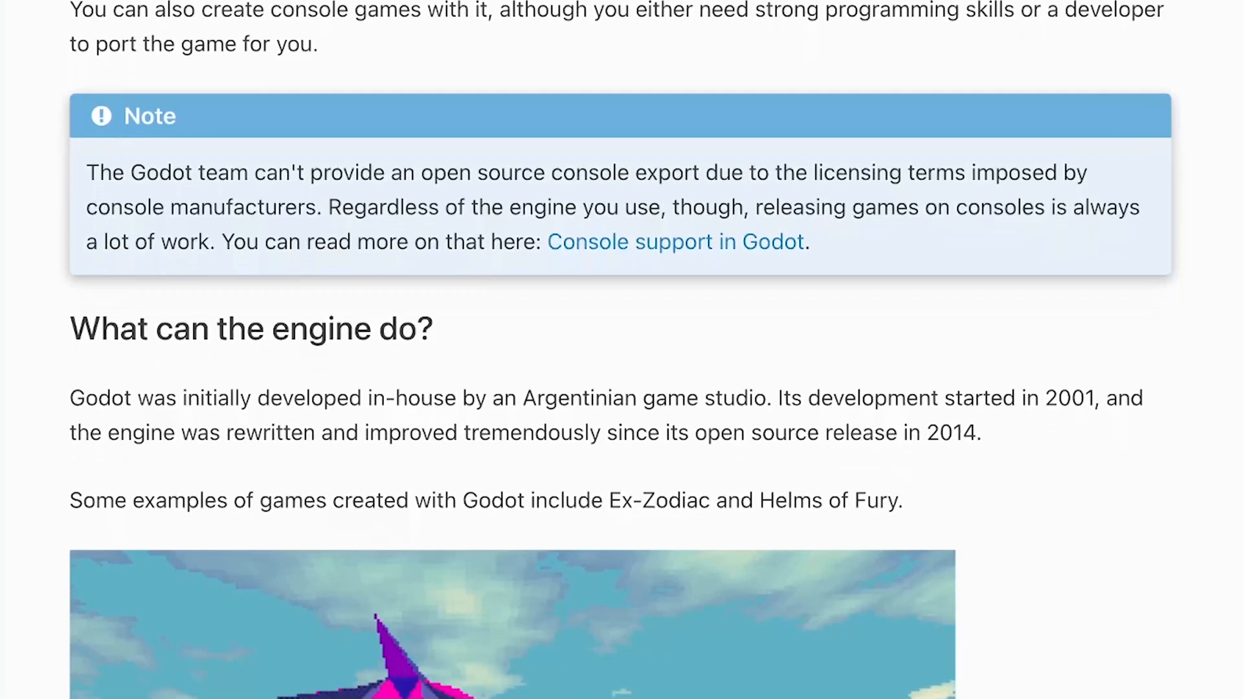
pyautogui.scroll(-3)
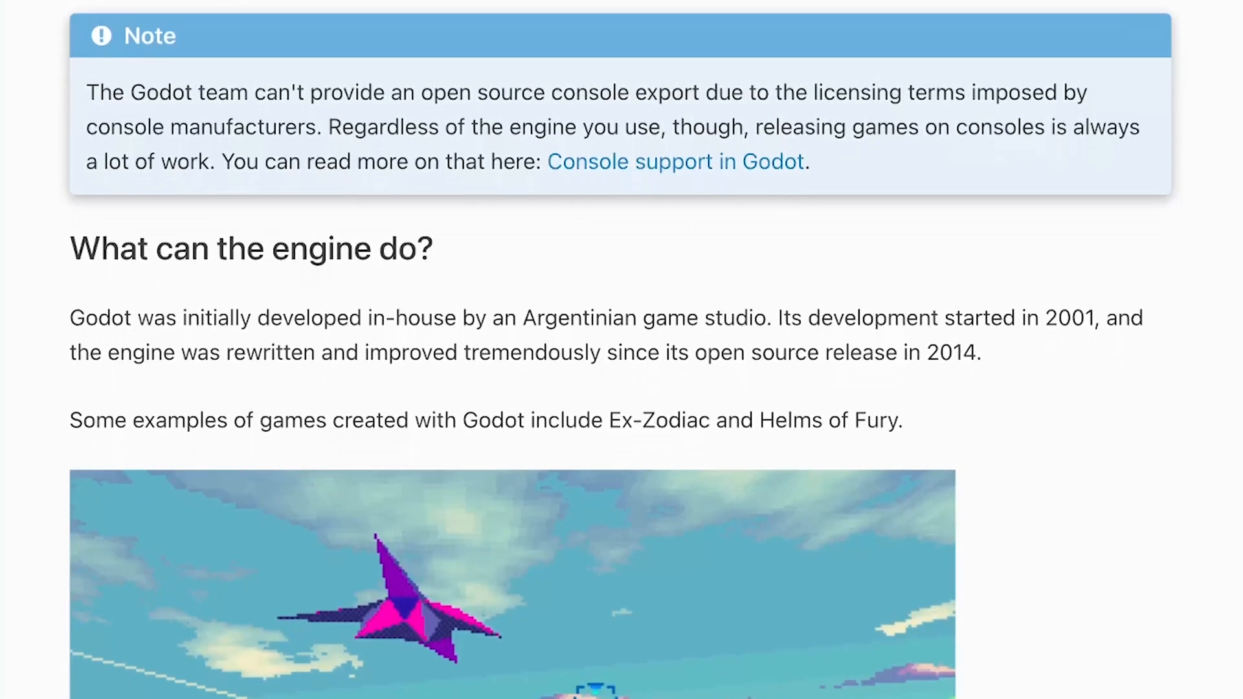
pyautogui.scroll(-3)
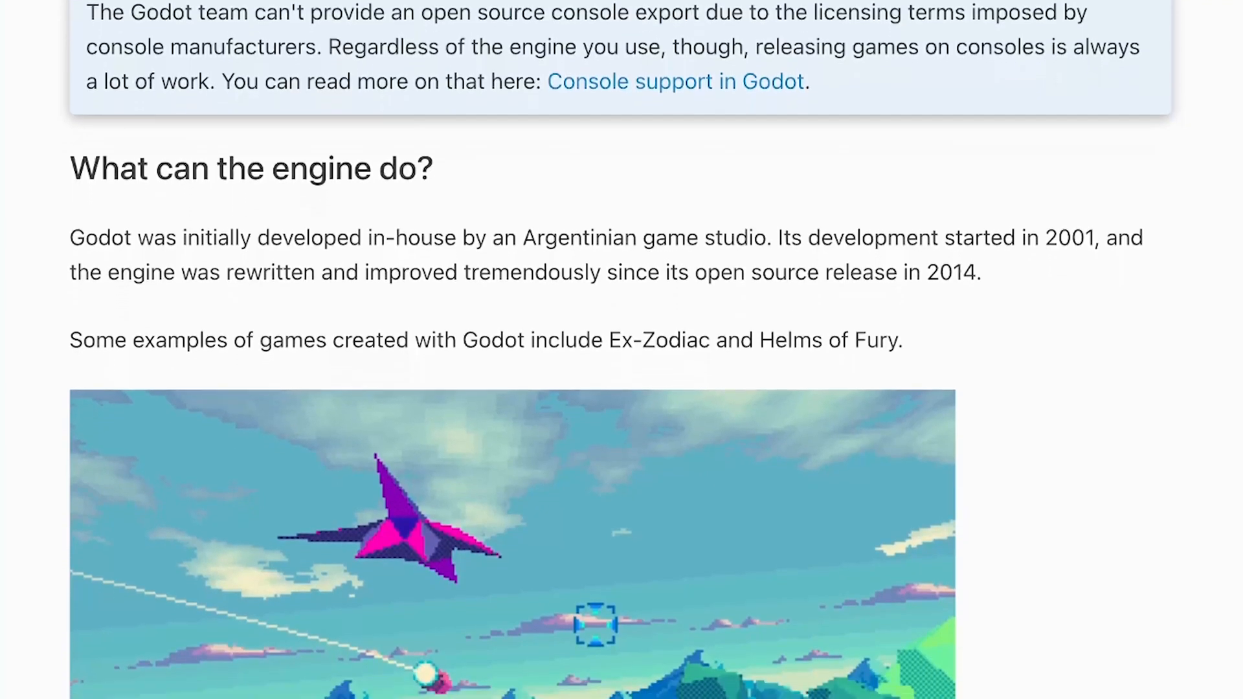
pyautogui.scroll(-3)
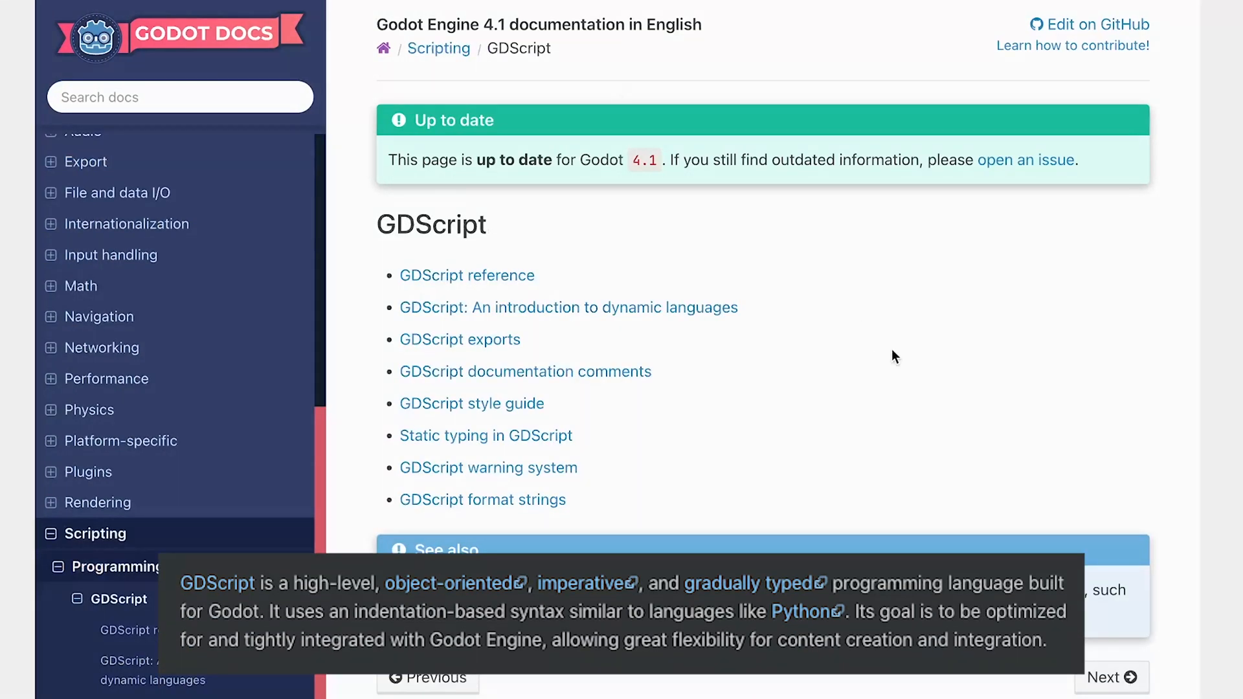
pyautogui.moveTo(896, 361)
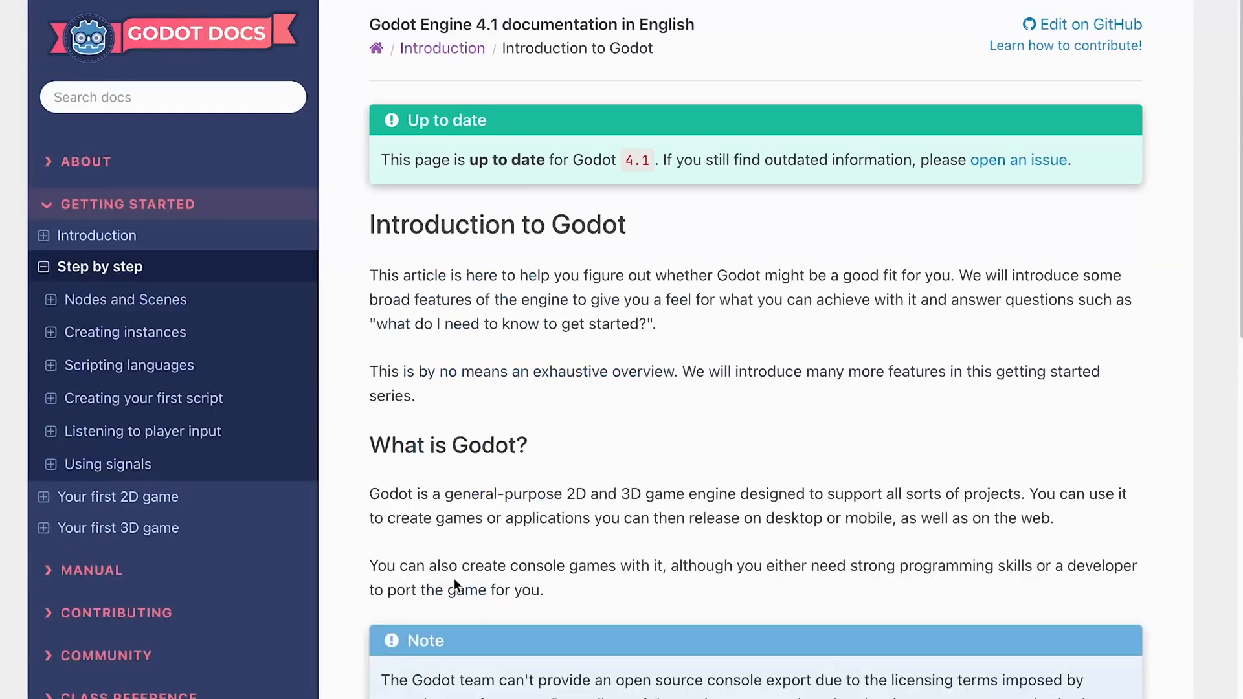
pyautogui.moveTo(523, 669)
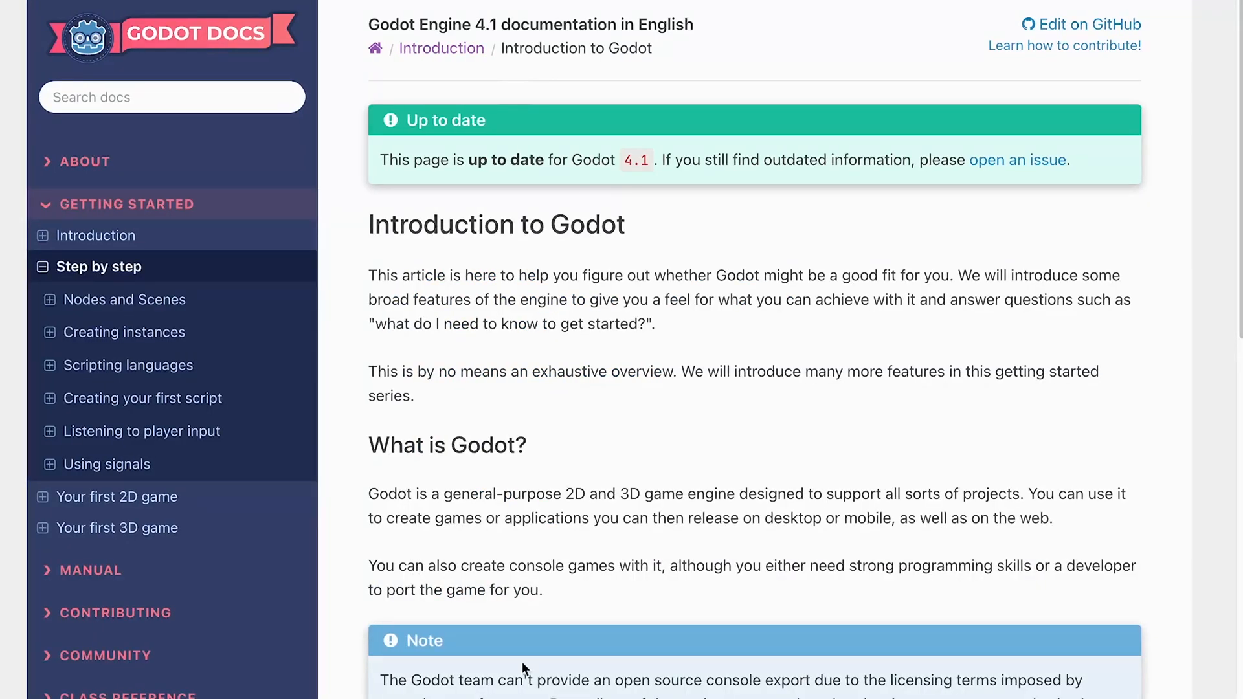
pyautogui.scroll(-3)
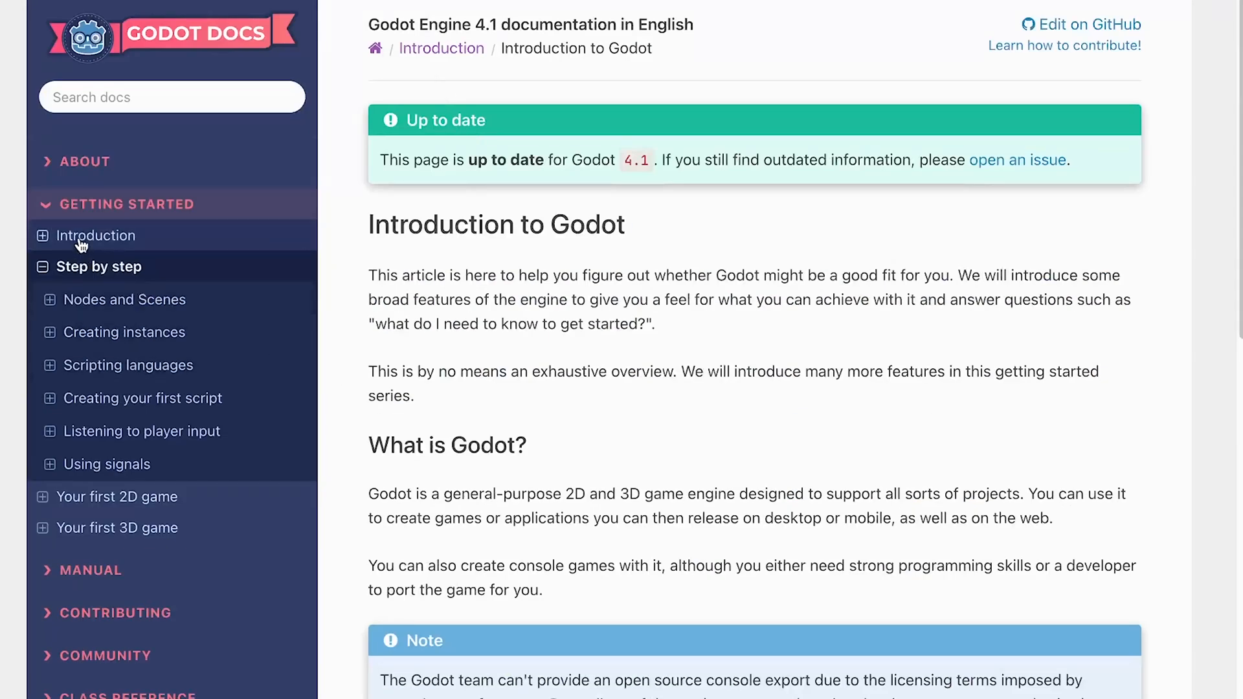
pyautogui.click(97, 236)
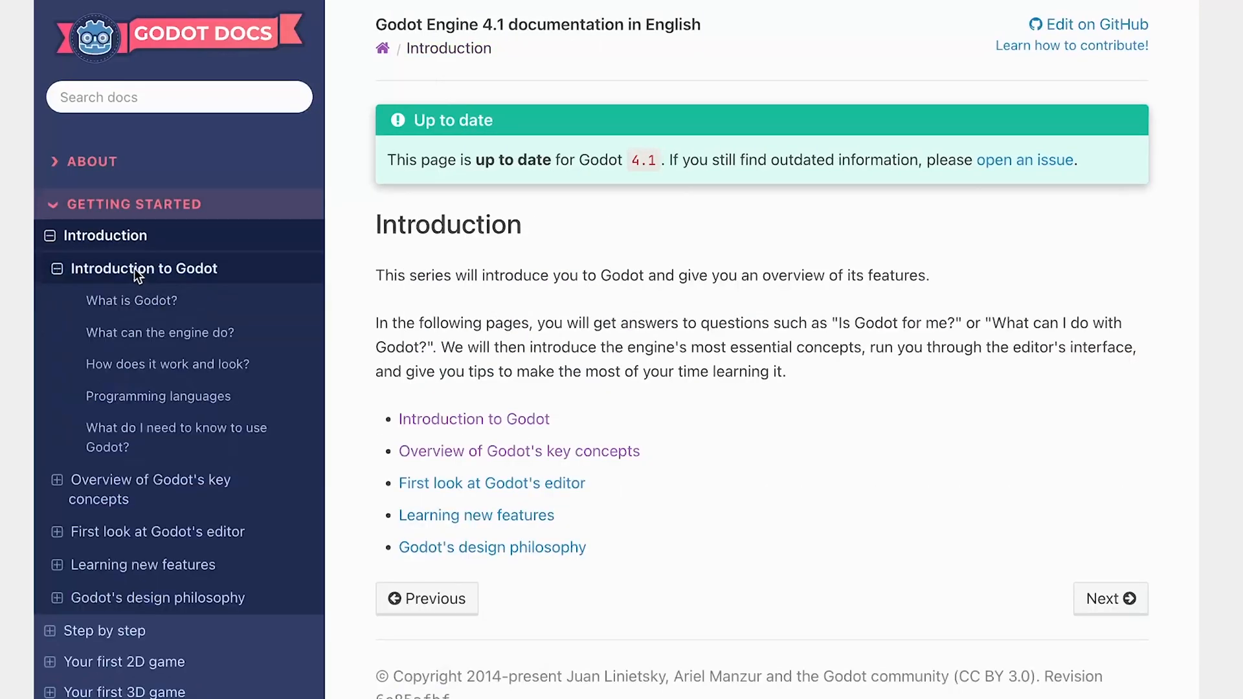
pyautogui.scroll(-3)
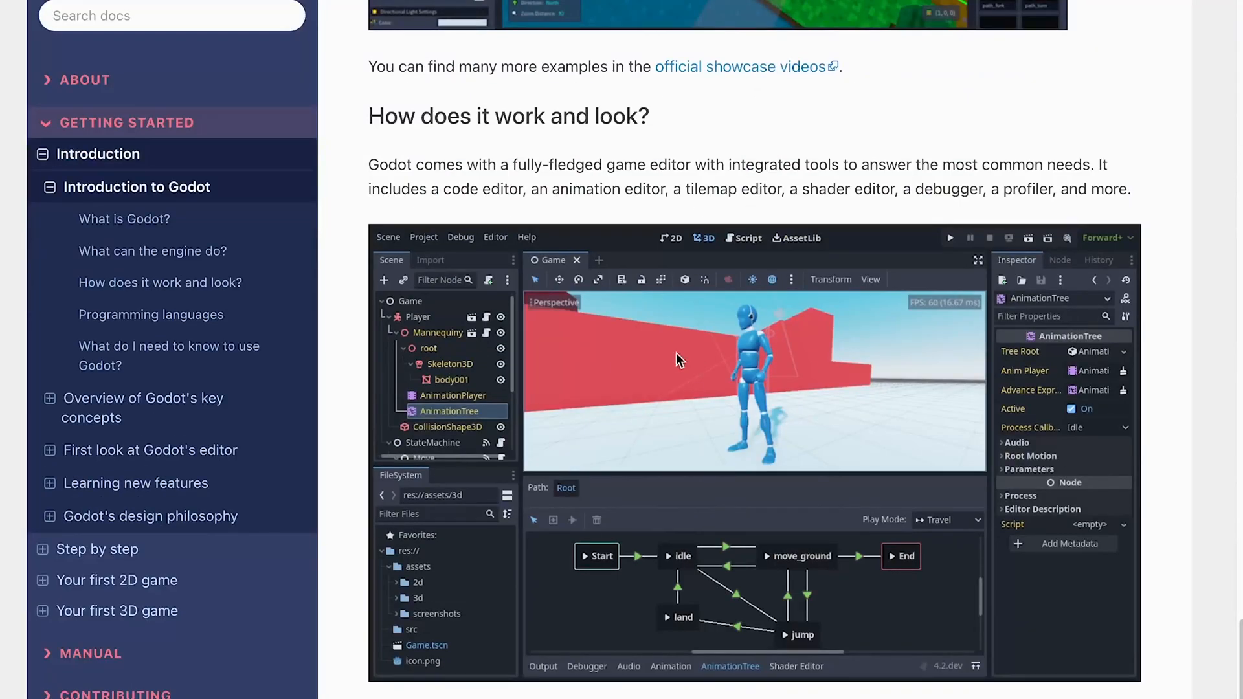
pyautogui.scroll(-3)
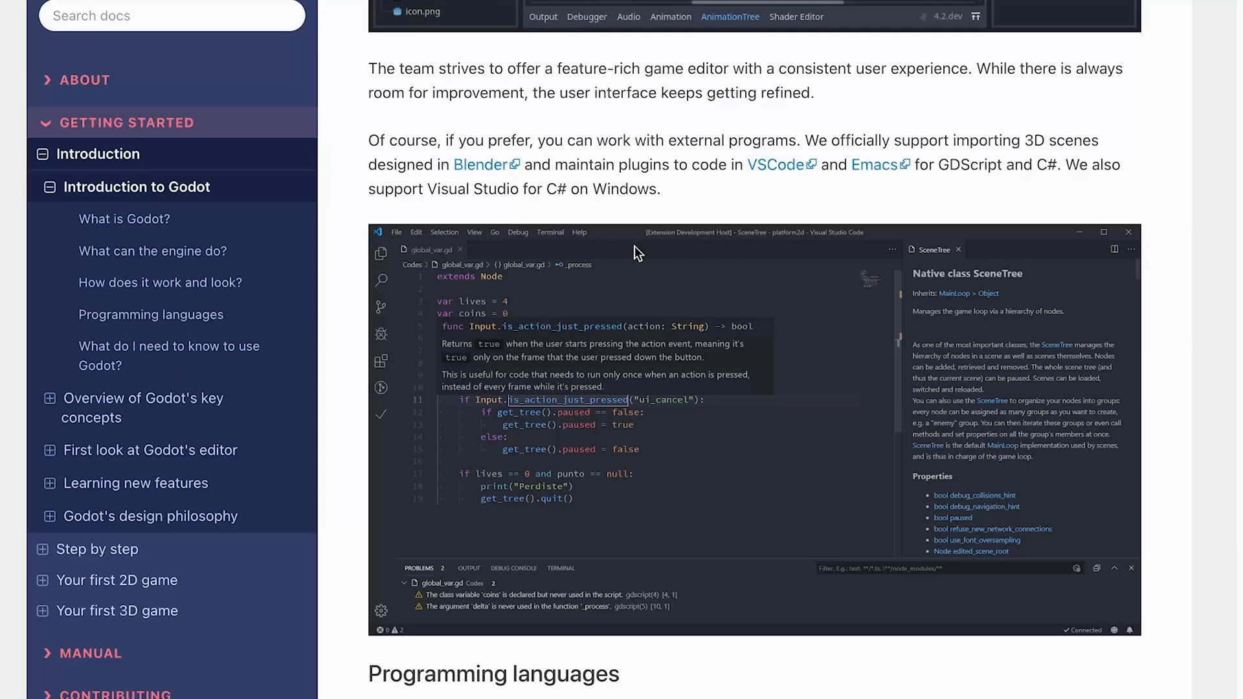
pyautogui.scroll(-3)
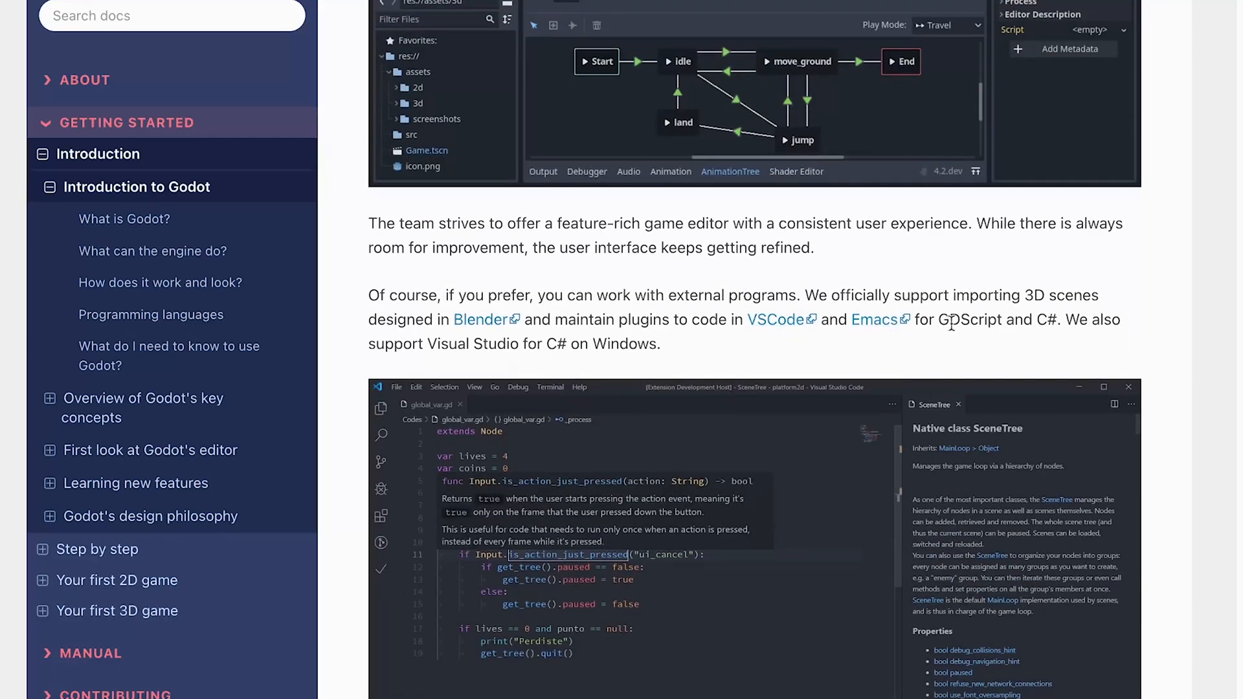
pyautogui.doubleClick(968, 320)
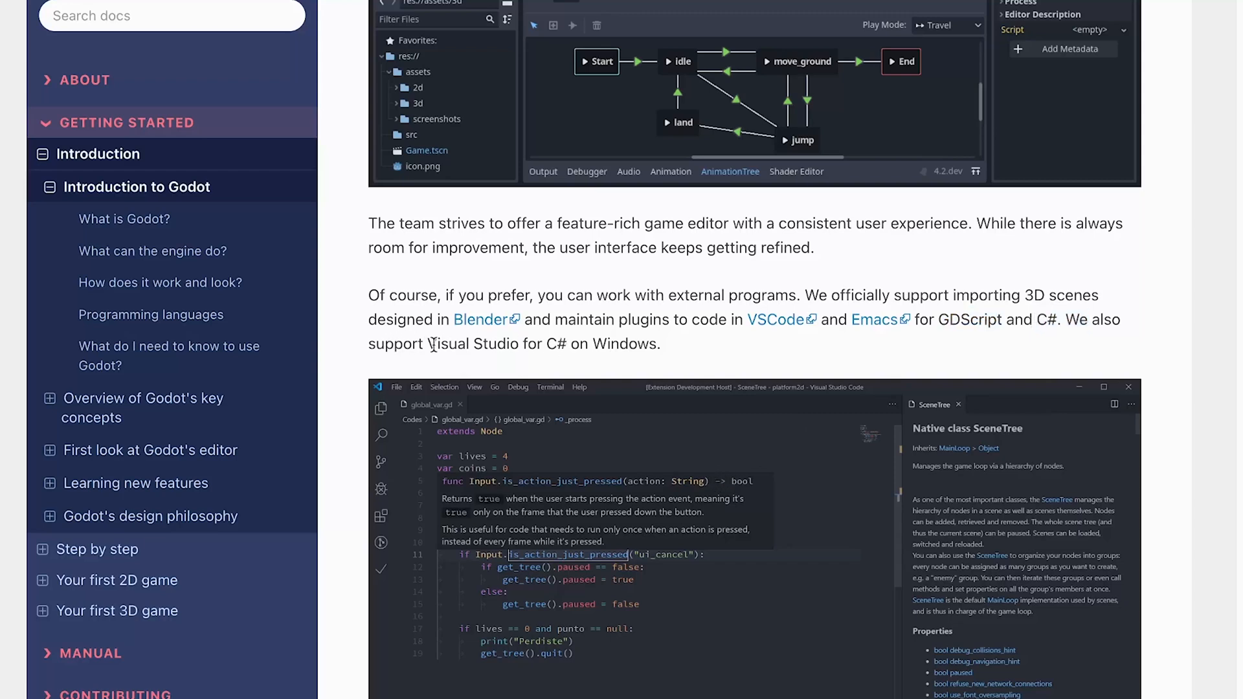
pyautogui.moveTo(428, 344); pyautogui.dragTo(659, 345)
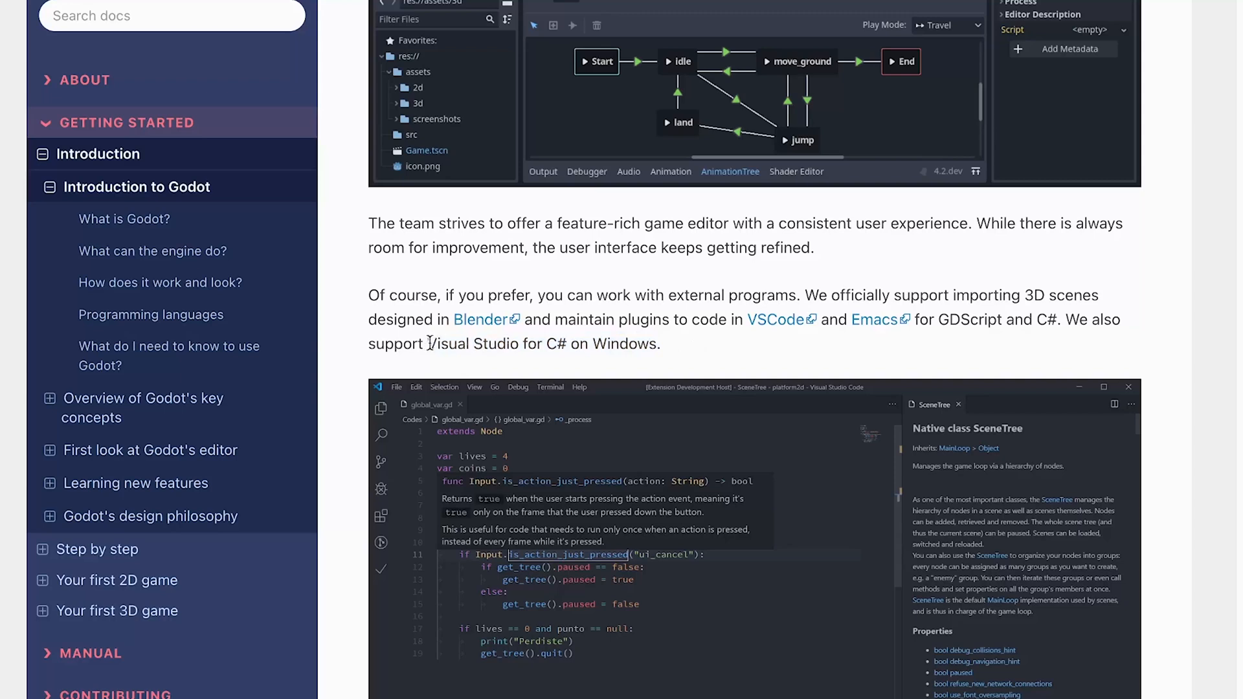
pyautogui.moveTo(469, 344)
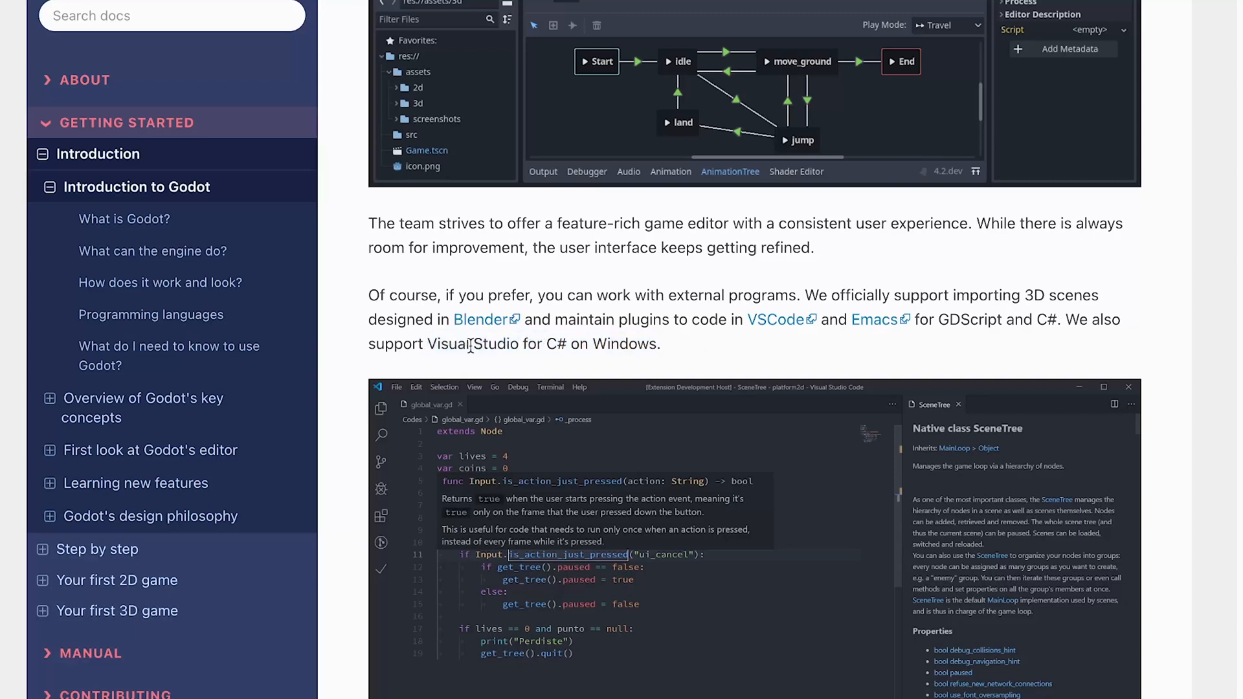
pyautogui.doubleClick(624, 344)
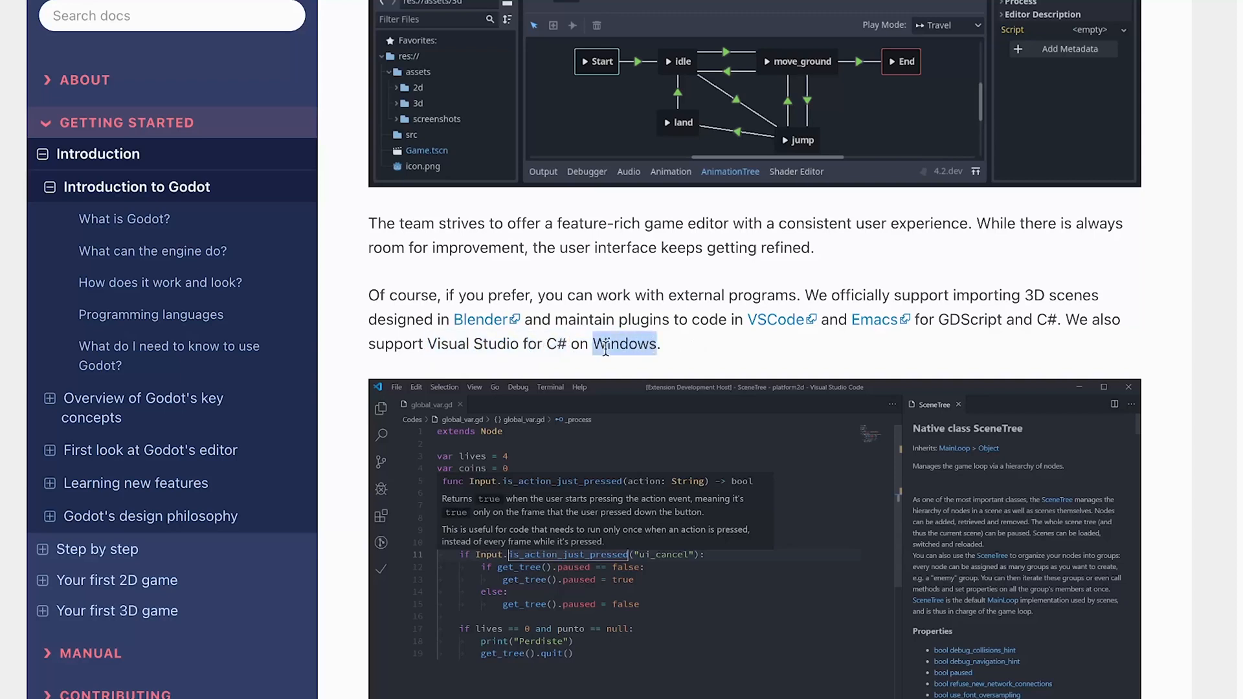
pyautogui.moveTo(1098, 324)
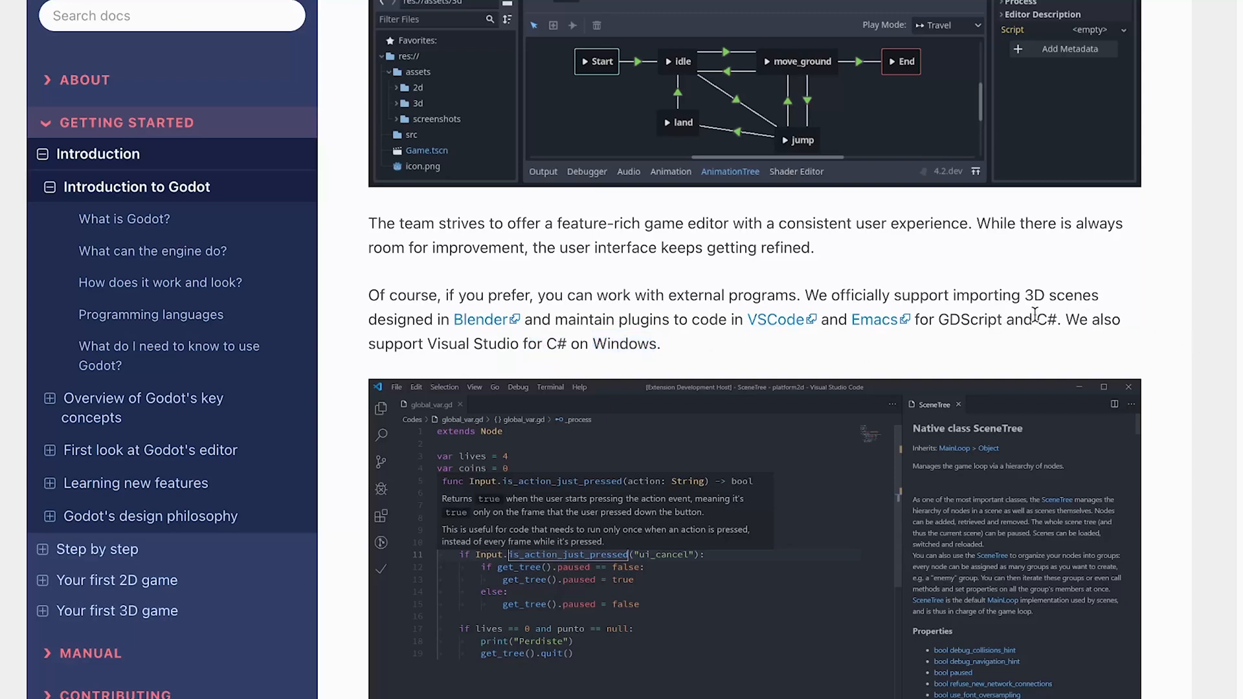
pyautogui.scroll(-3)
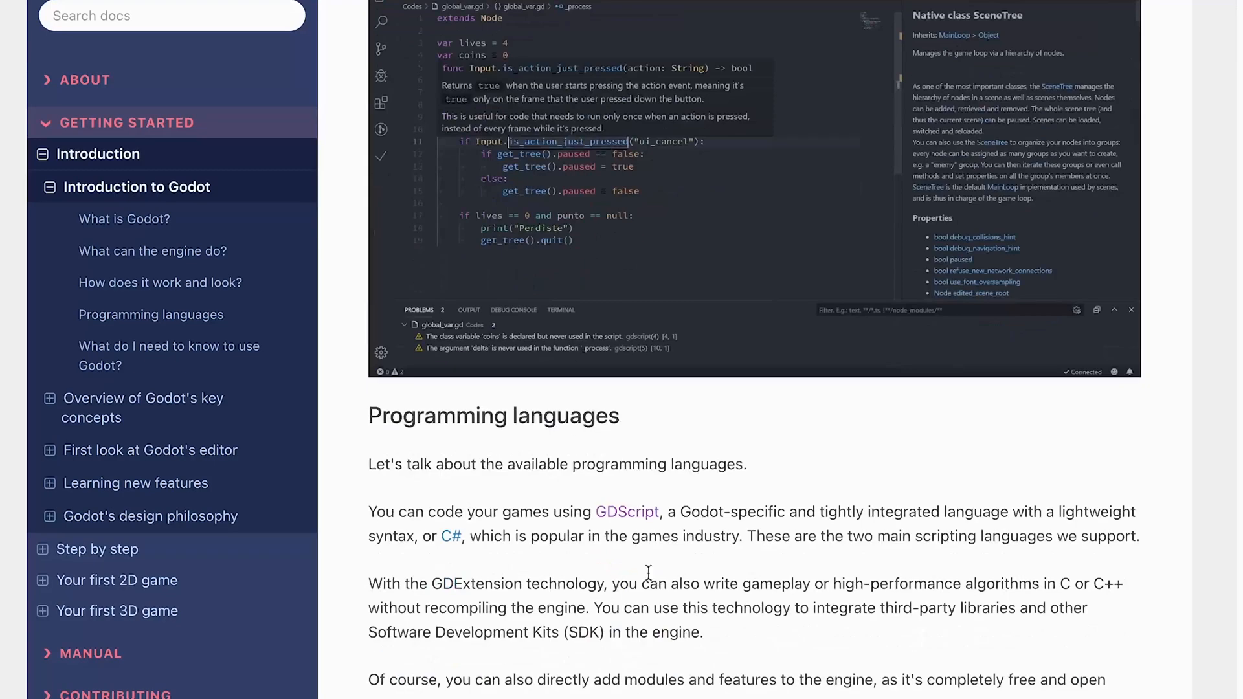
pyautogui.scroll(-3)
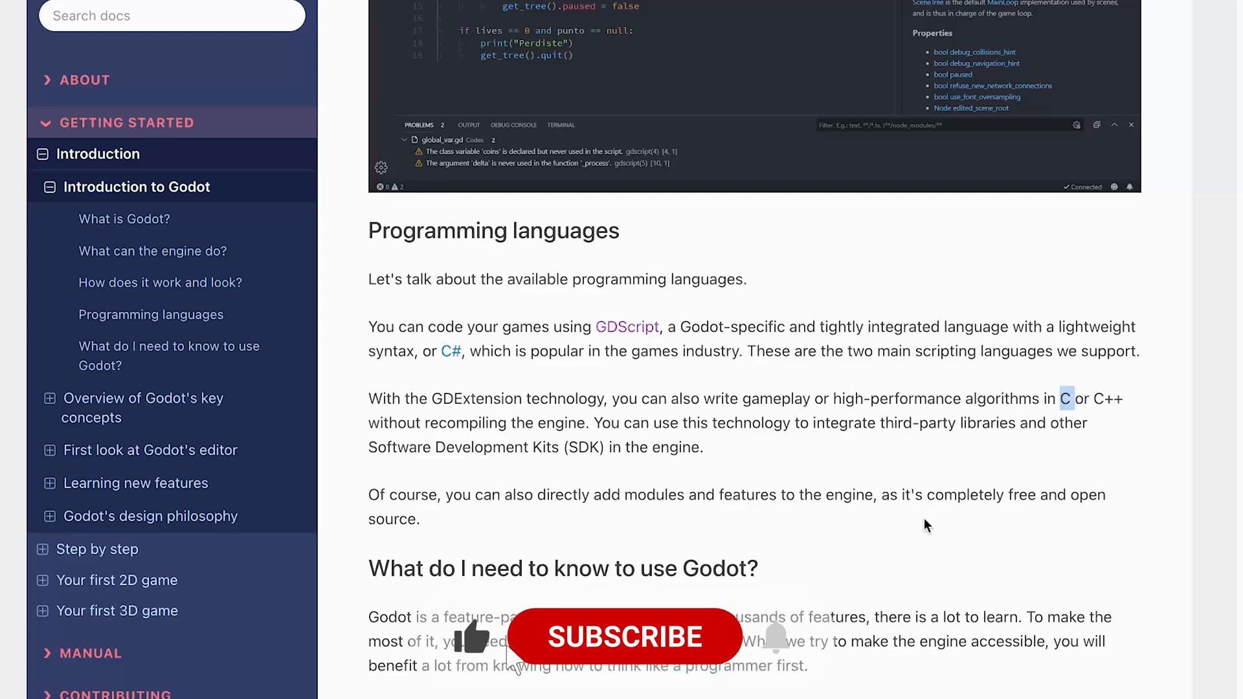
pyautogui.click(623, 637)
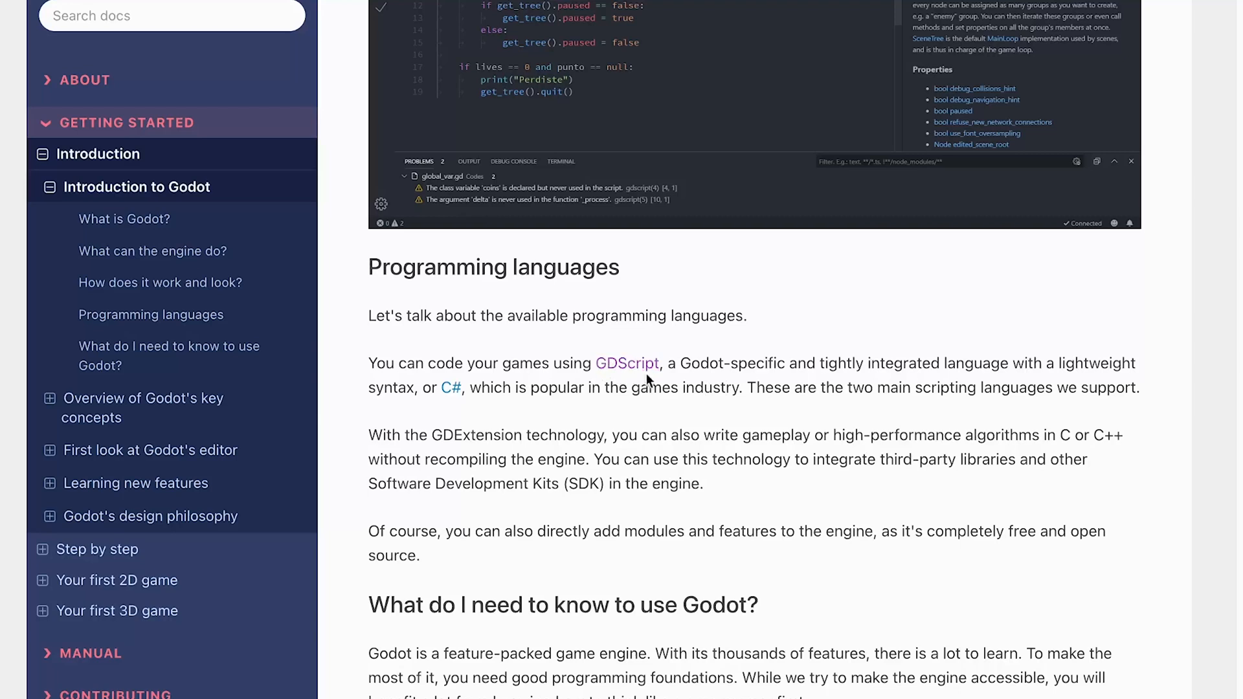
pyautogui.moveTo(501, 414)
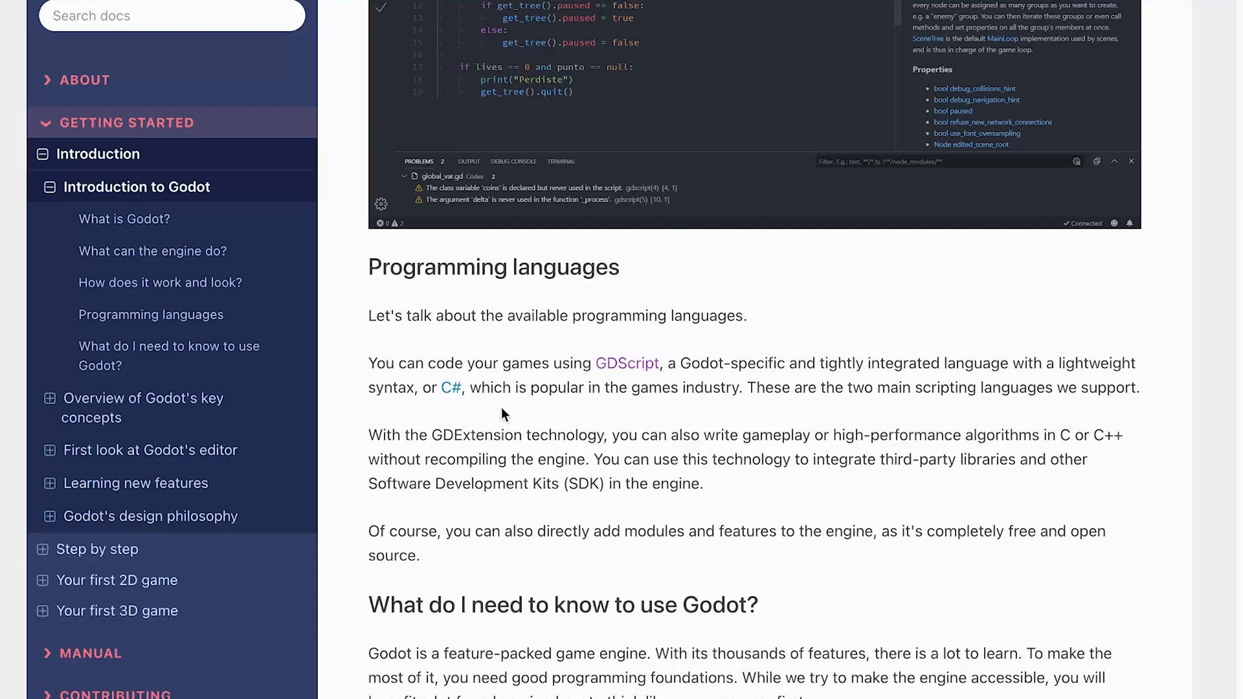
pyautogui.moveTo(687, 523)
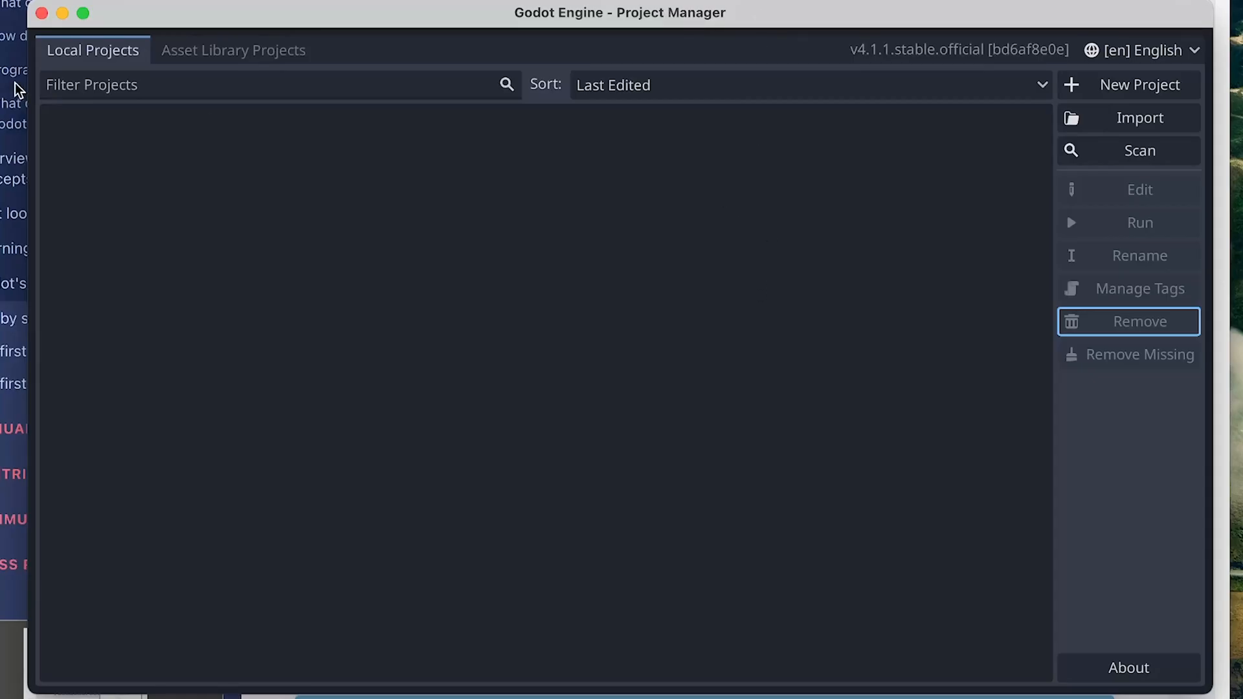
# Show the Asset Library Projects tab in the Project Manager instead of the local project list
pyautogui.click(233, 50)
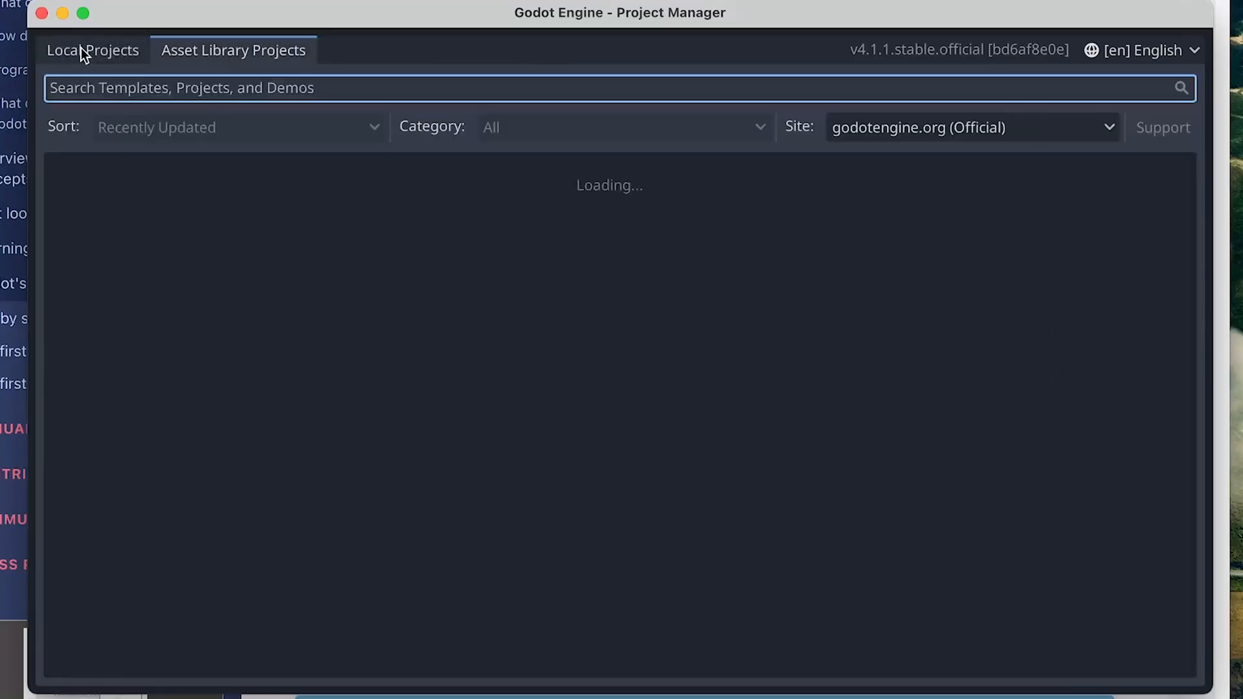
pyautogui.click(93, 51)
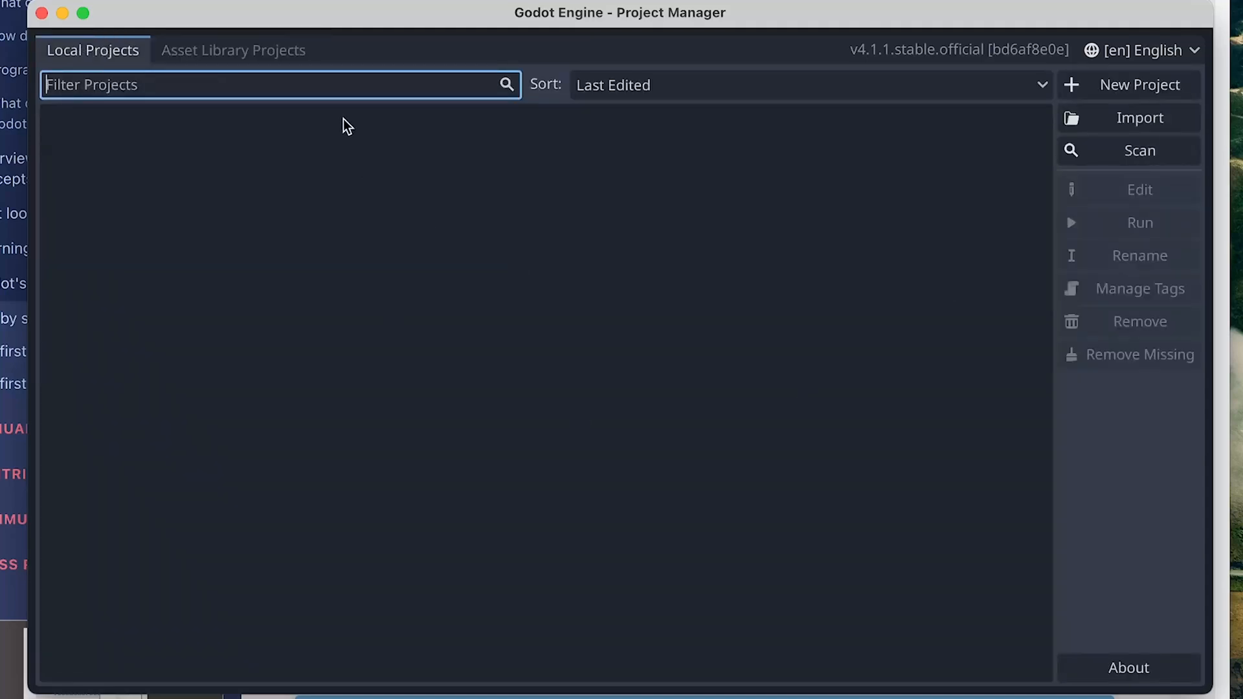
pyautogui.click(233, 51)
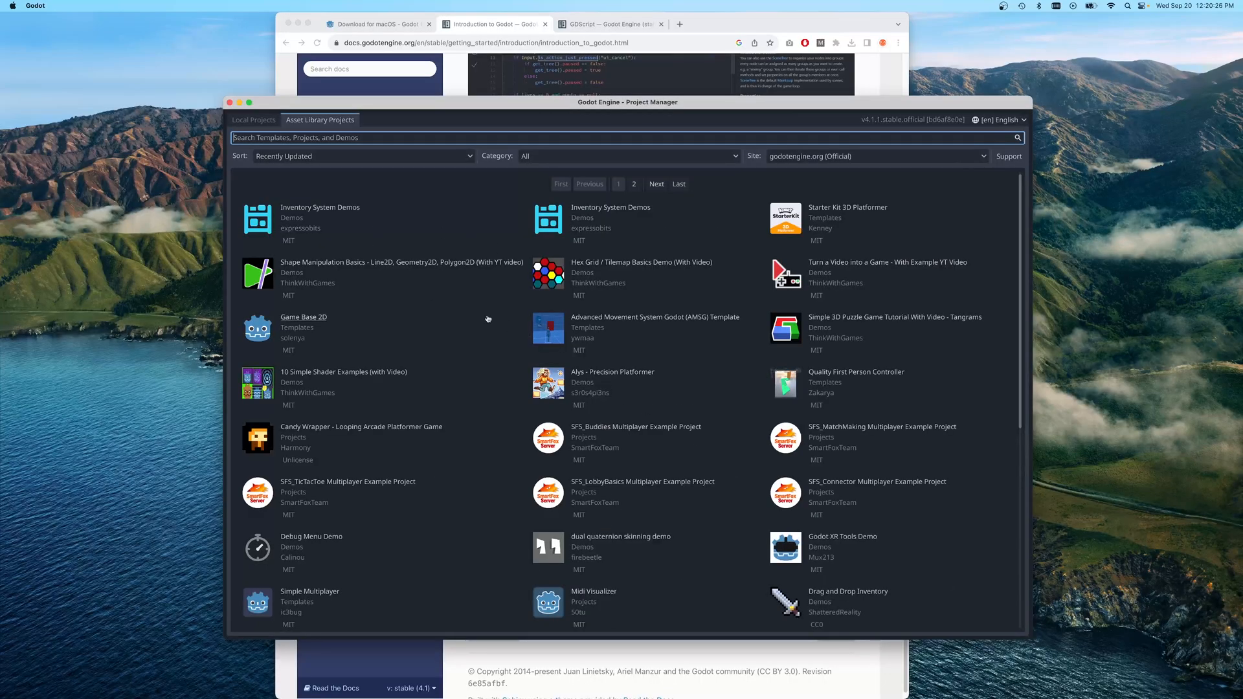
pyautogui.moveTo(663, 442)
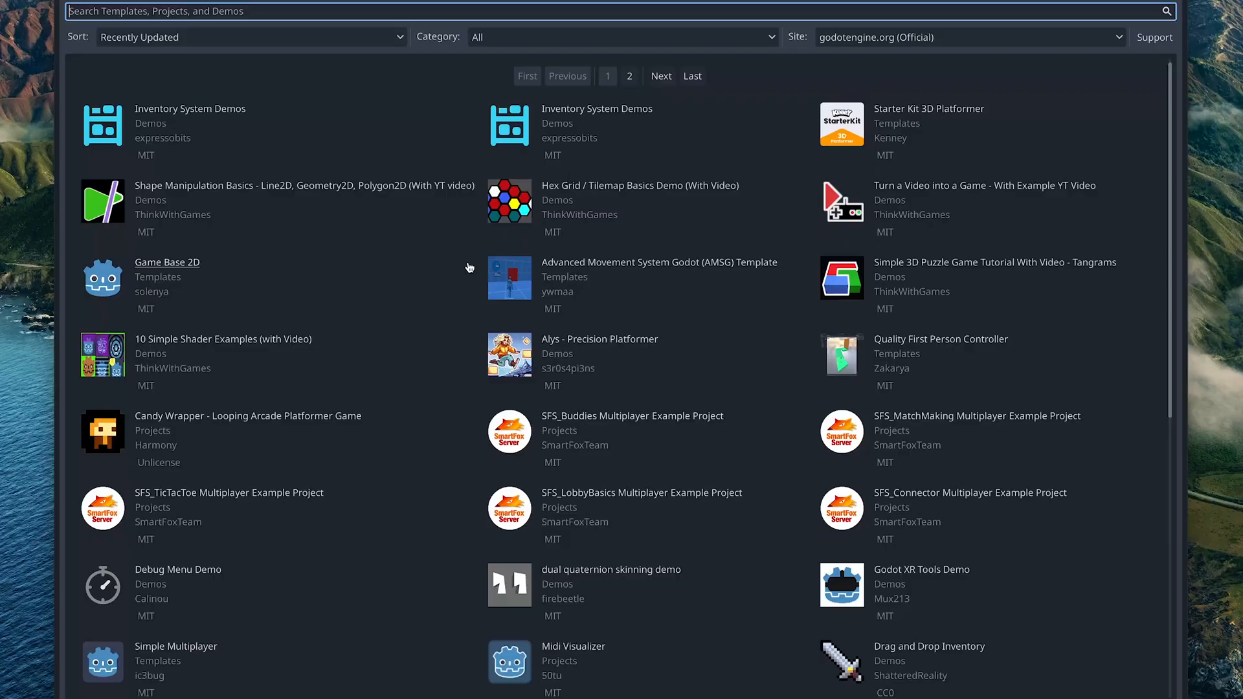
# Browse the templates, view a character controller template's details, then clear the search to list all again
pyautogui.scroll(-3)
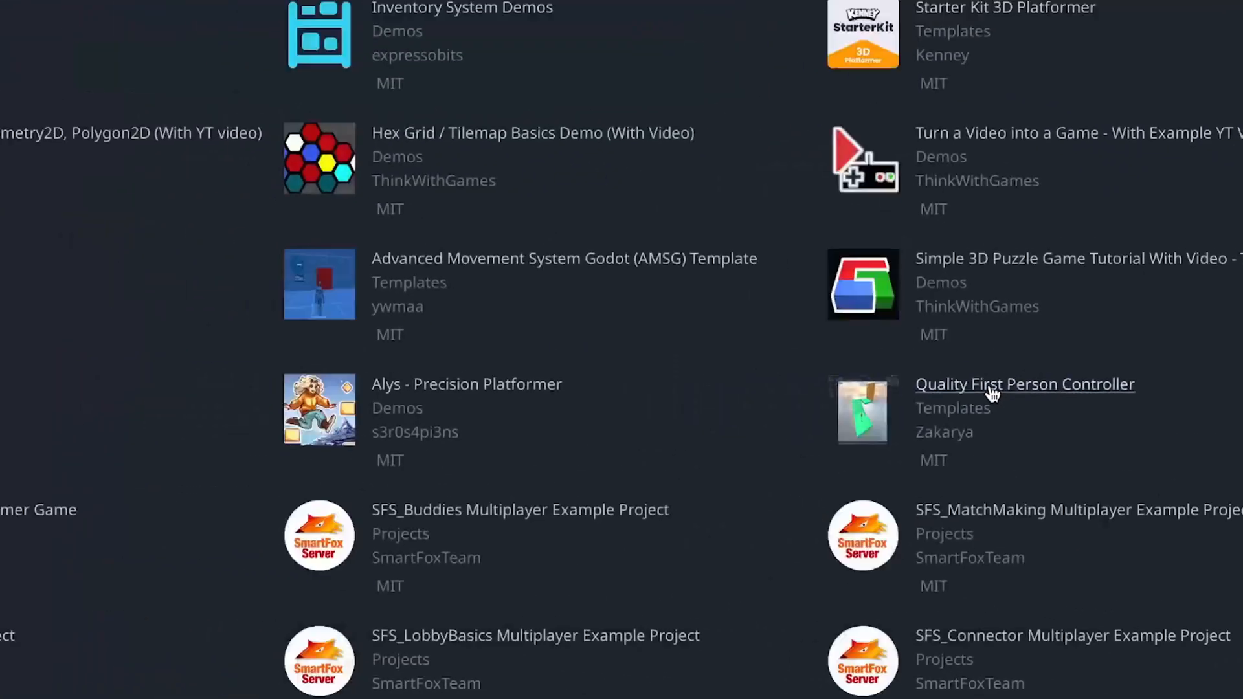
pyautogui.click(1023, 384)
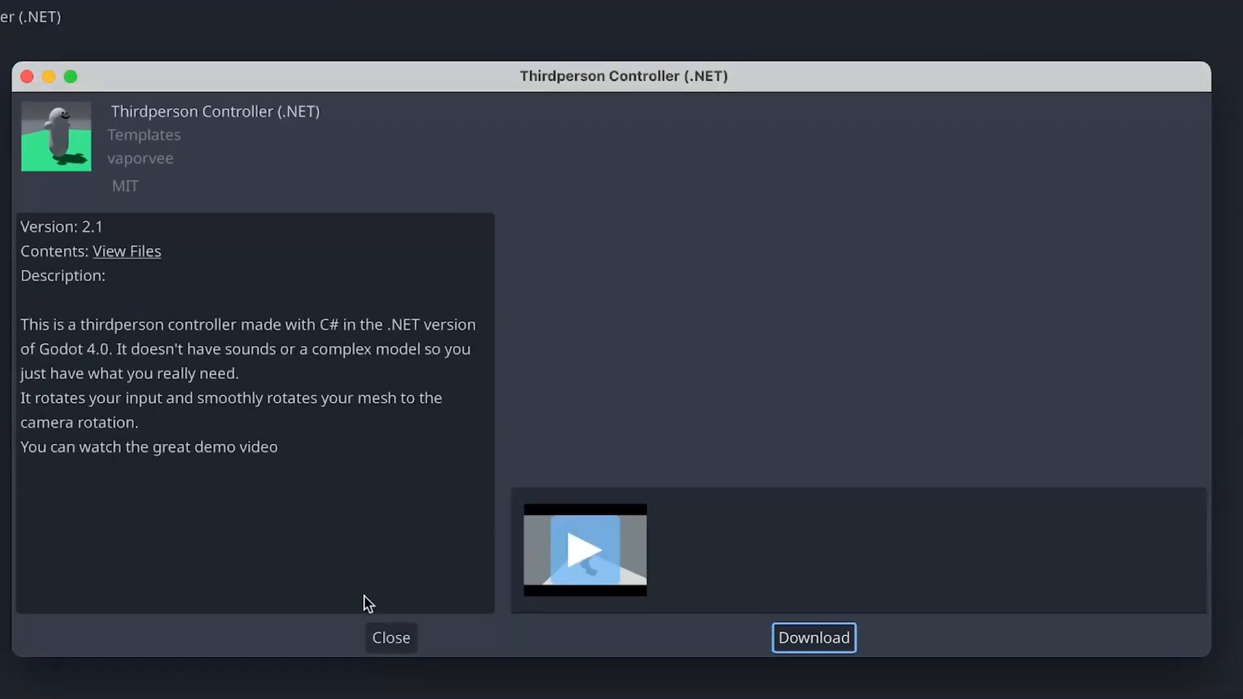
pyautogui.moveTo(329, 336)
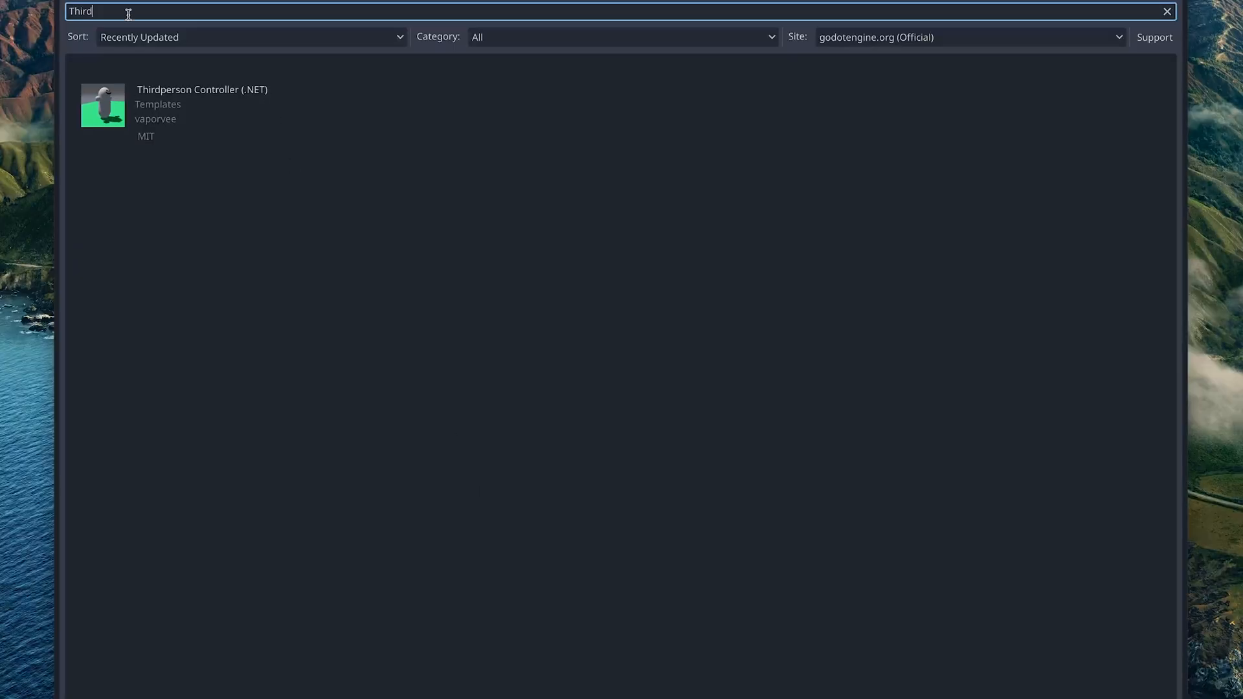
pyautogui.click(1167, 10)
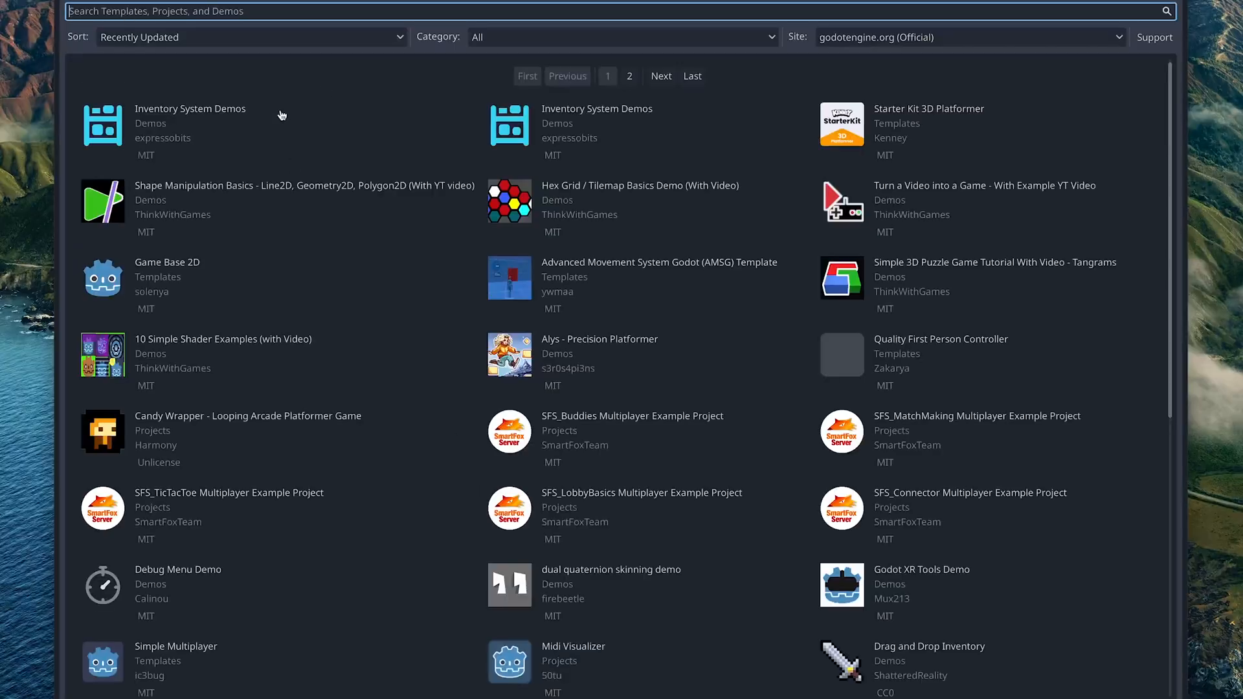
pyautogui.scroll(-3)
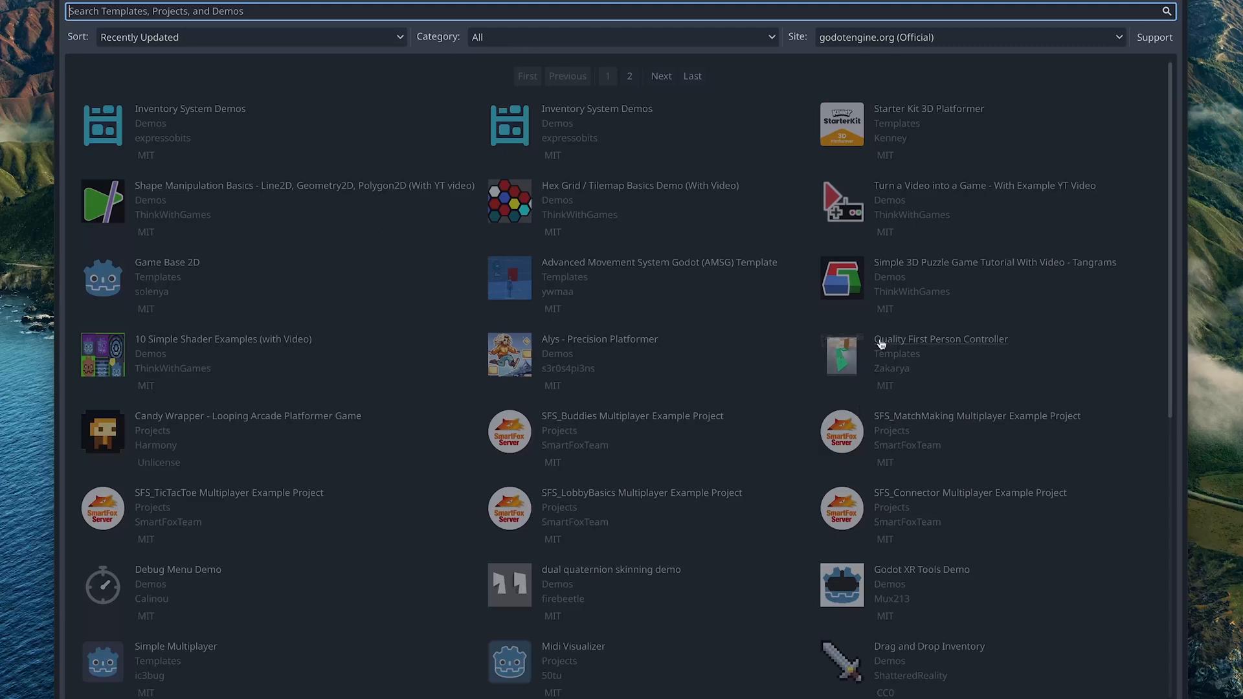
# Download the Quality First Person Controller template and start installing it as a project
pyautogui.click(941, 338)
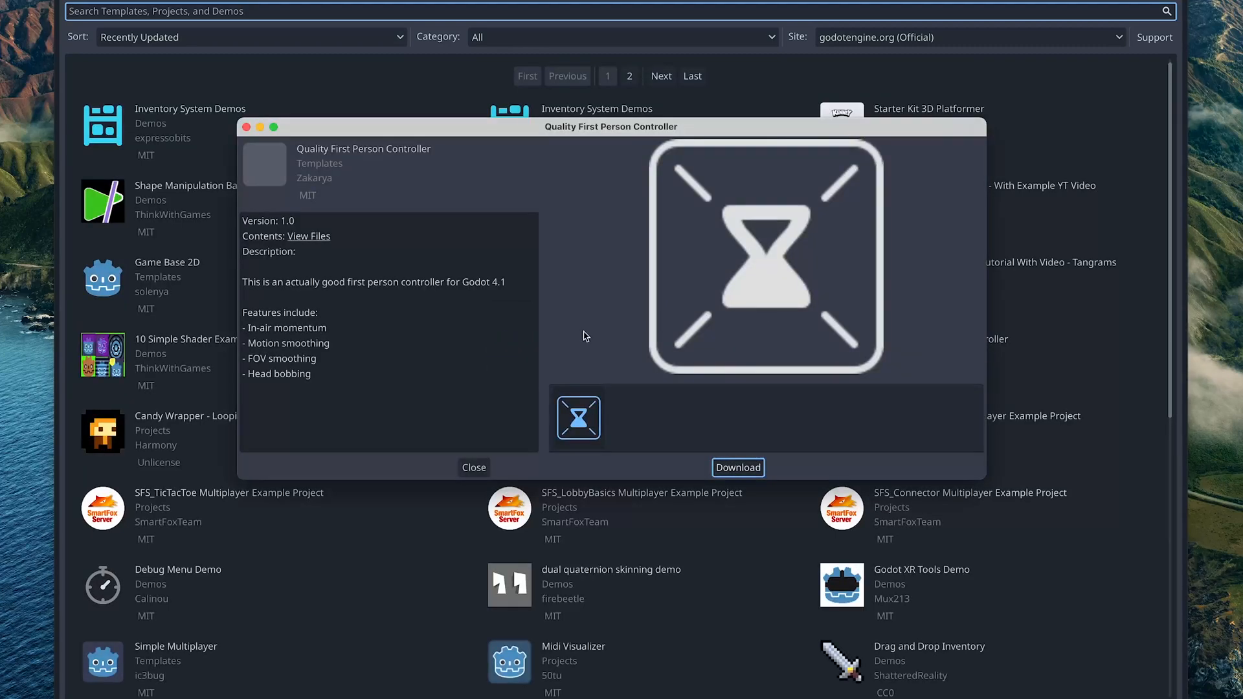
pyautogui.click(737, 467)
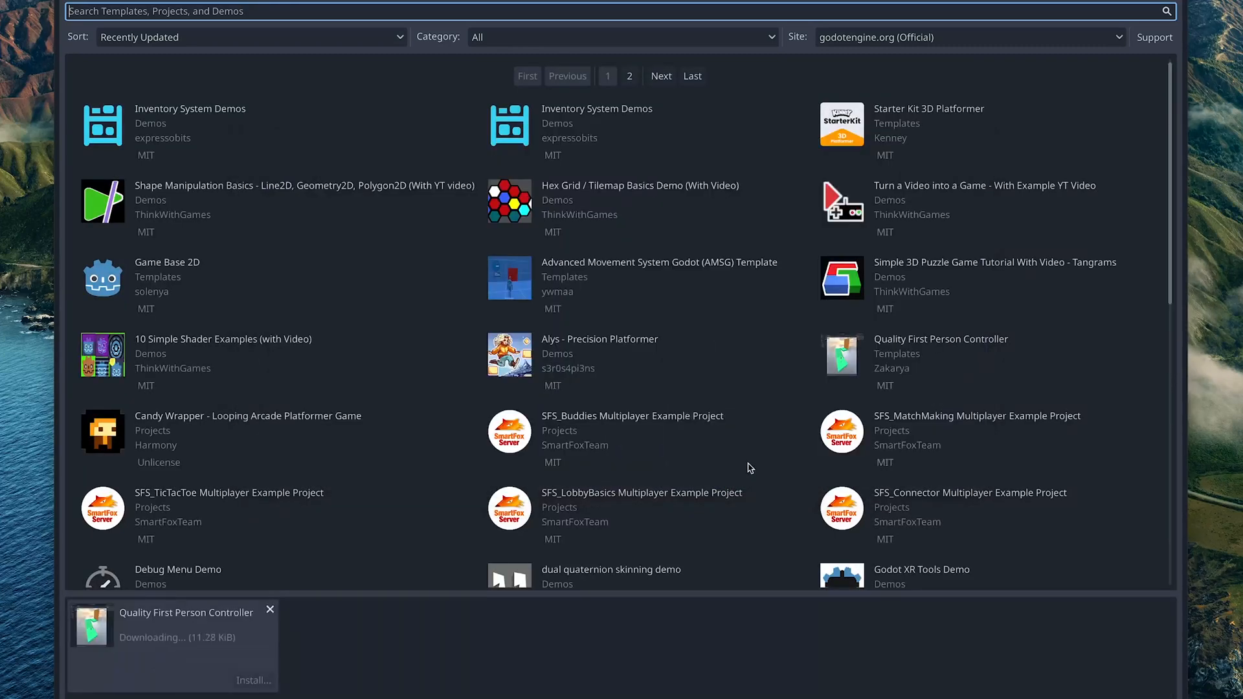
pyautogui.click(252, 680)
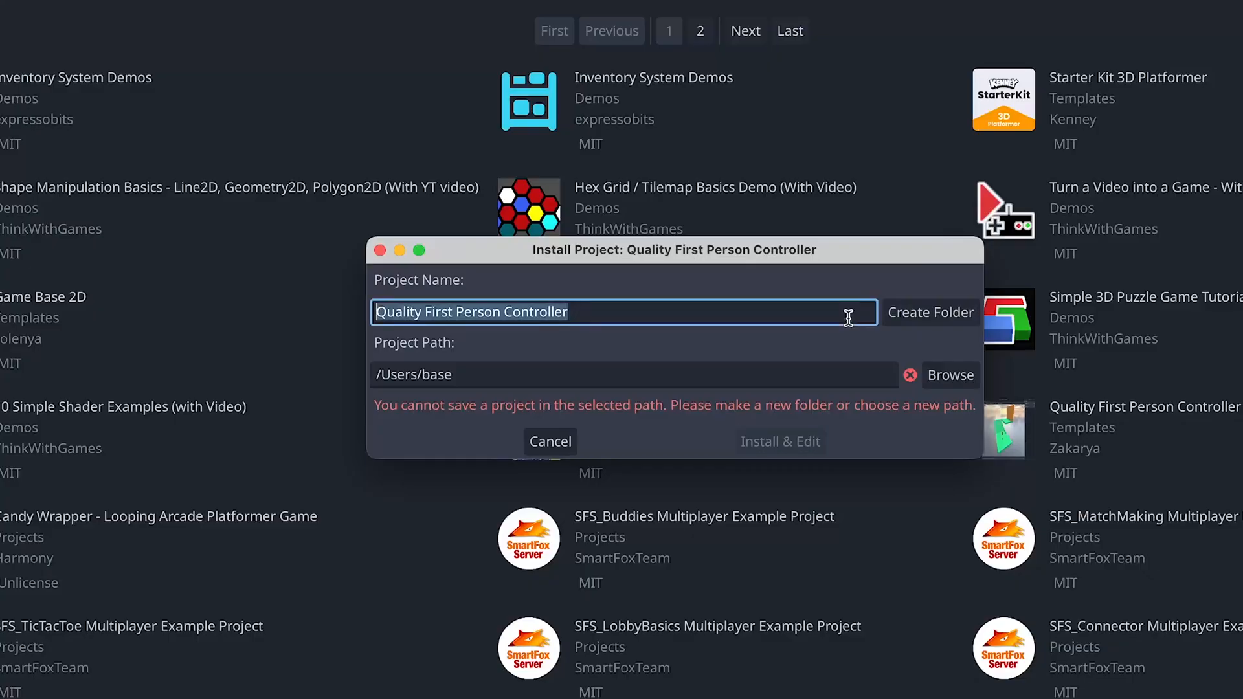
# Create the project in a new folder named godot-hello-world and install it for editing
pyautogui.write('godot-hello-world/repos')
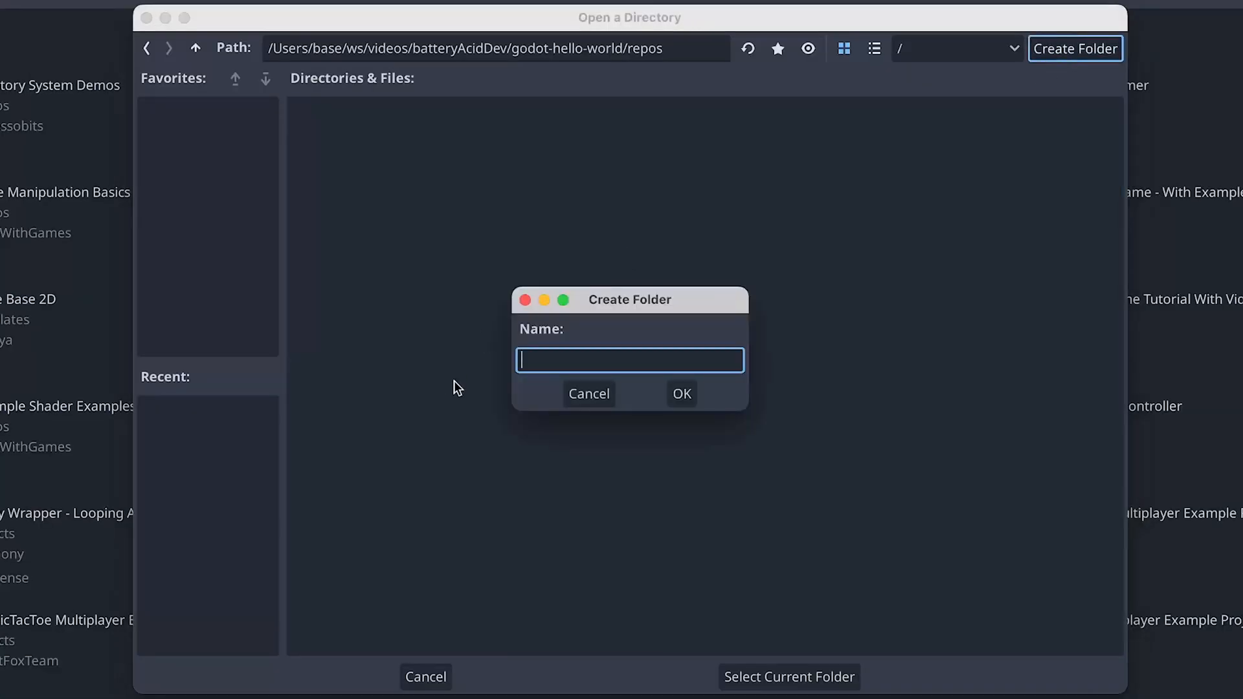
pyautogui.write('godo')
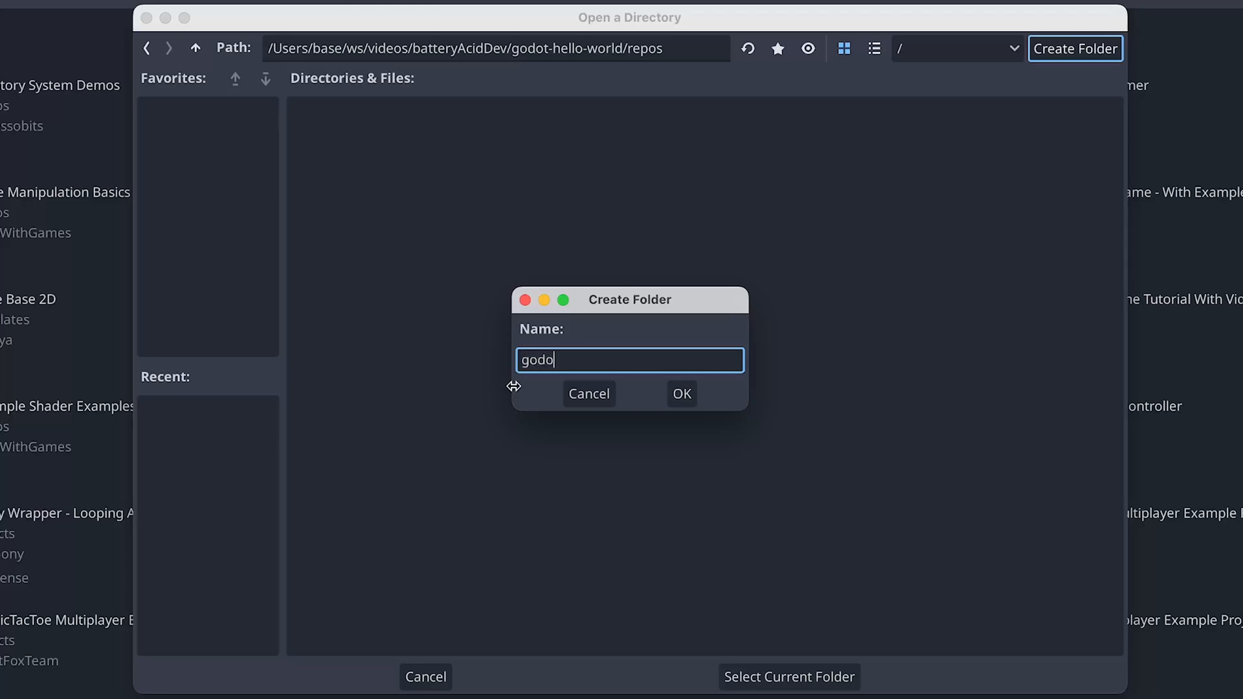
pyautogui.write('t-hello-wo')
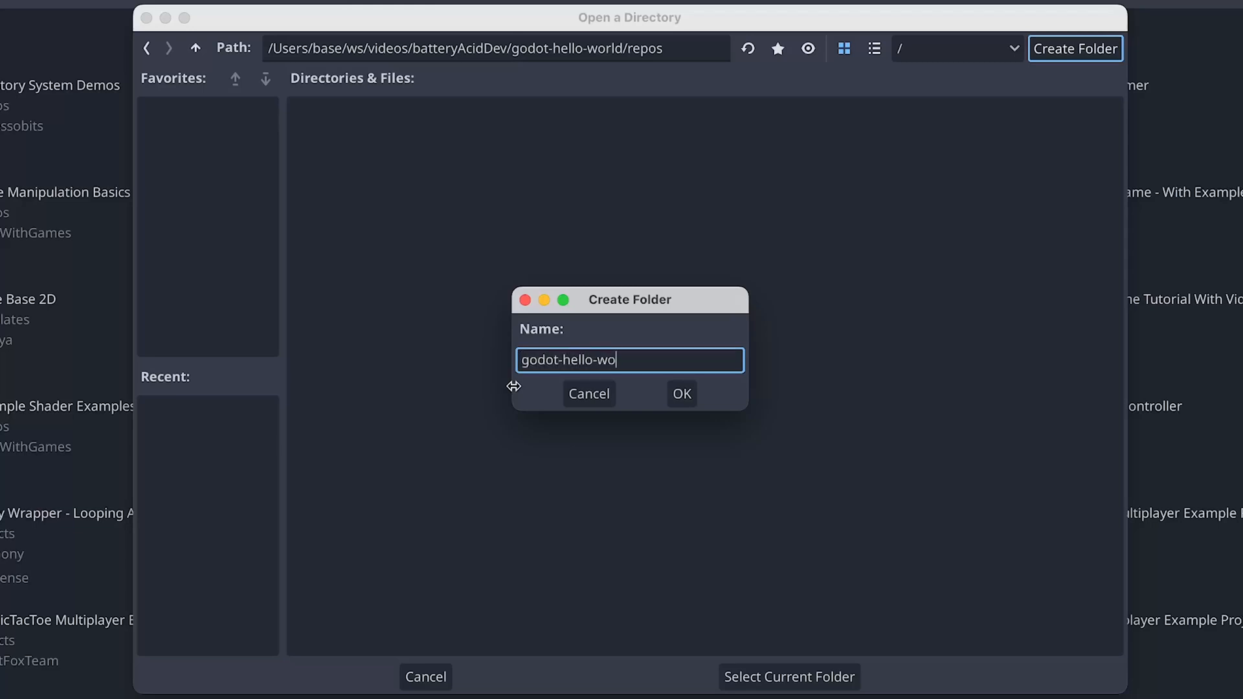
pyautogui.click(680, 394)
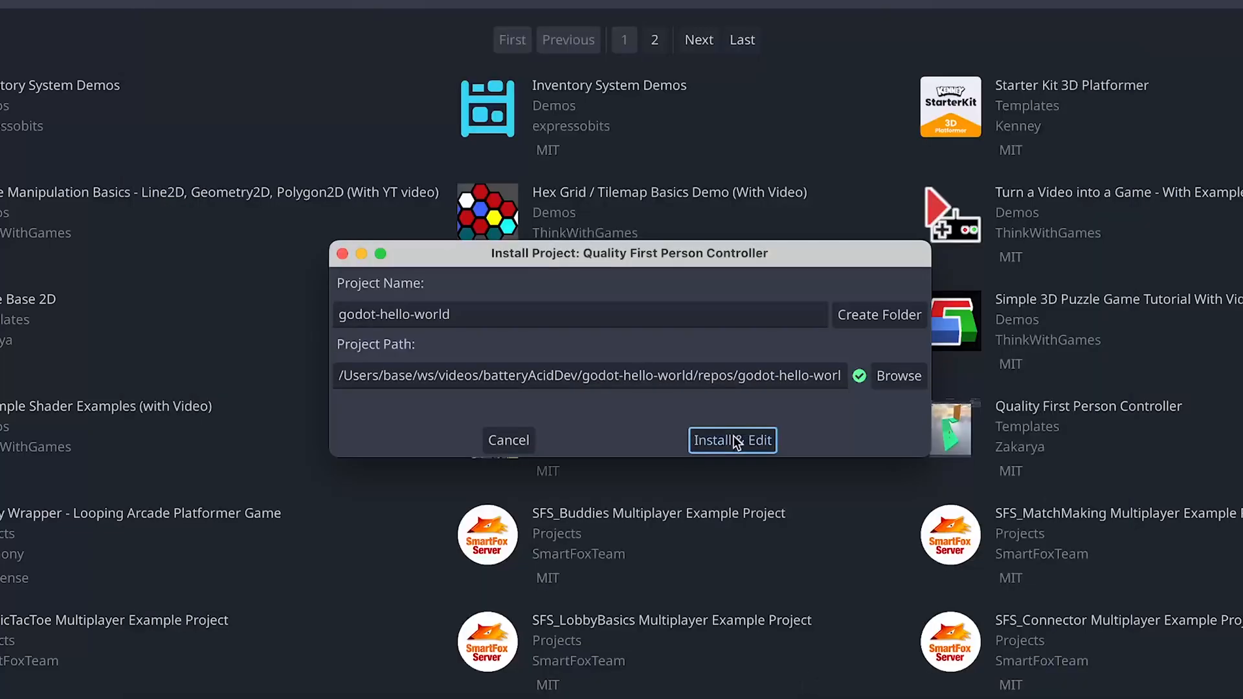
pyautogui.click(731, 441)
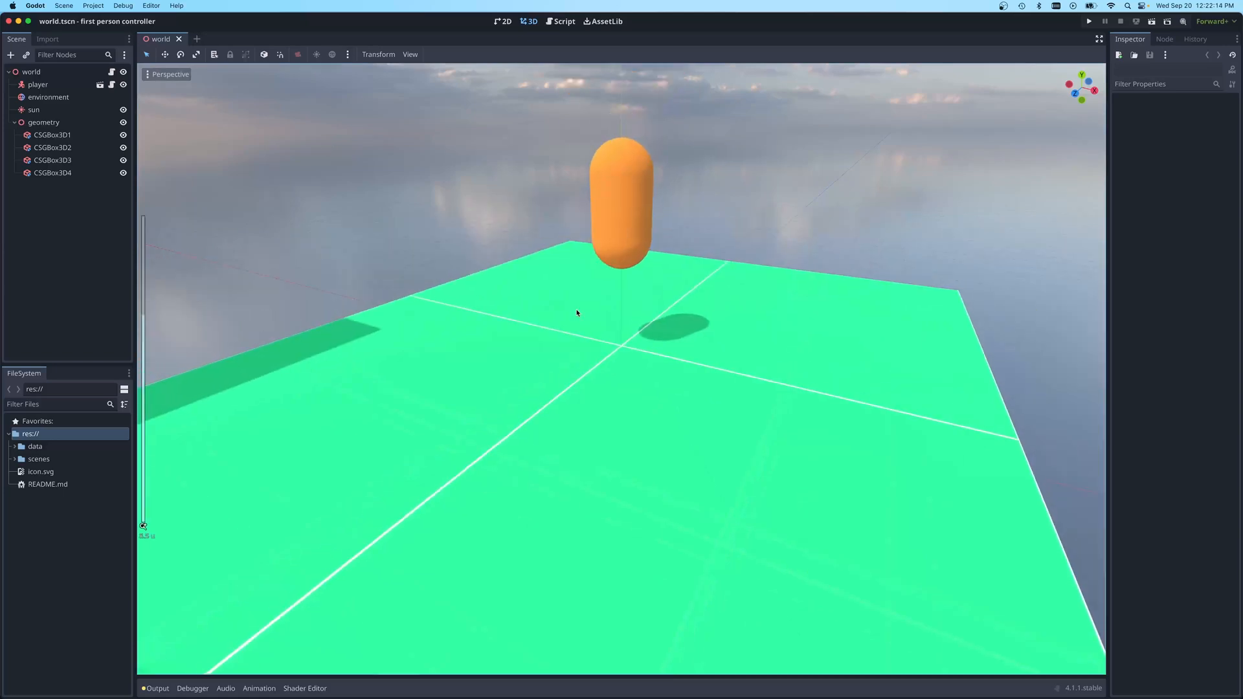
# Select the player capsule and orbit the 3D view to see the whole level from farther away
pyautogui.click(38, 84)
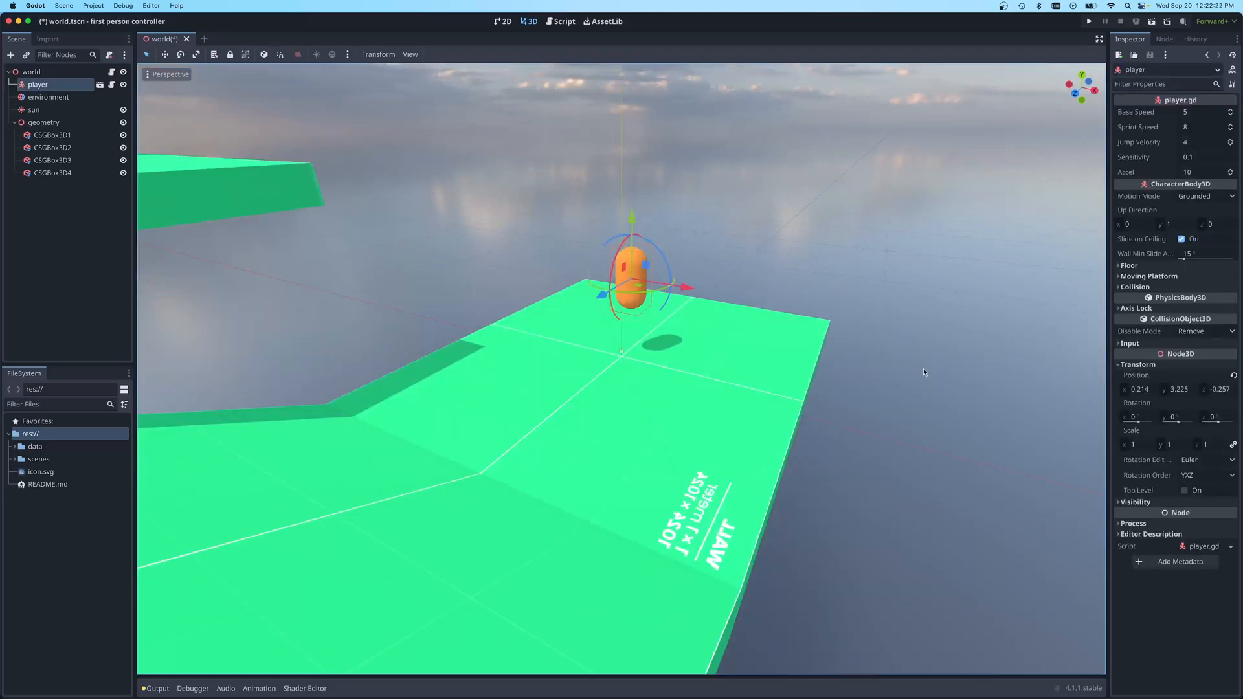
pyautogui.moveTo(643, 293); pyautogui.dragTo(737, 362)
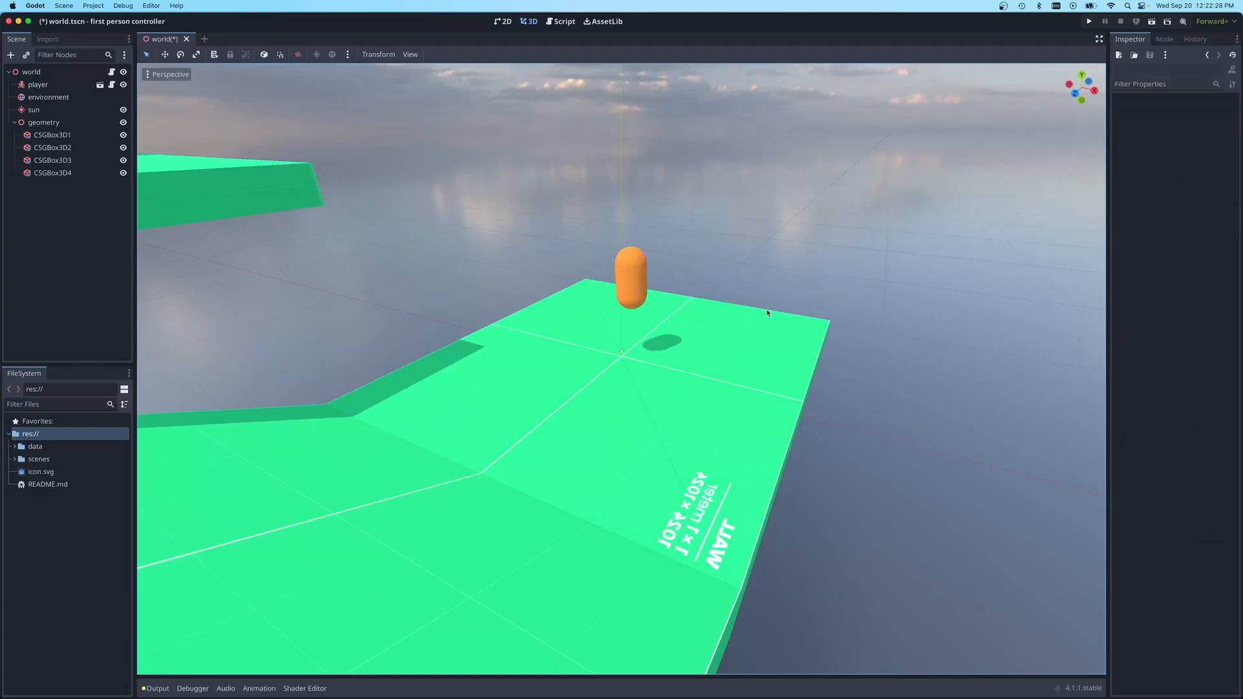
pyautogui.click(38, 84)
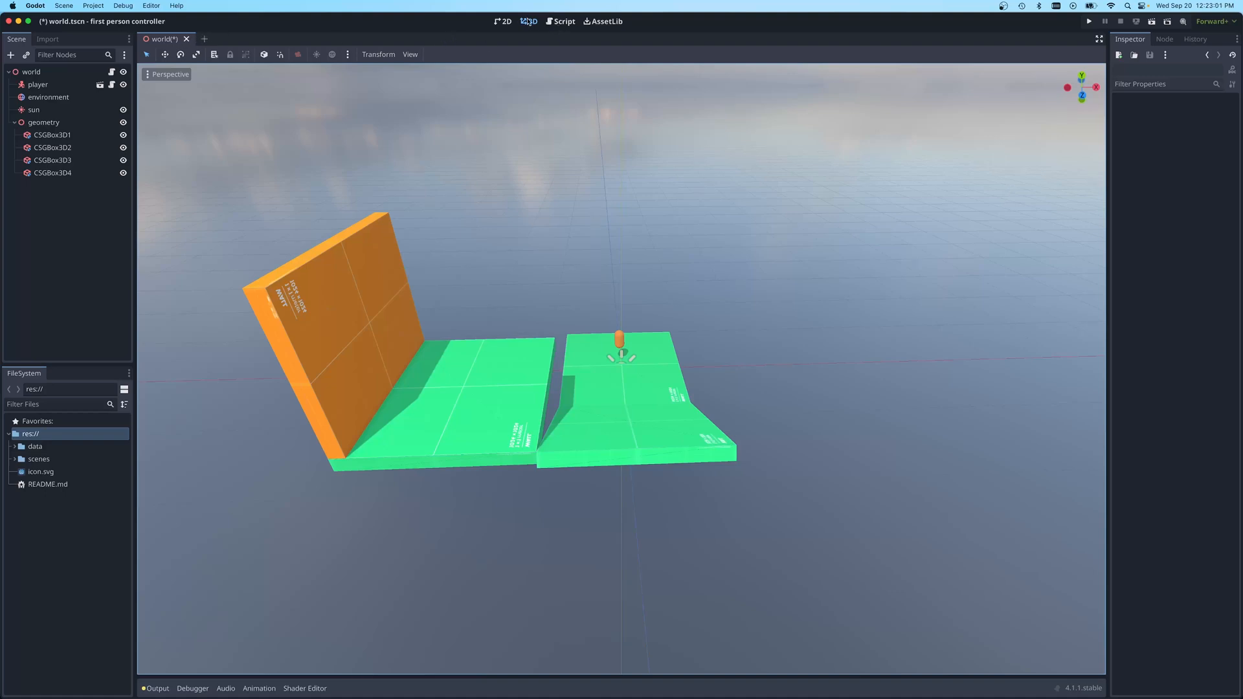
# Show the world.gd pause script in the Script workspace
pyautogui.click(563, 22)
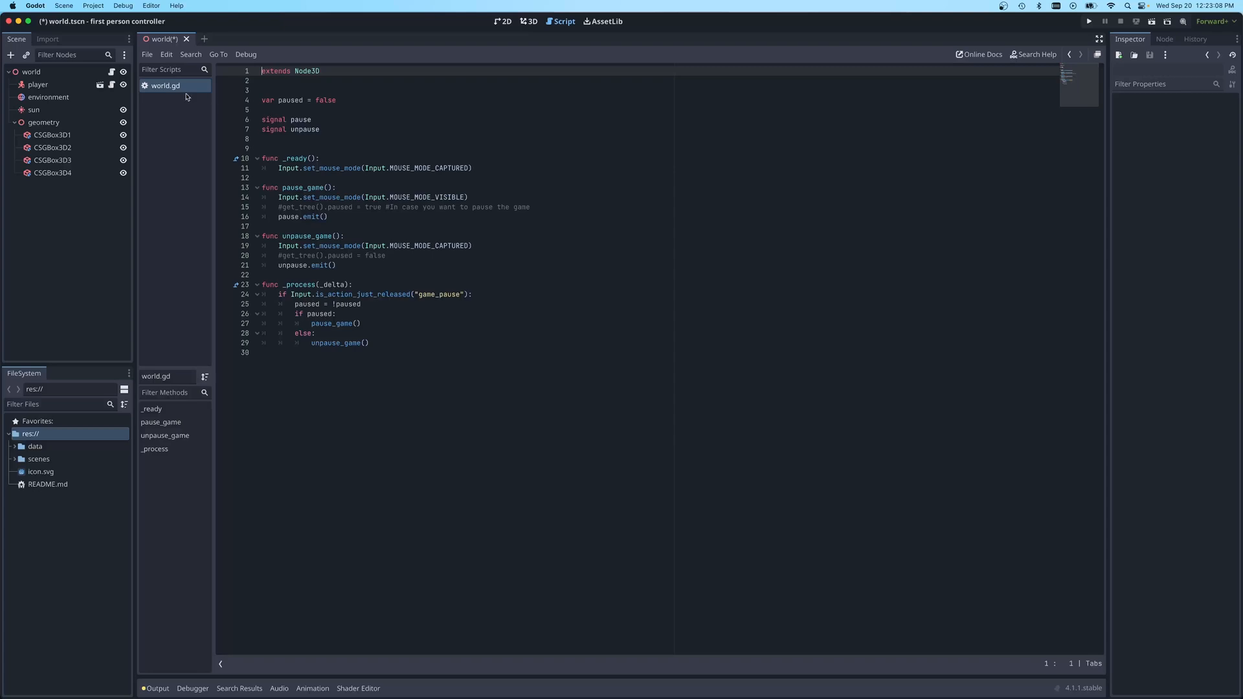
pyautogui.moveTo(501, 401)
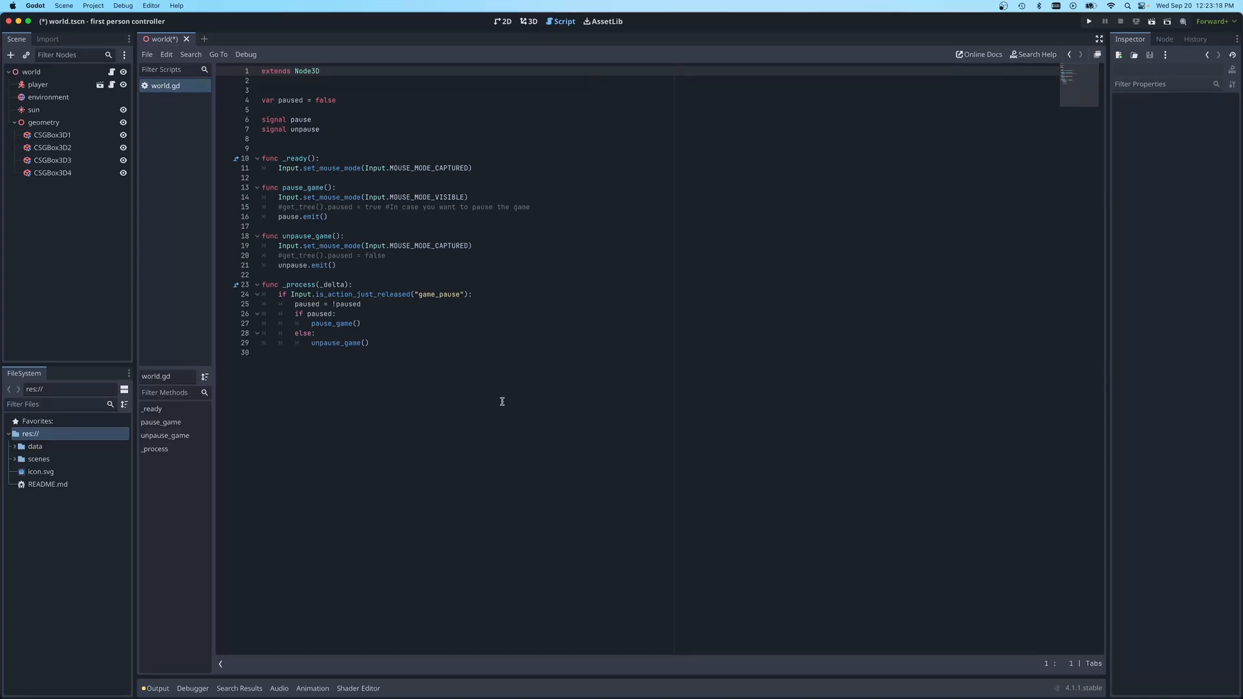
pyautogui.moveTo(527, 347)
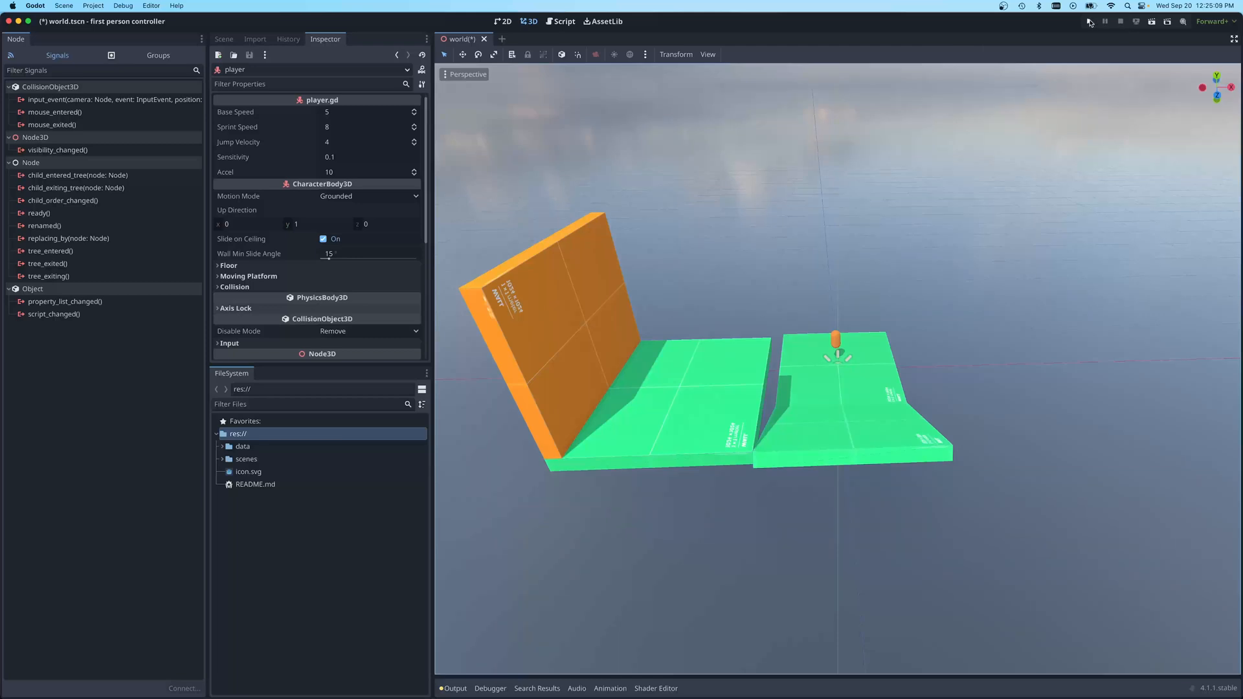
# Run the project and look around inside the first-person game window
pyautogui.click(1089, 22)
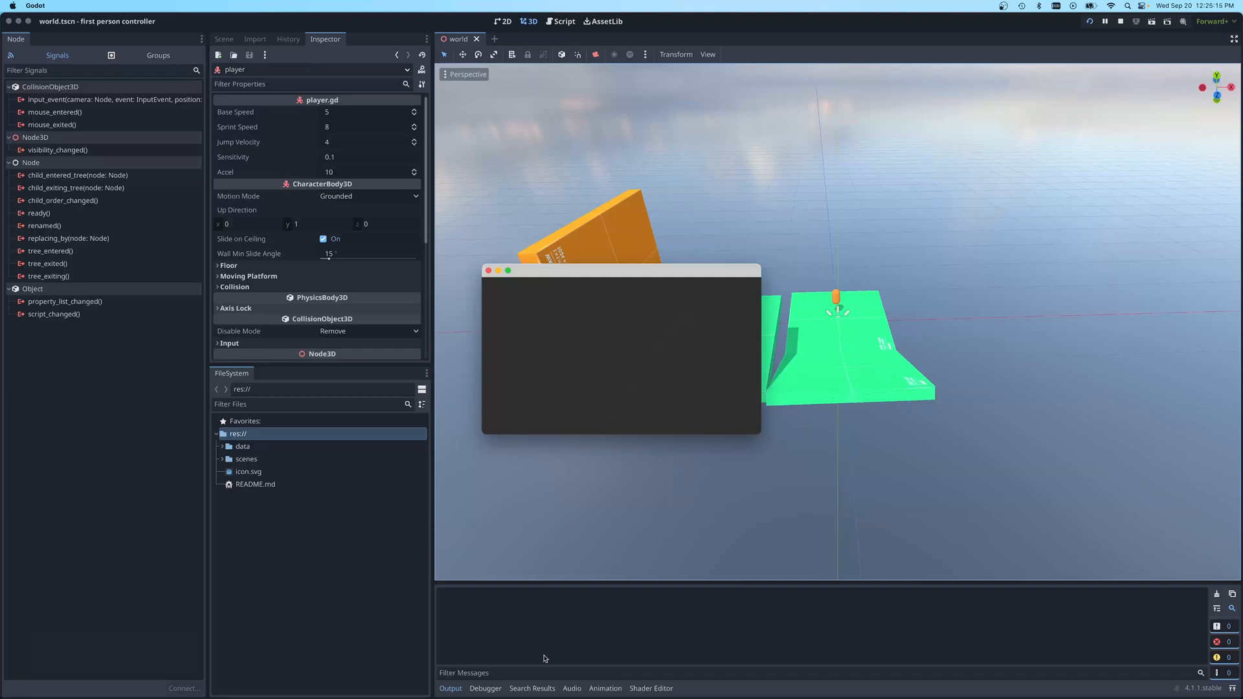
pyautogui.moveTo(618, 604)
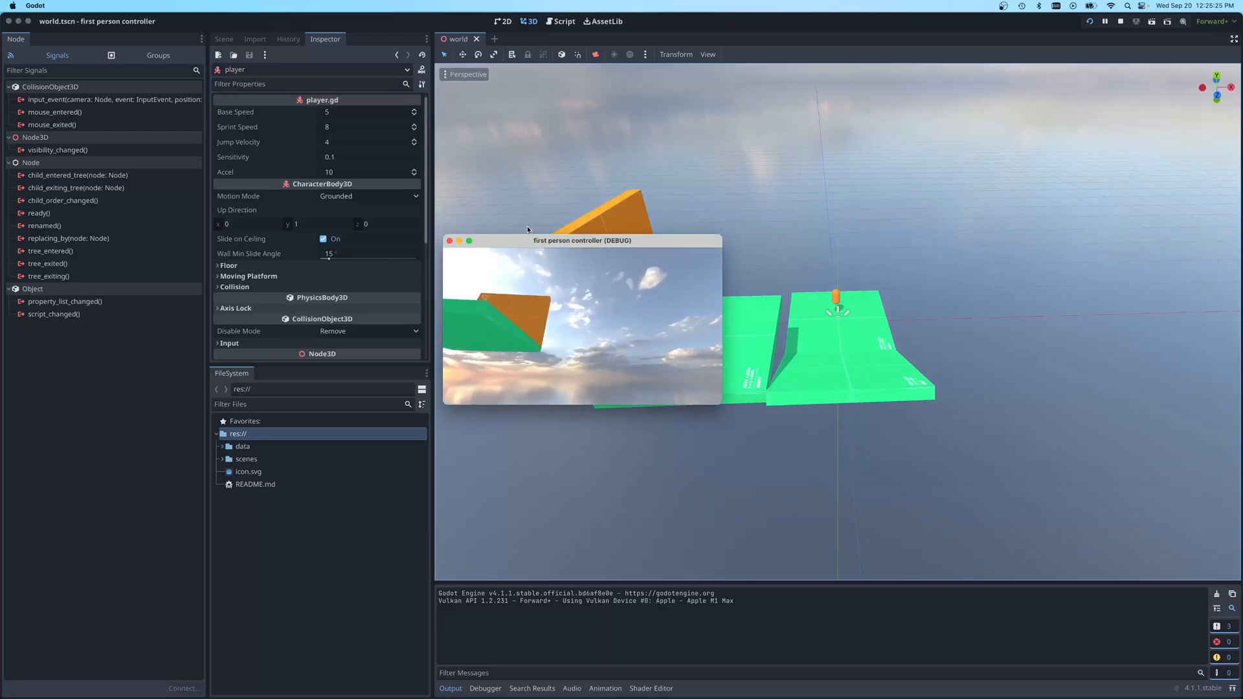
pyautogui.moveTo(582, 241); pyautogui.dragTo(663, 124)
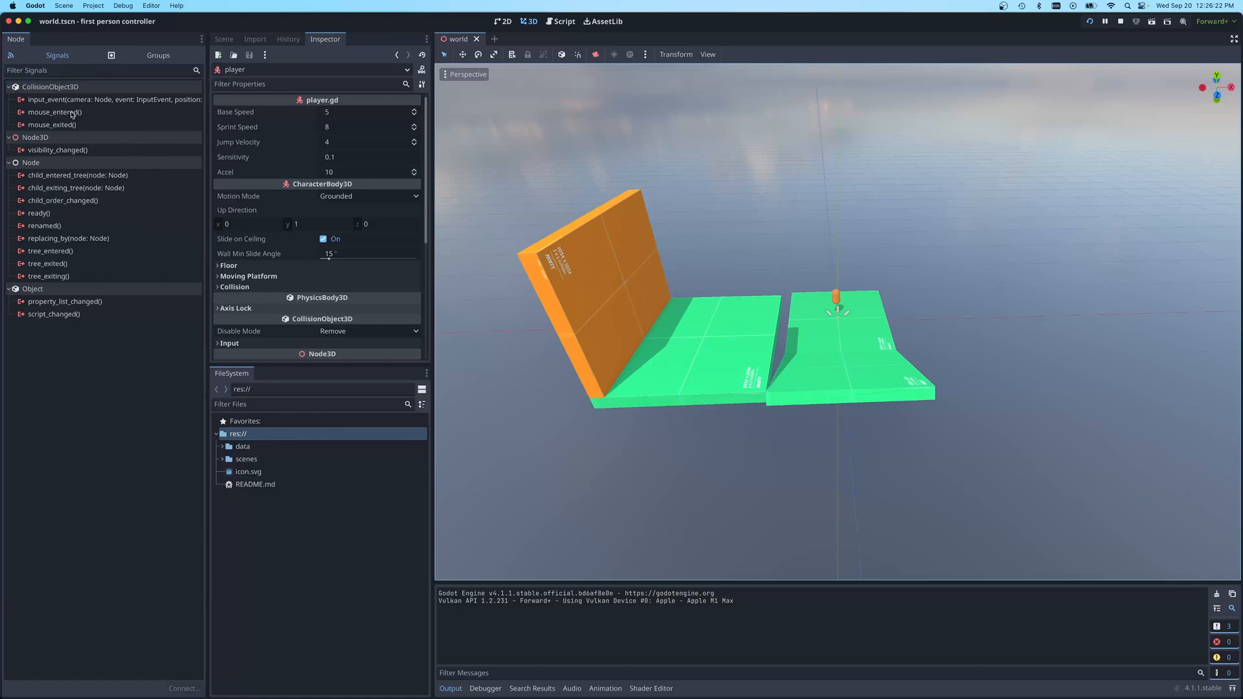
pyautogui.moveTo(75, 352)
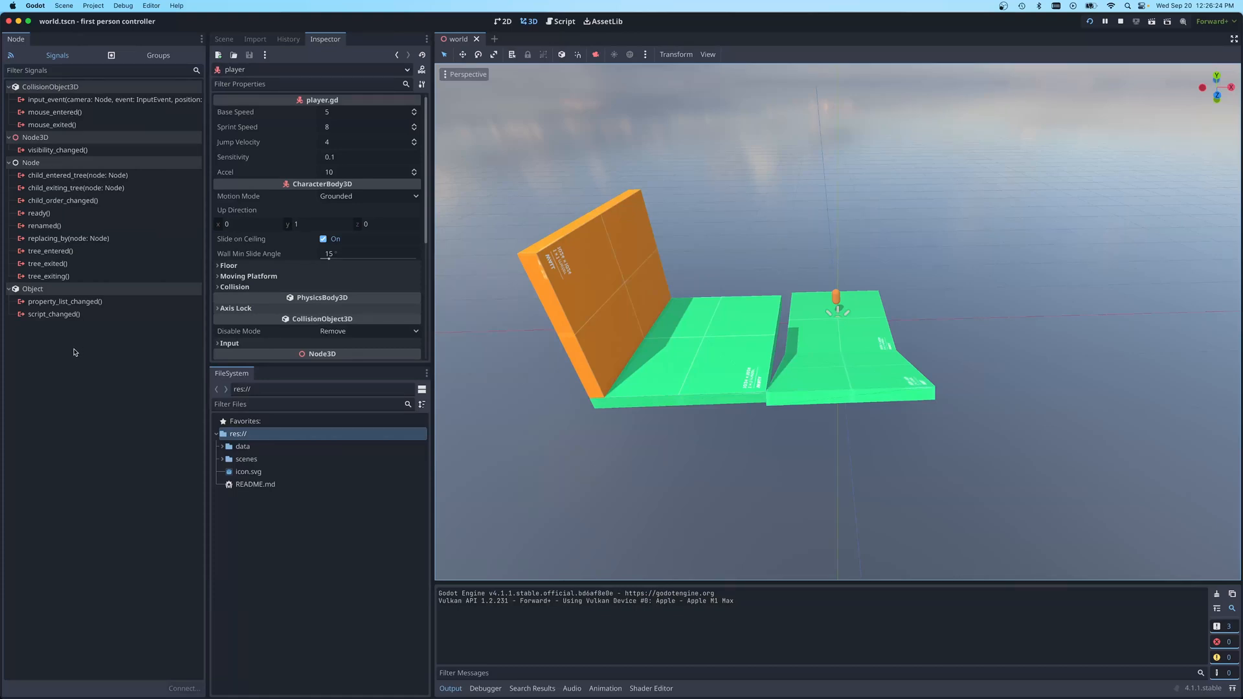
pyautogui.moveTo(277, 377)
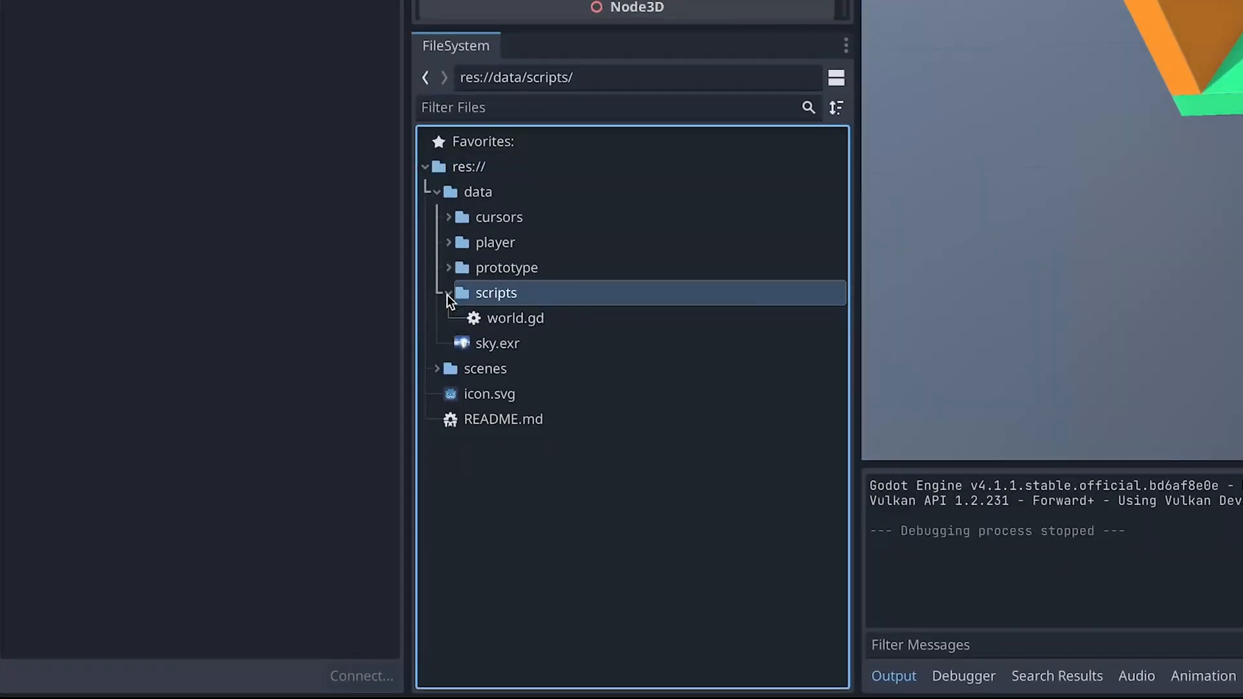
# Load player.gd in the script editor and read through its CharacterBody3D movement code
pyautogui.doubleClick(514, 319)
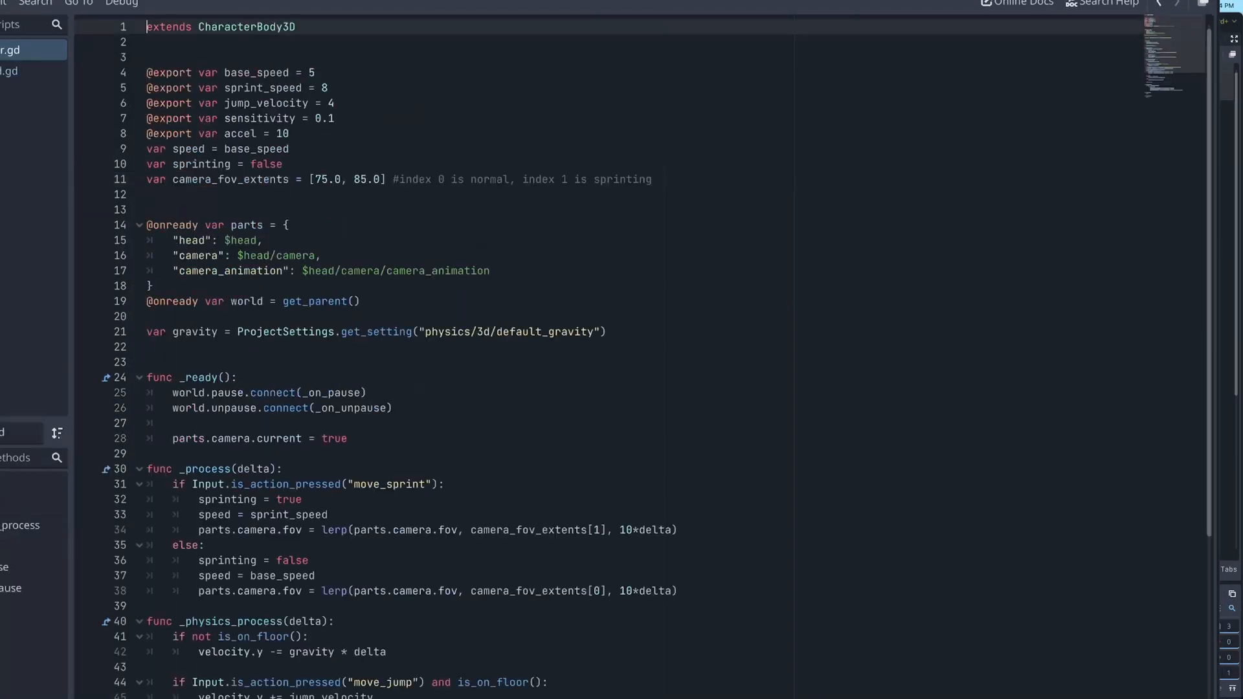
pyautogui.moveTo(267, 426)
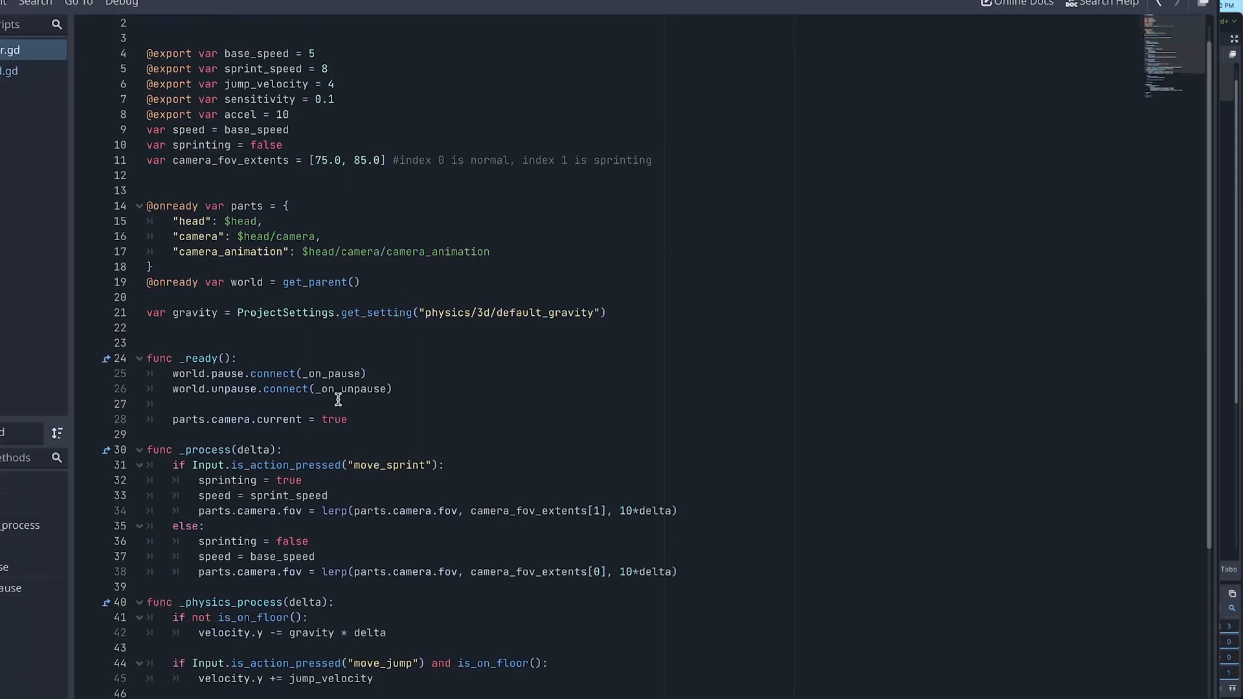
pyautogui.scroll(-3)
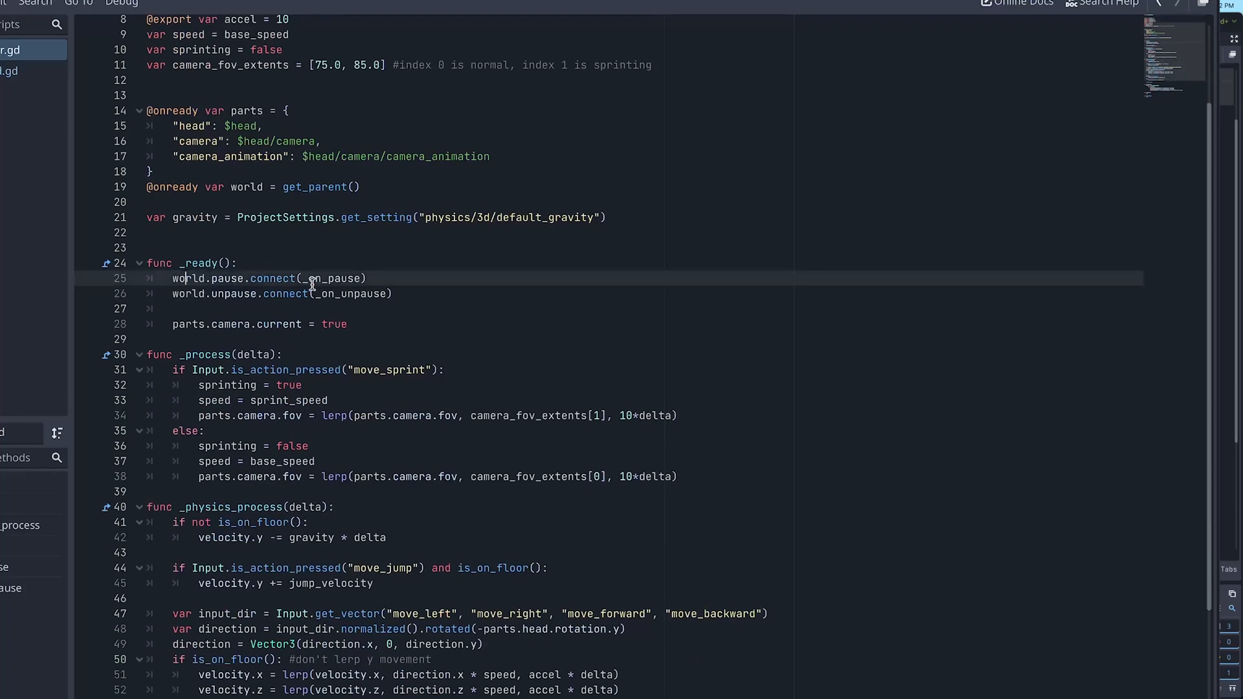
pyautogui.scroll(-3)
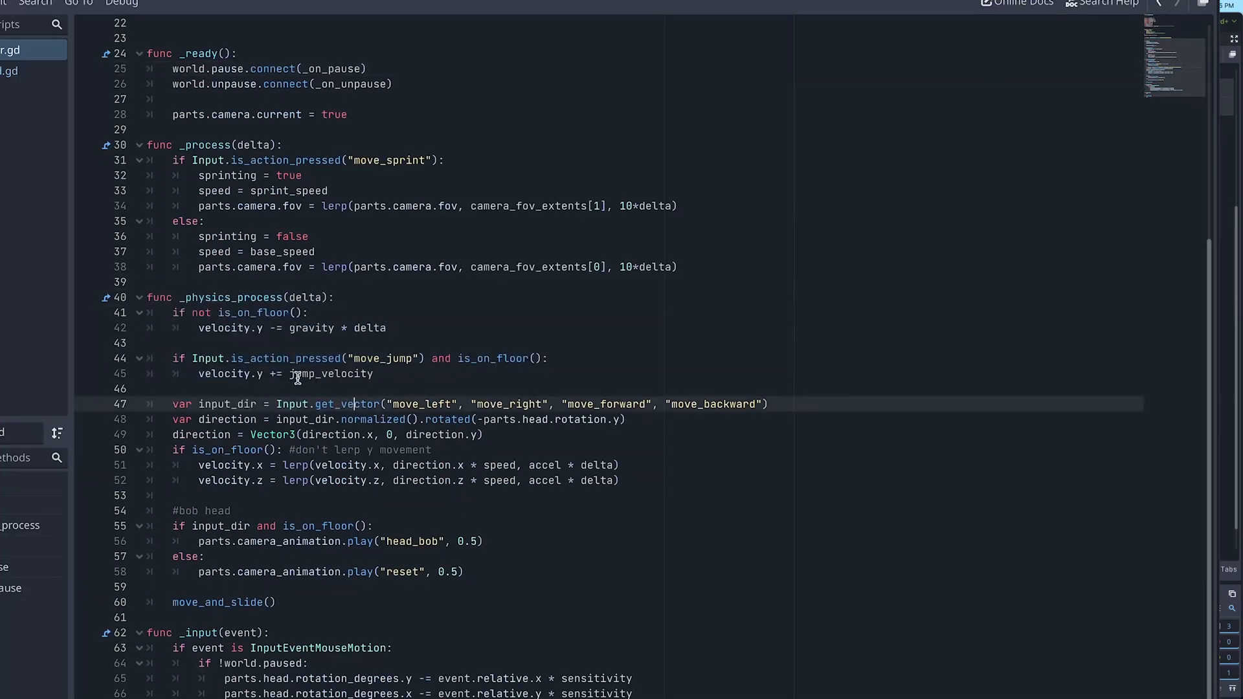
pyautogui.doubleClick(285, 359)
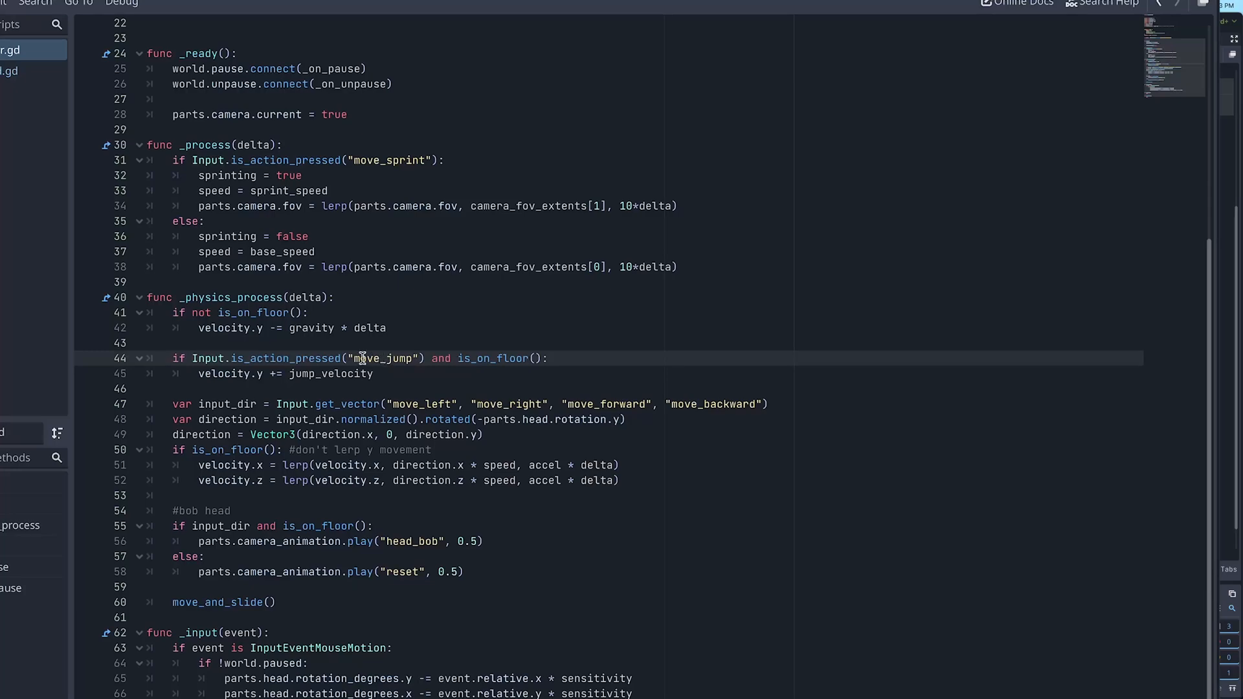
pyautogui.scroll(3)
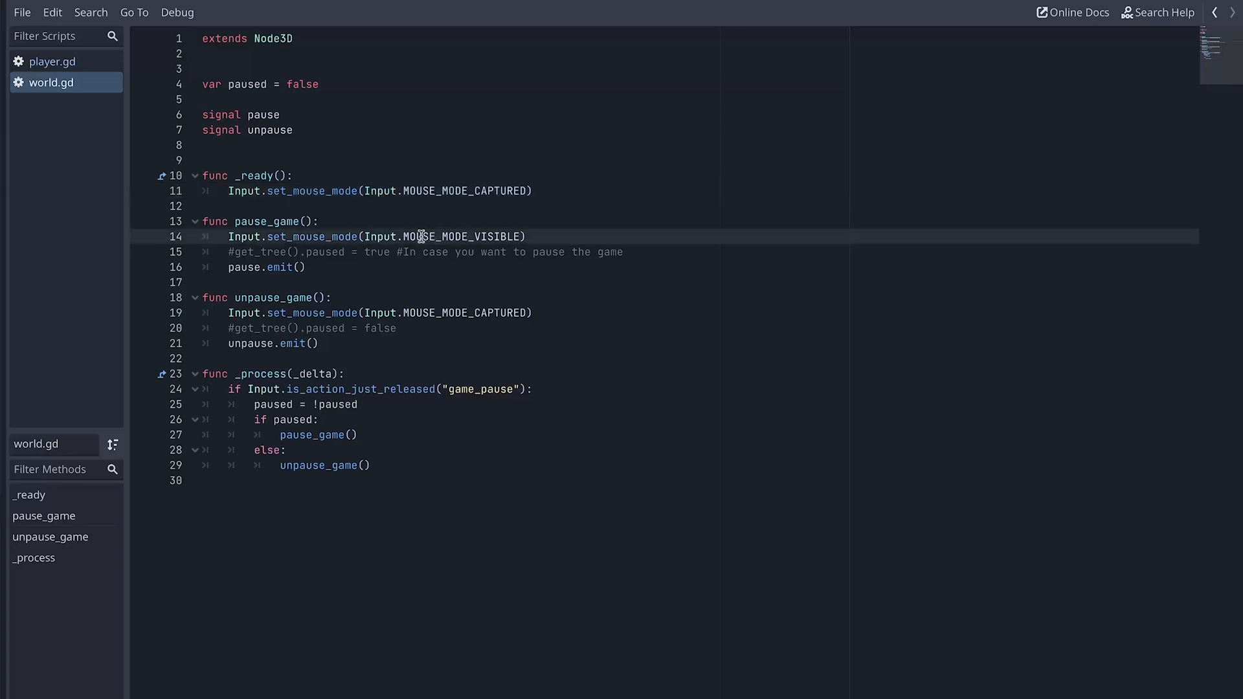
pyautogui.moveTo(289, 236)
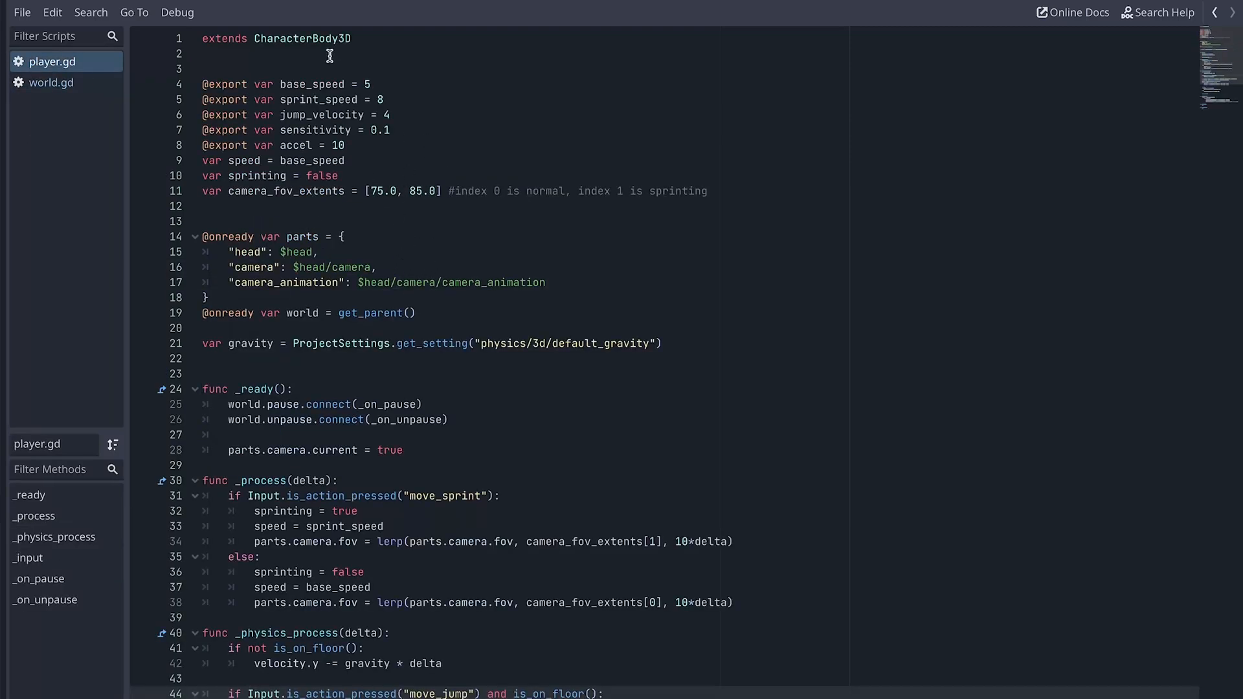
# Bring up the built-in CharacterBody3D class documentation and scroll through it
pyautogui.doubleClick(303, 38)
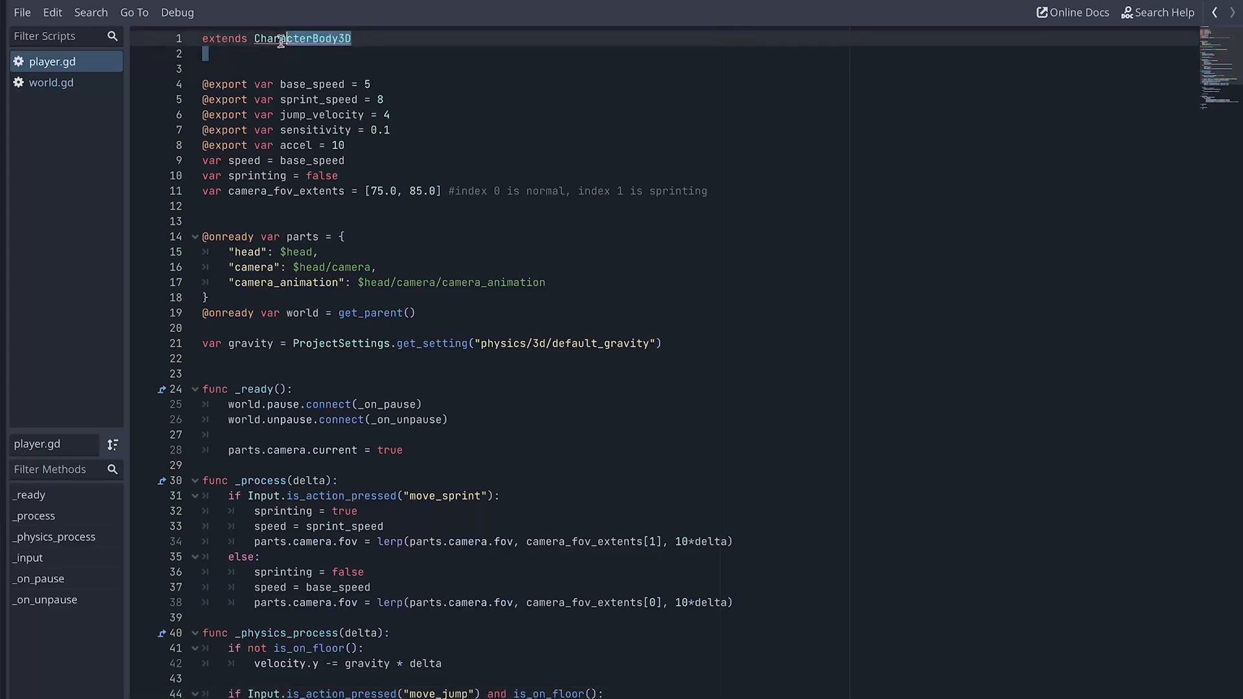
pyautogui.click(302, 38)
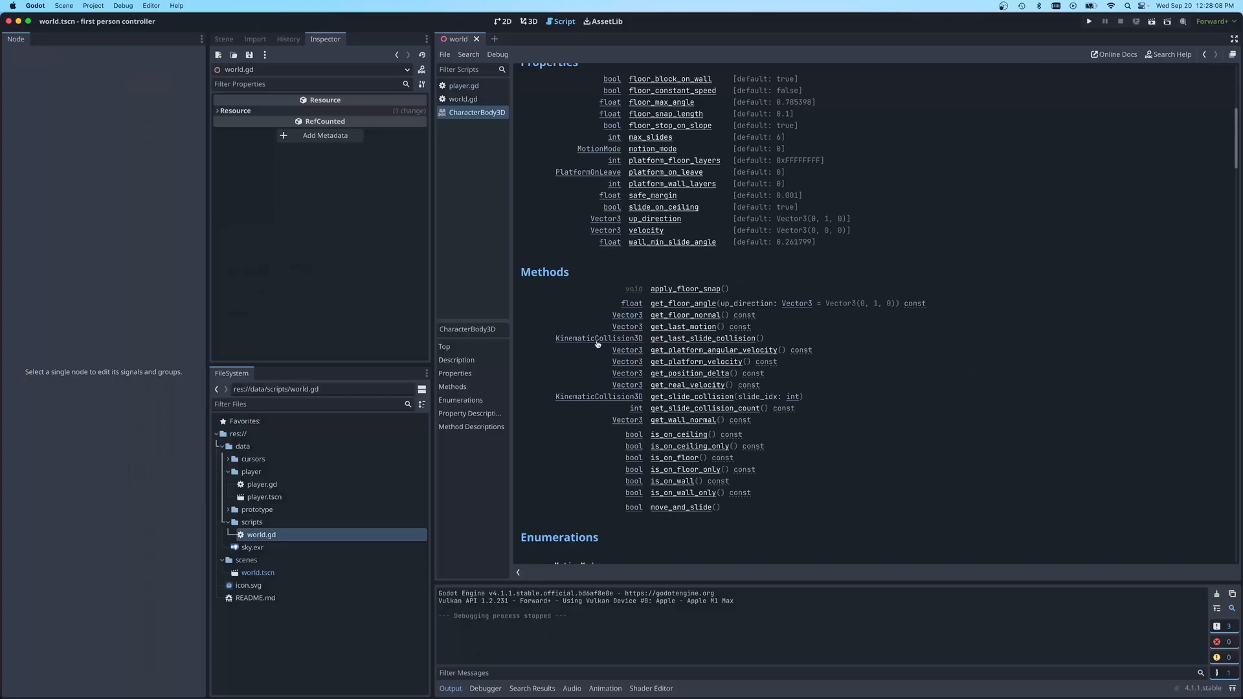
pyautogui.scroll(-3)
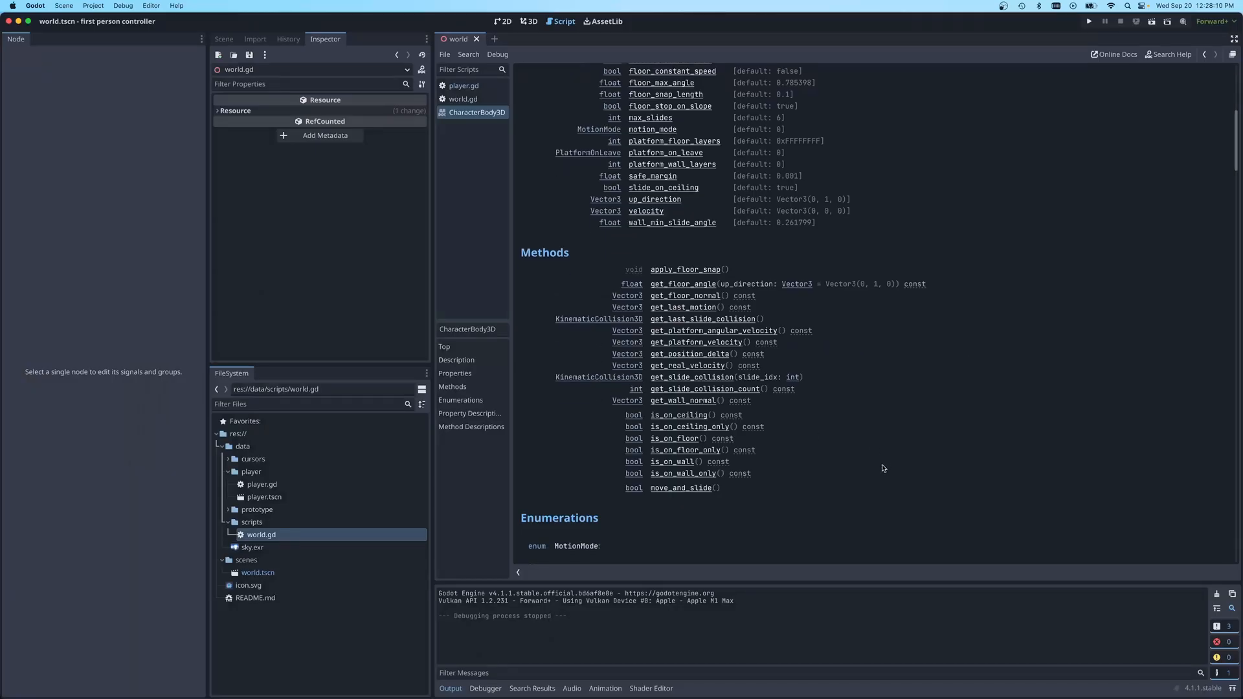
pyautogui.scroll(-3)
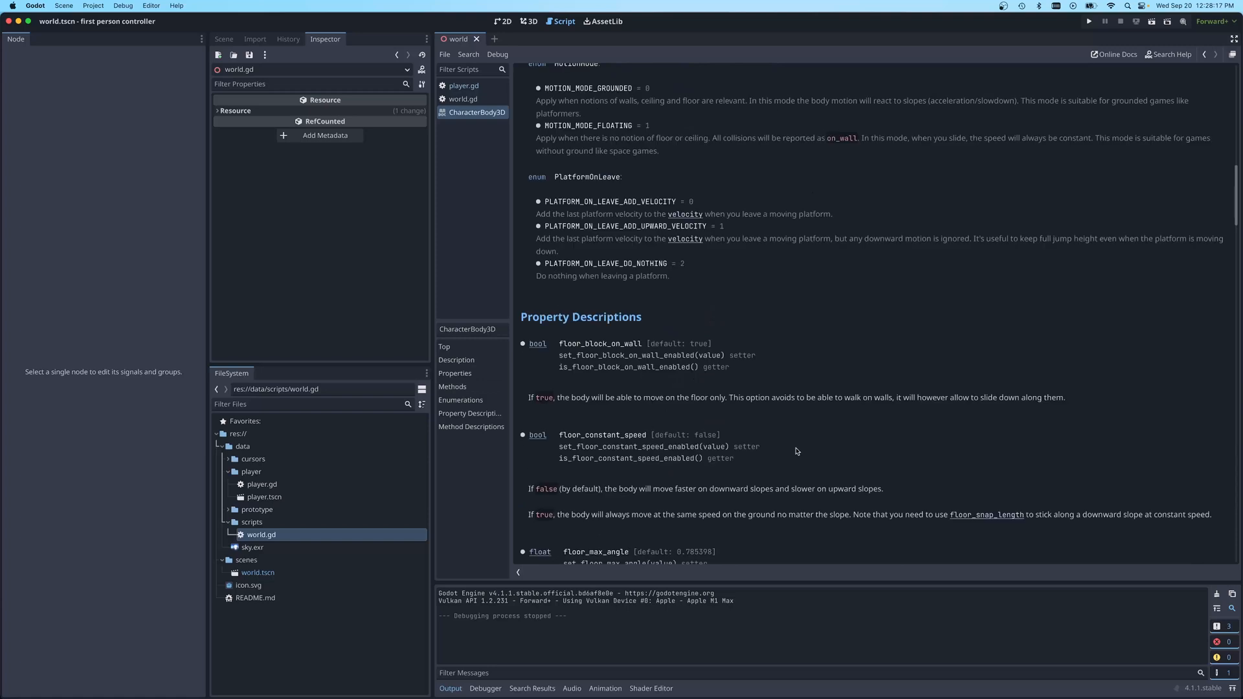
pyautogui.scroll(-3)
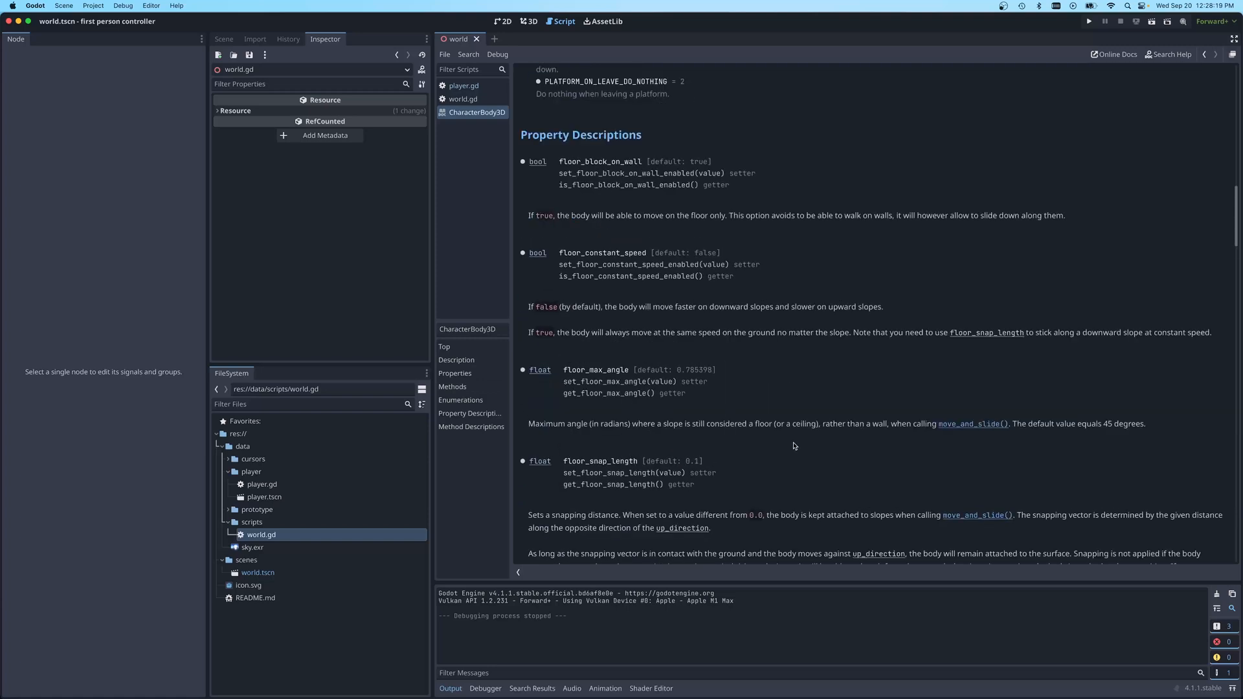
pyautogui.scroll(-3)
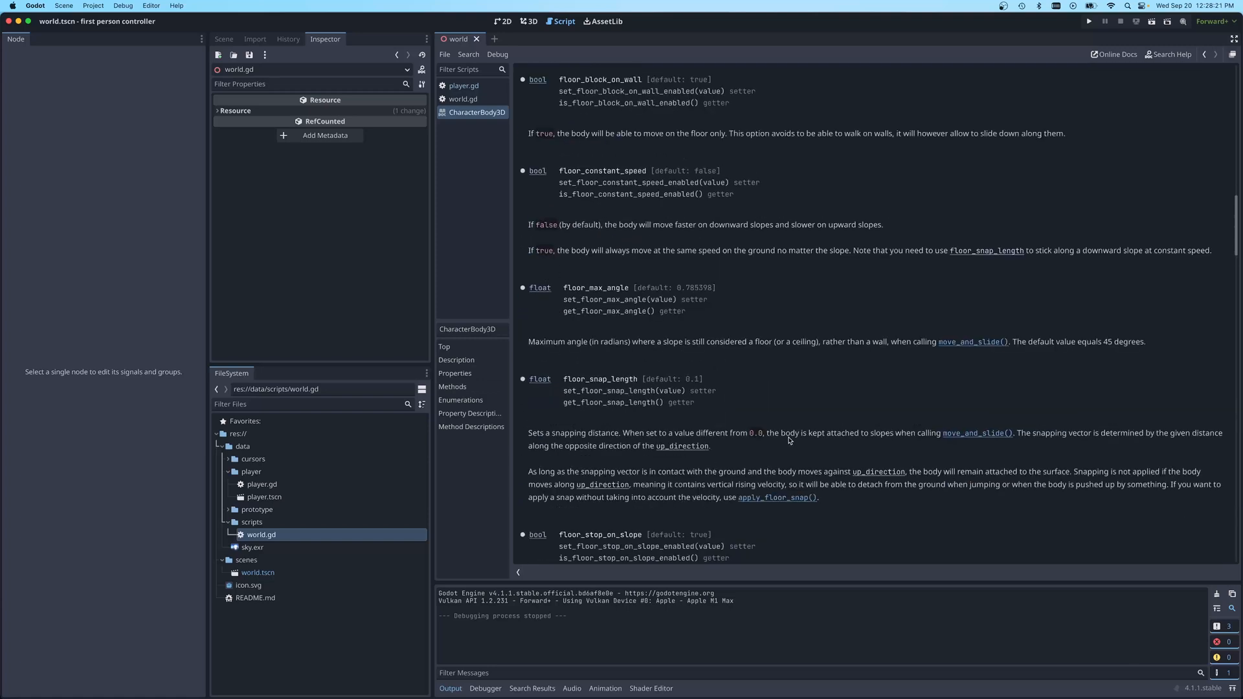
pyautogui.scroll(-3)
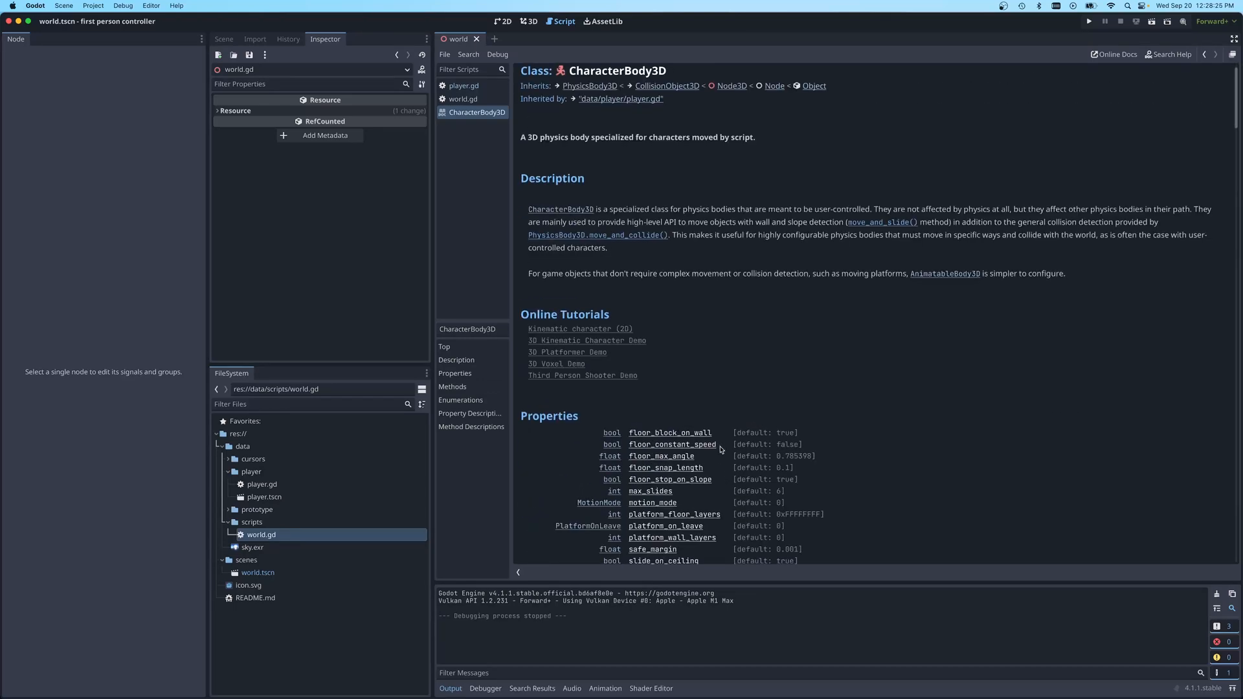
pyautogui.moveTo(721, 393)
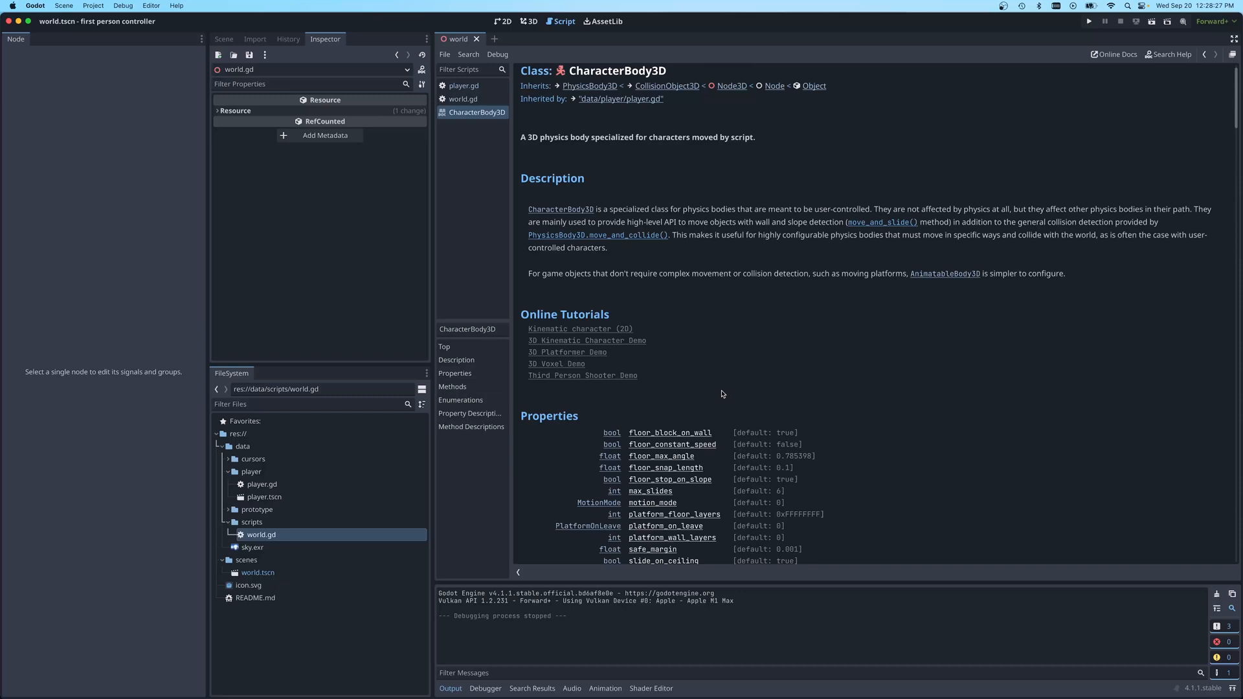
pyautogui.moveTo(674, 233)
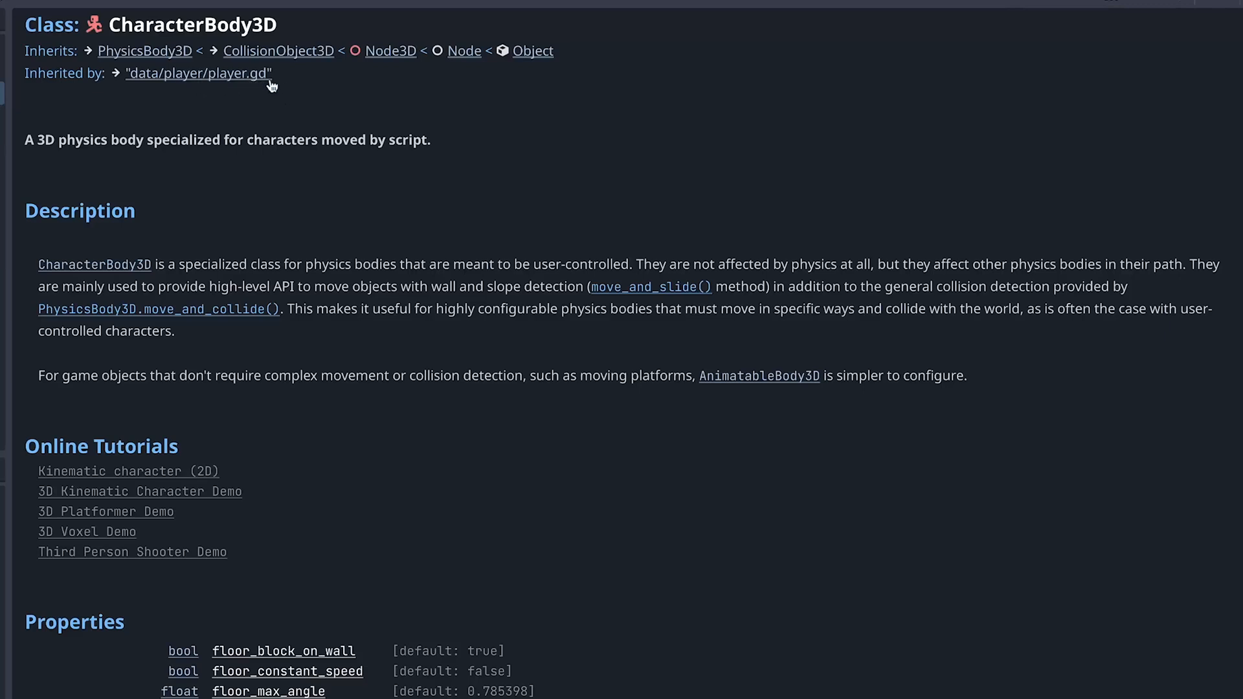
# View the player.gd generated docs page and its Property Descriptions, pointing out base_speed
pyautogui.click(197, 72)
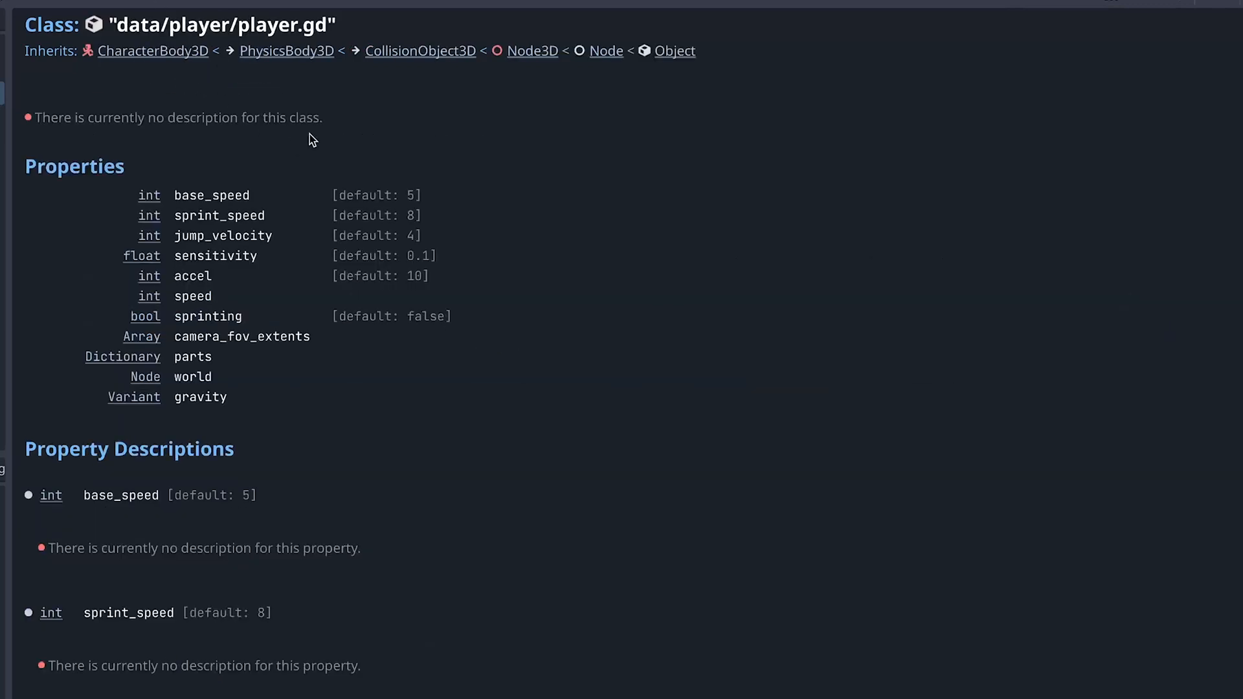
pyautogui.moveTo(308, 448)
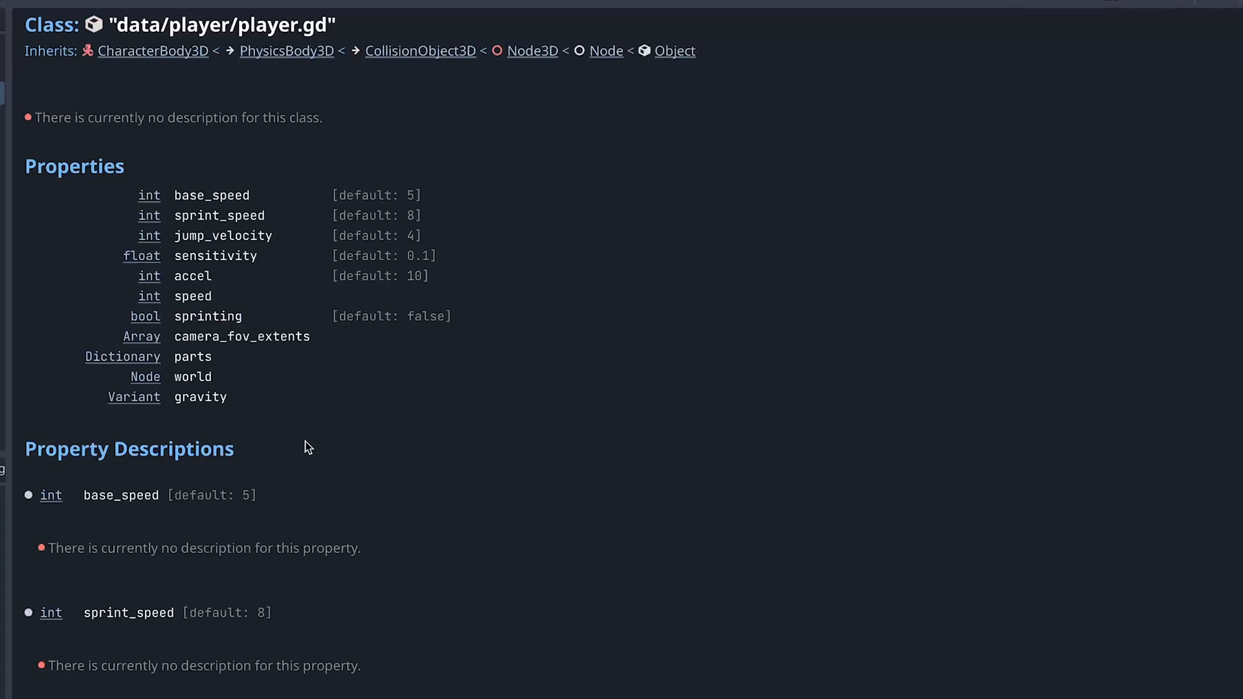
pyautogui.scroll(-3)
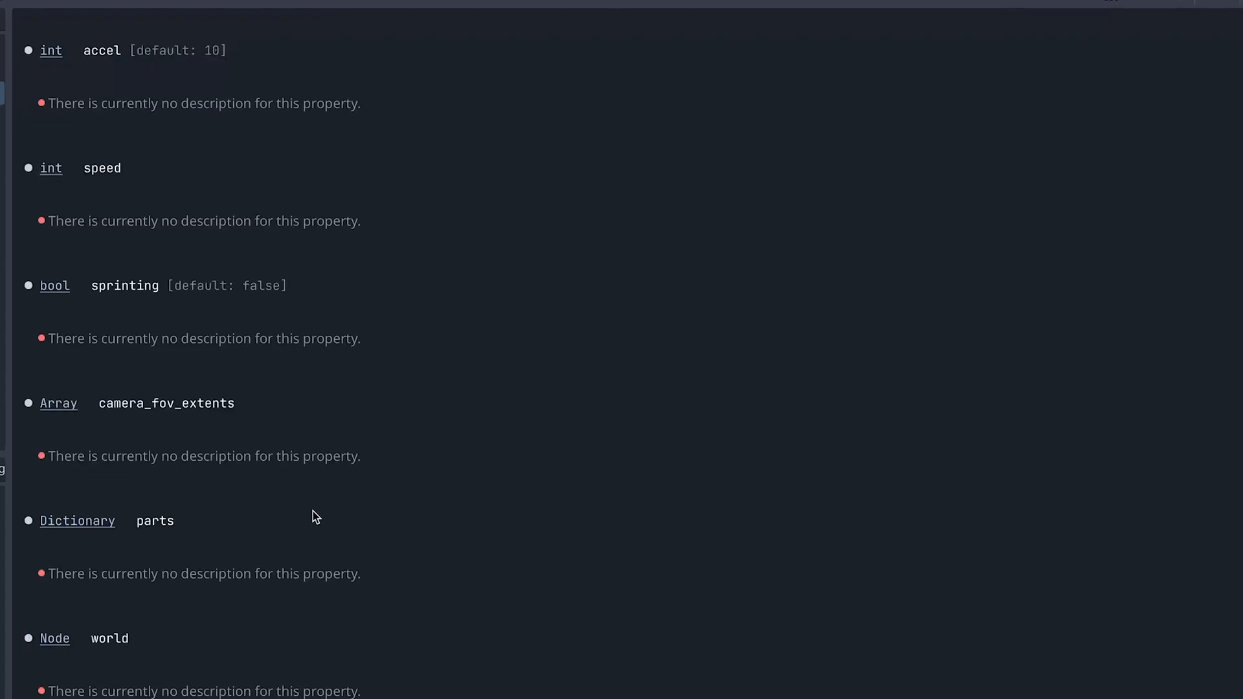
pyautogui.click(70, 102)
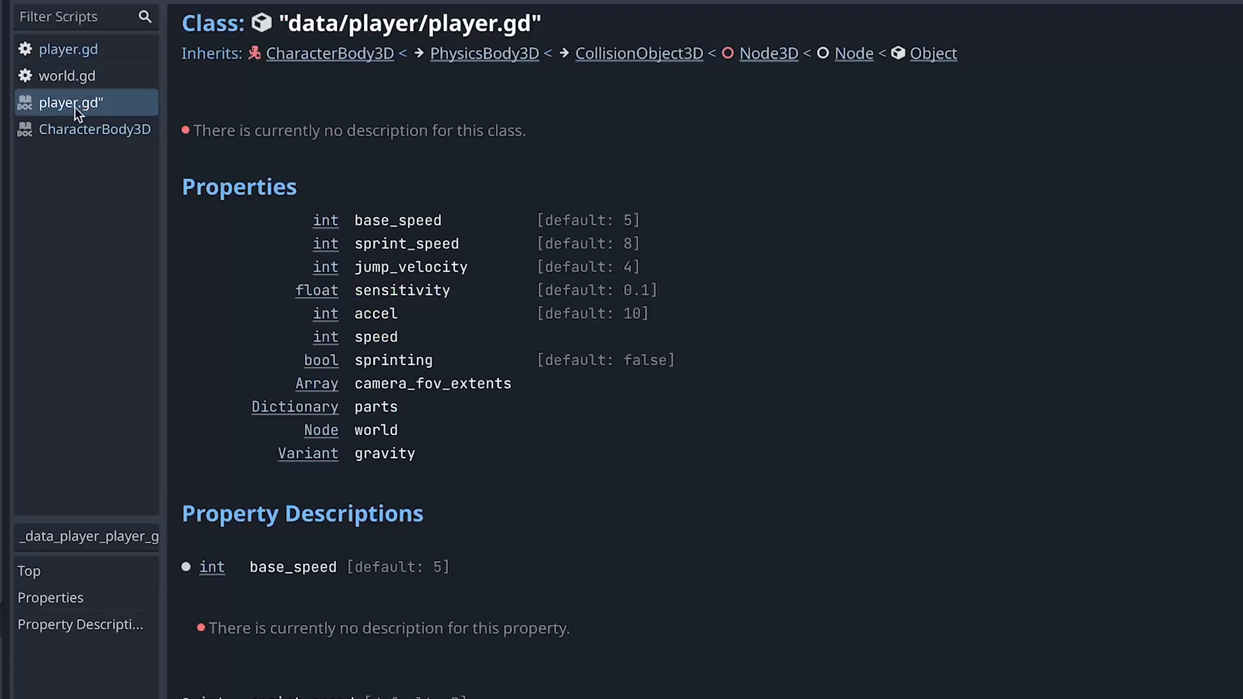
pyautogui.moveTo(64, 99)
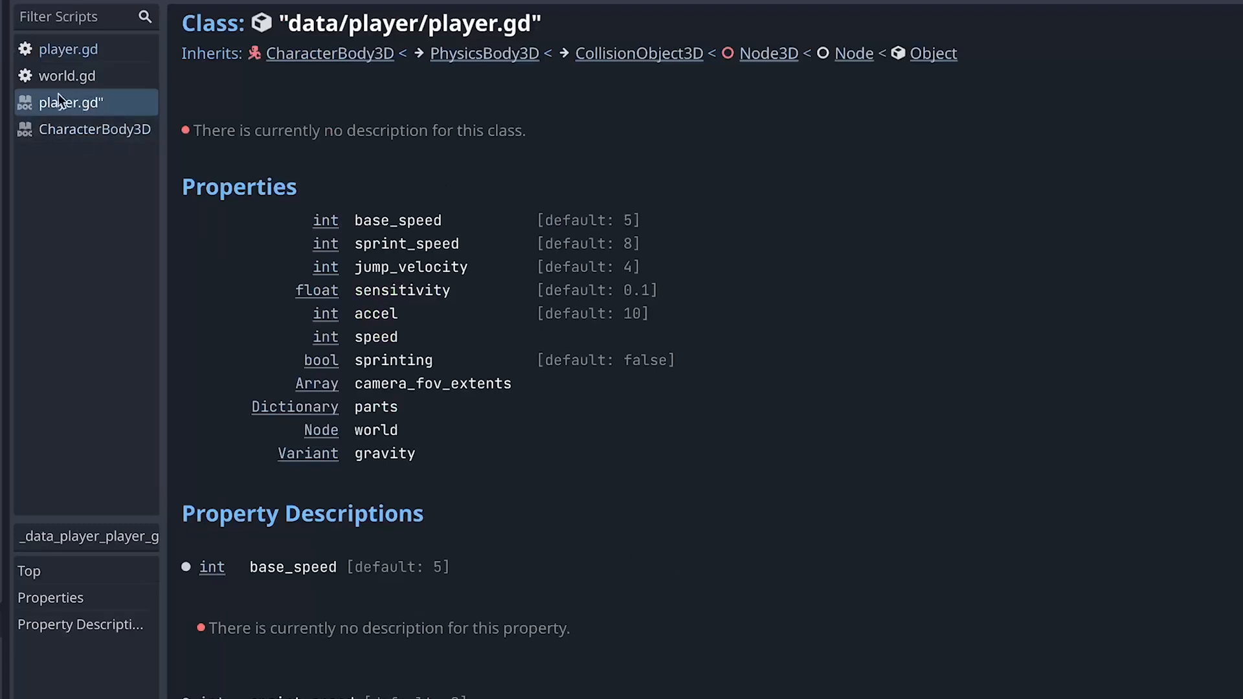
pyautogui.click(69, 48)
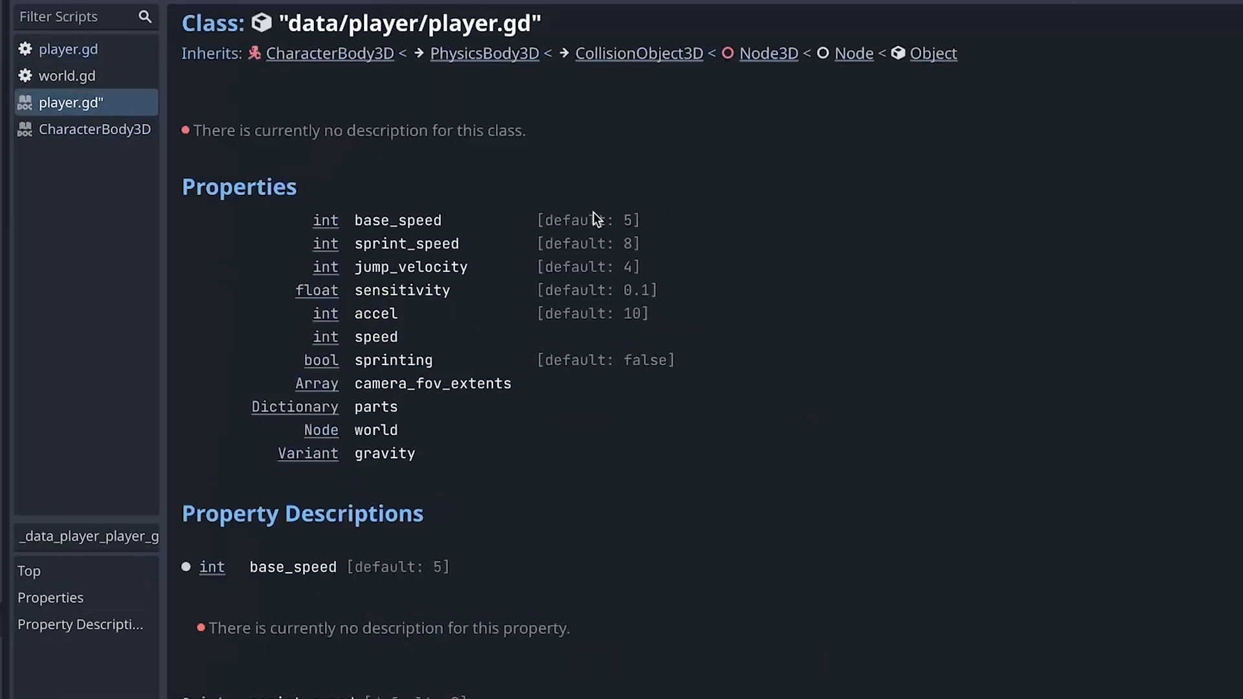
pyautogui.moveTo(400, 338)
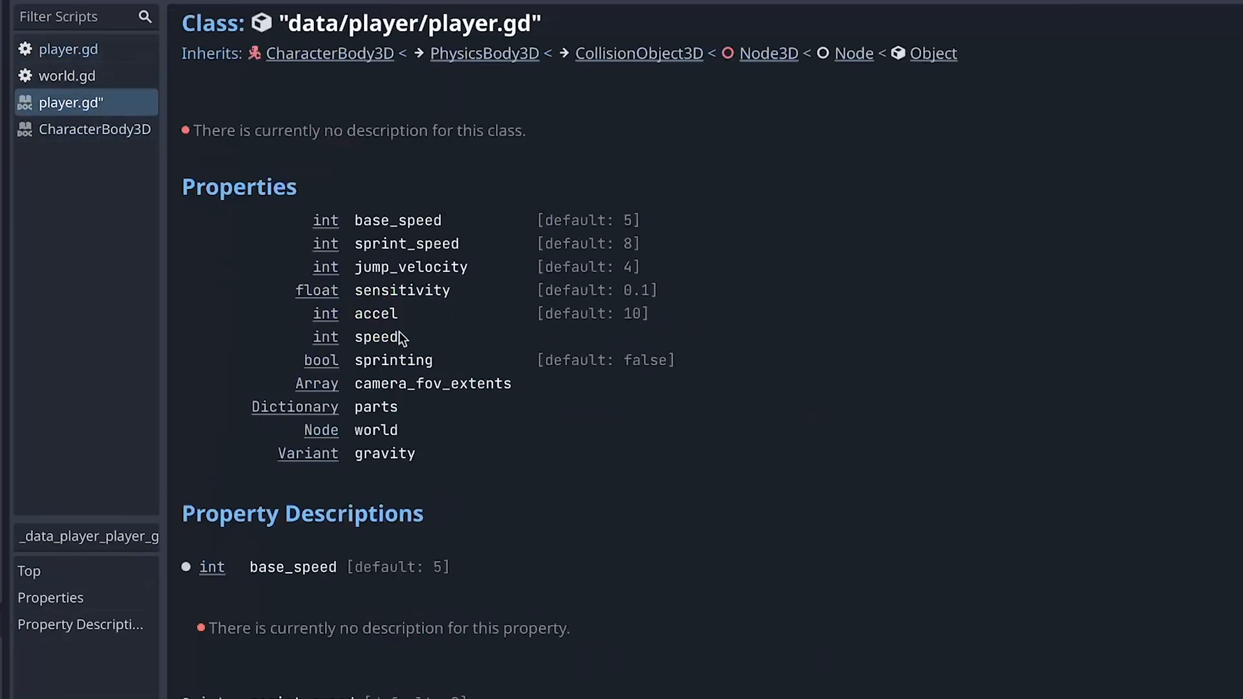
pyautogui.doubleClick(397, 220)
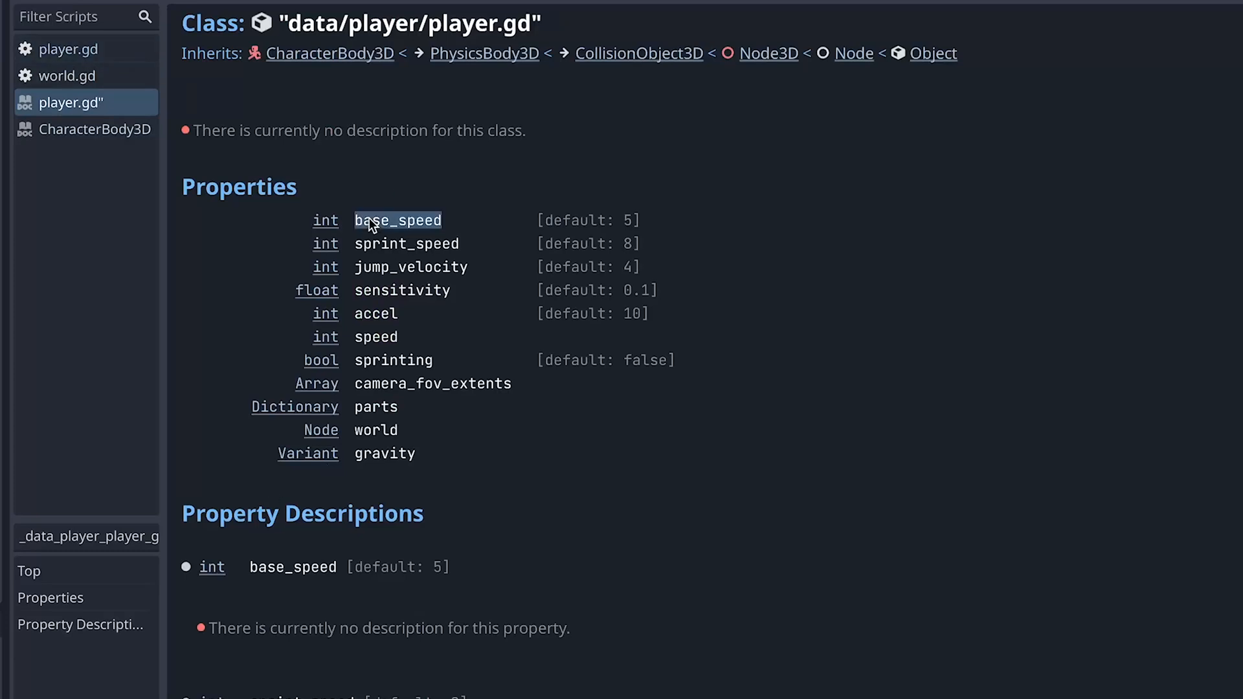
pyautogui.moveTo(388, 258)
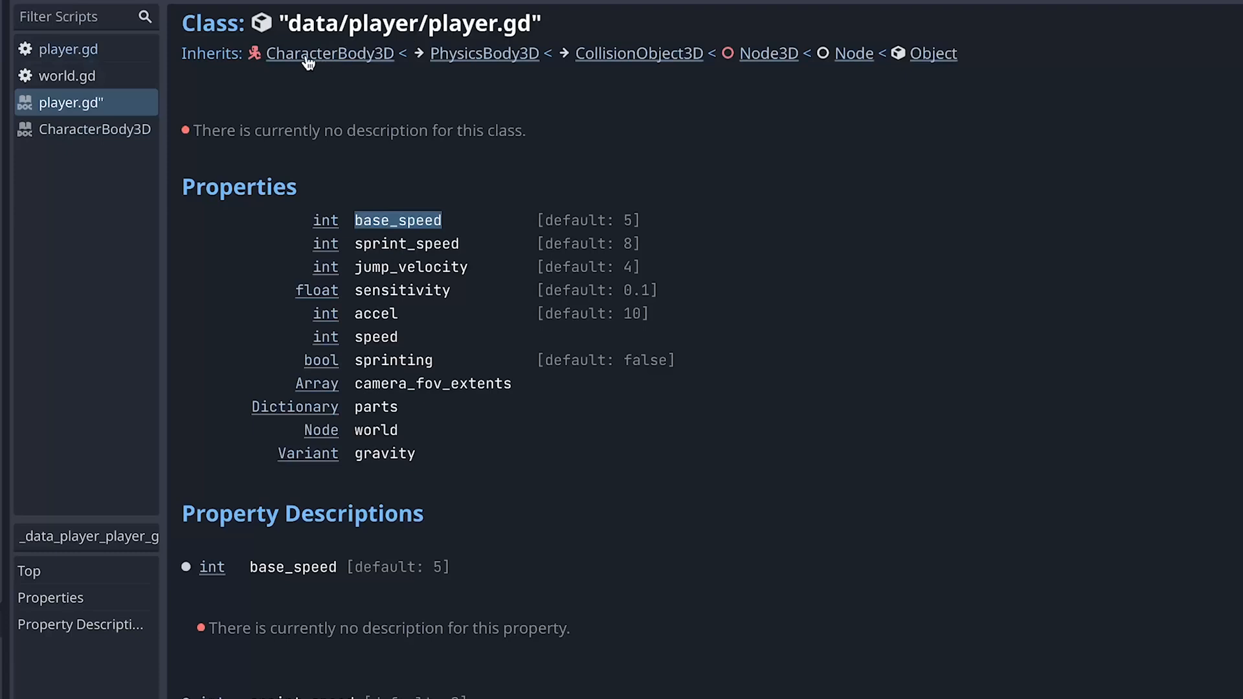
pyautogui.moveTo(70, 49)
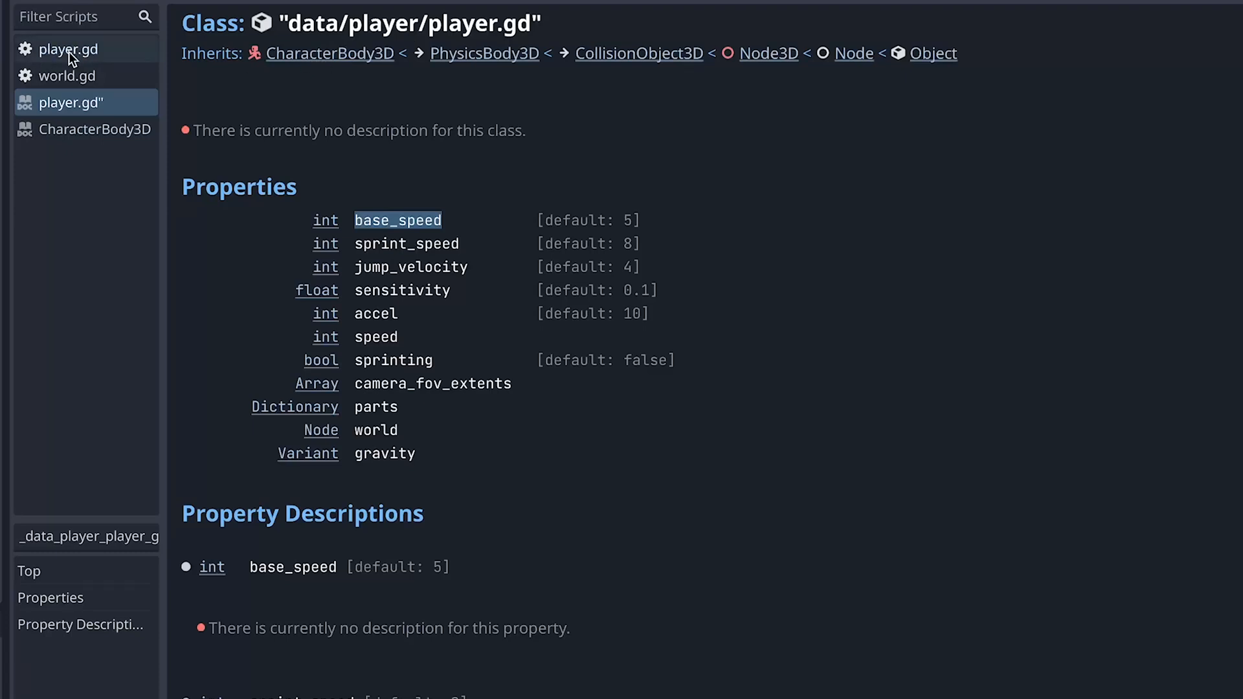
# Return to the player script code and jump from the base_speed variable to its documentation entry
pyautogui.click(67, 48)
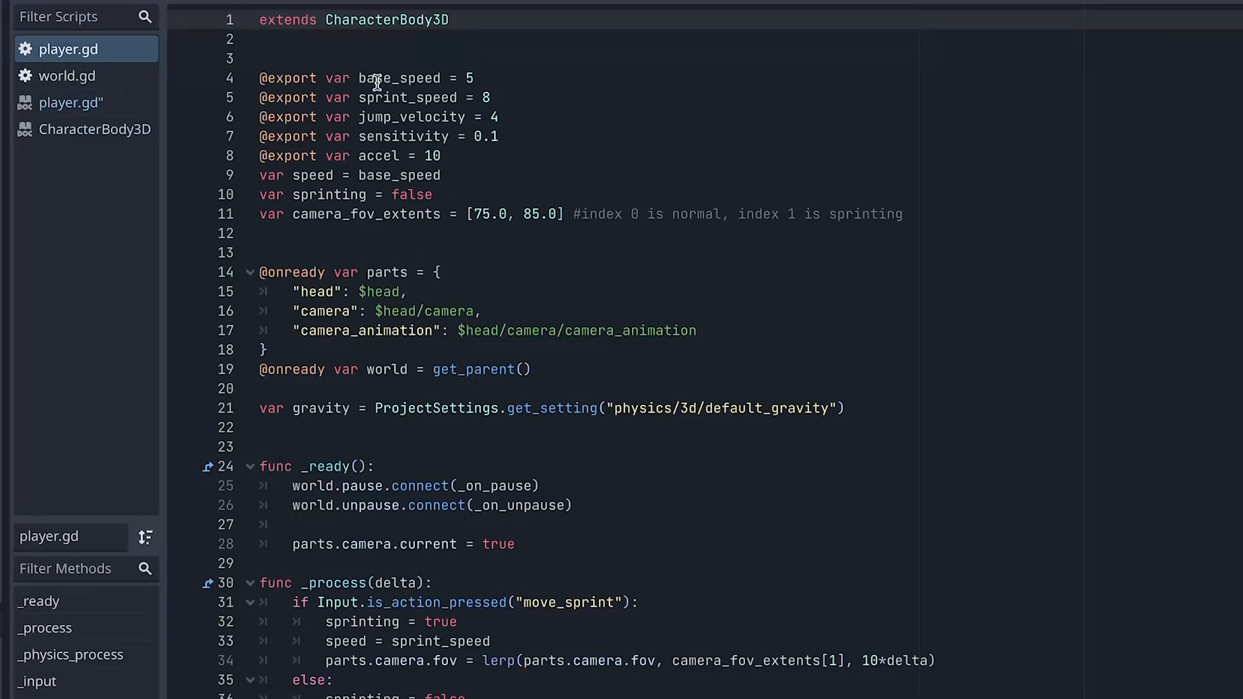
pyautogui.doubleClick(399, 77)
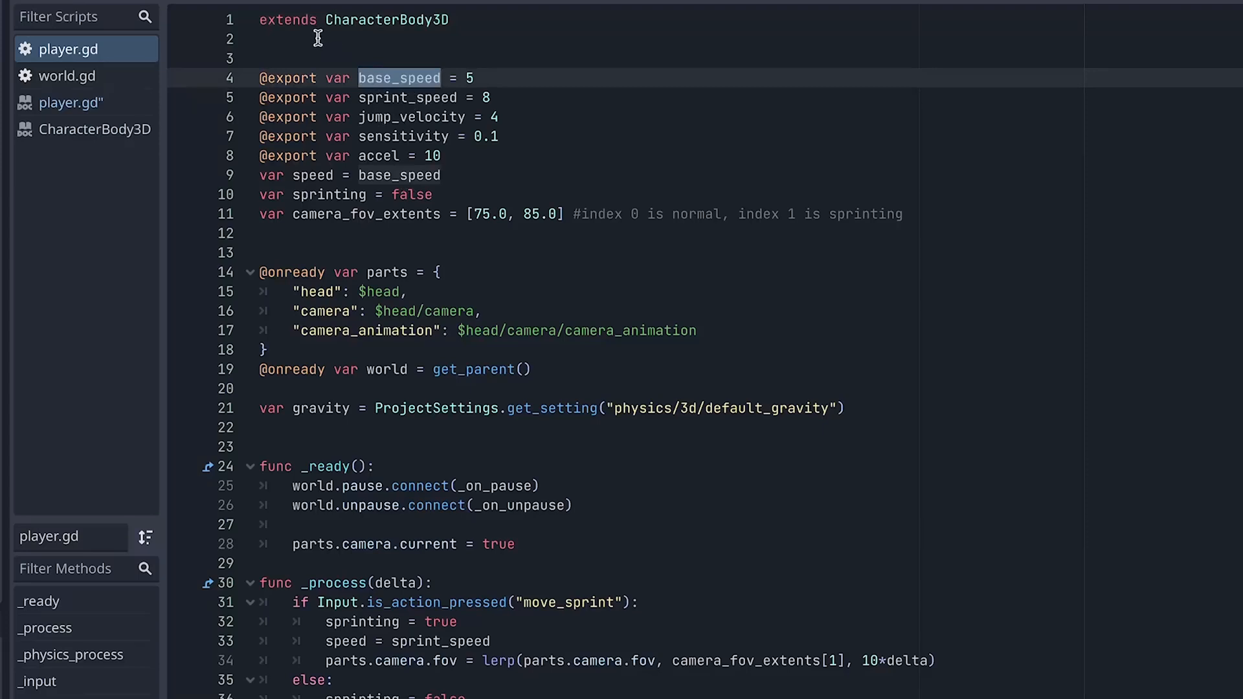
pyautogui.doubleClick(406, 97)
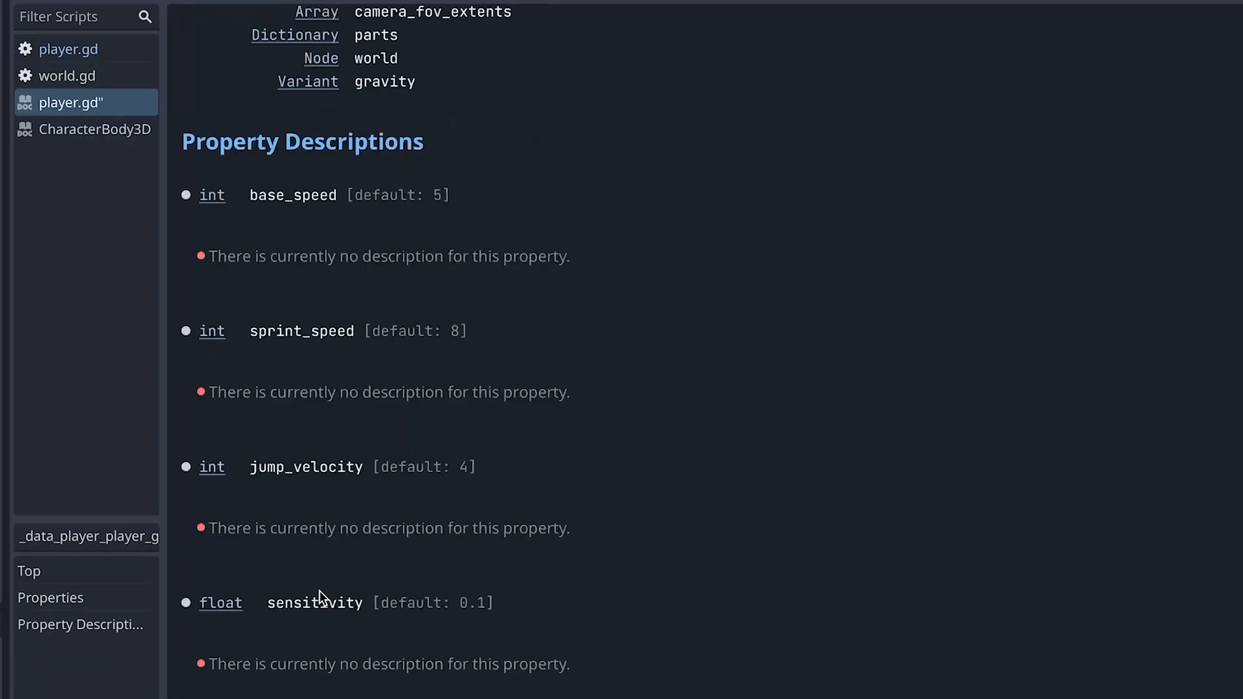
pyautogui.scroll(-3)
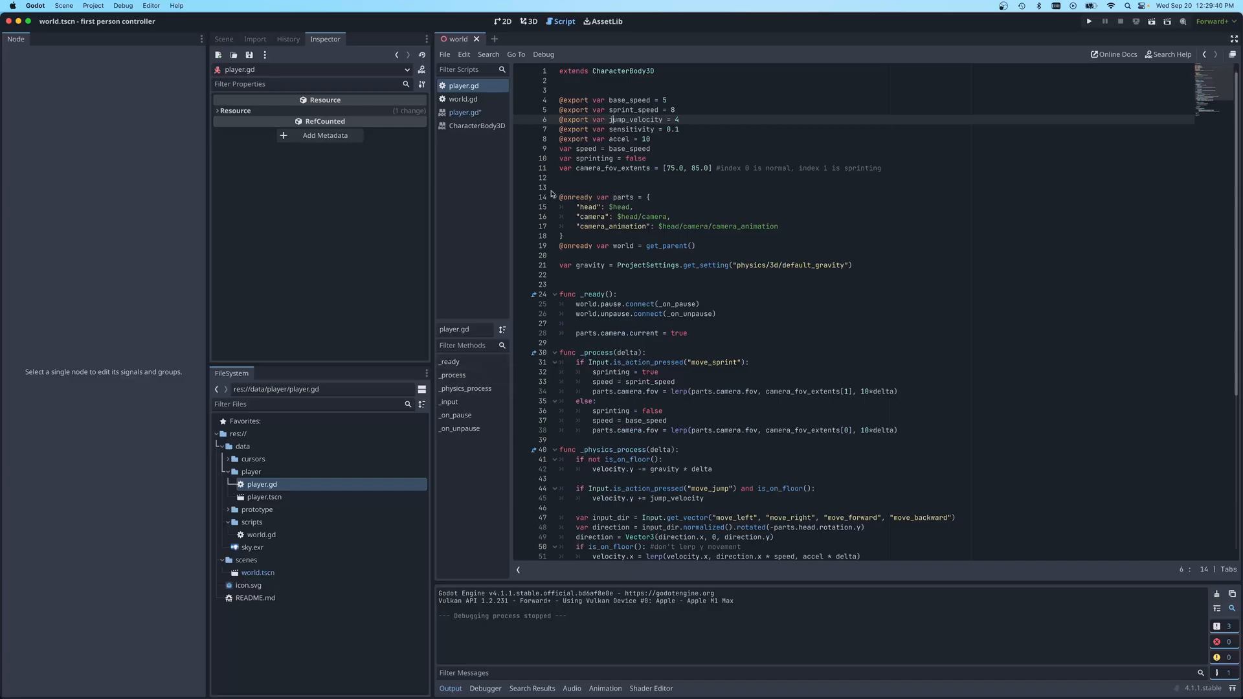
# Show the world scene's node tree in the Scene dock
pyautogui.click(224, 38)
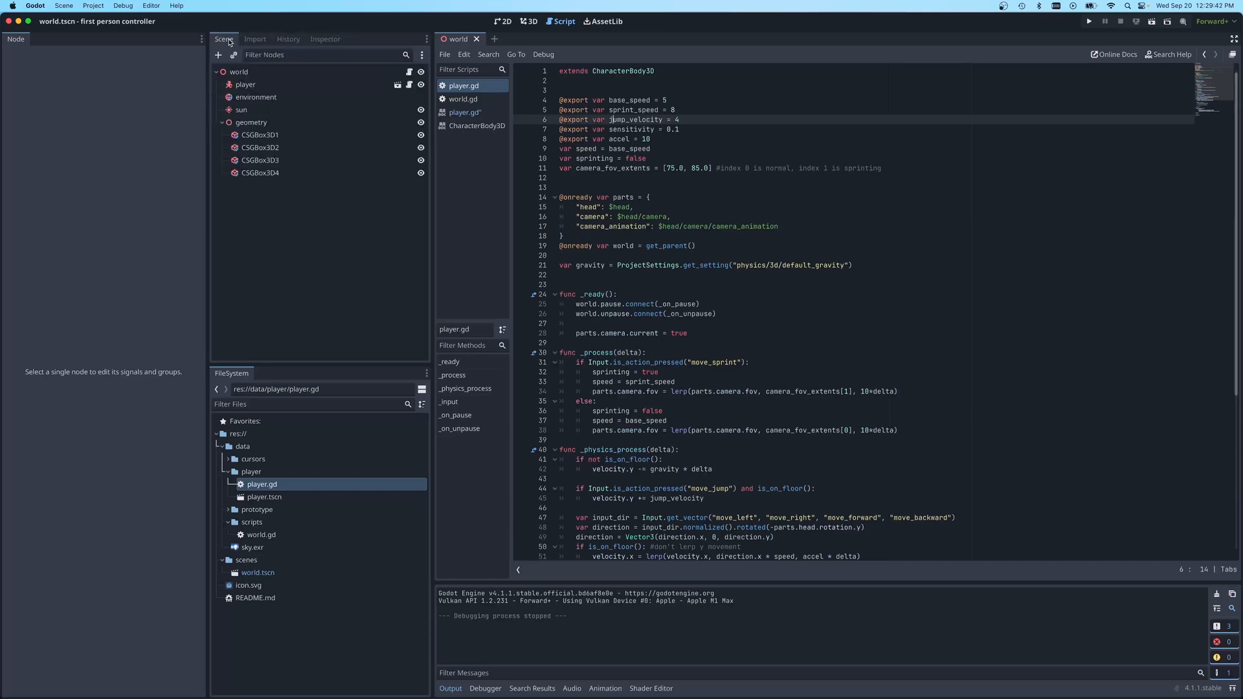
pyautogui.click(260, 135)
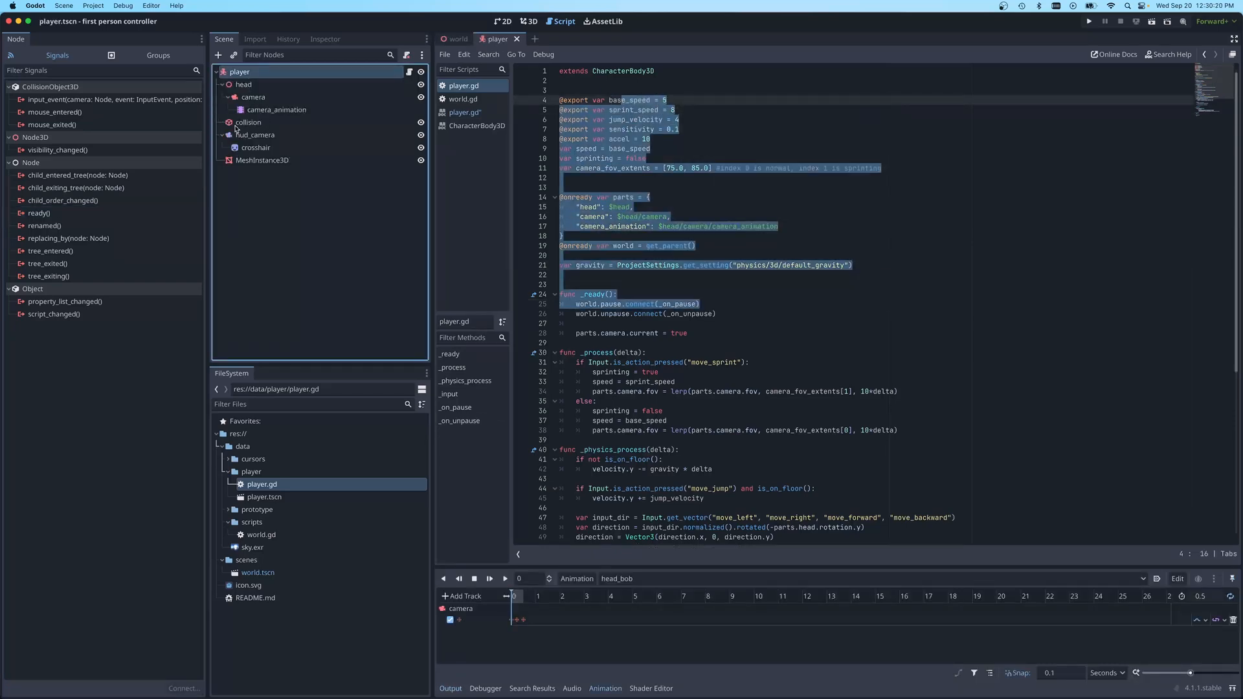
pyautogui.click(255, 133)
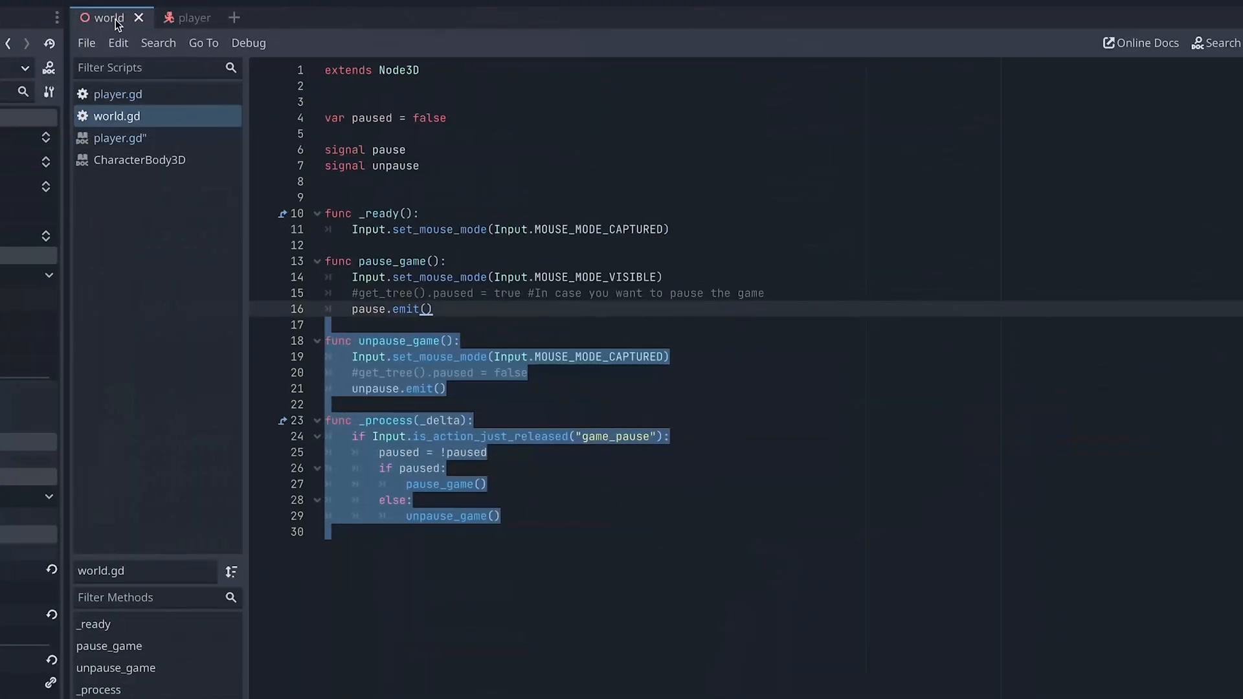
# Flip between the player and world scene tabs, ending on the world scene
pyautogui.click(183, 17)
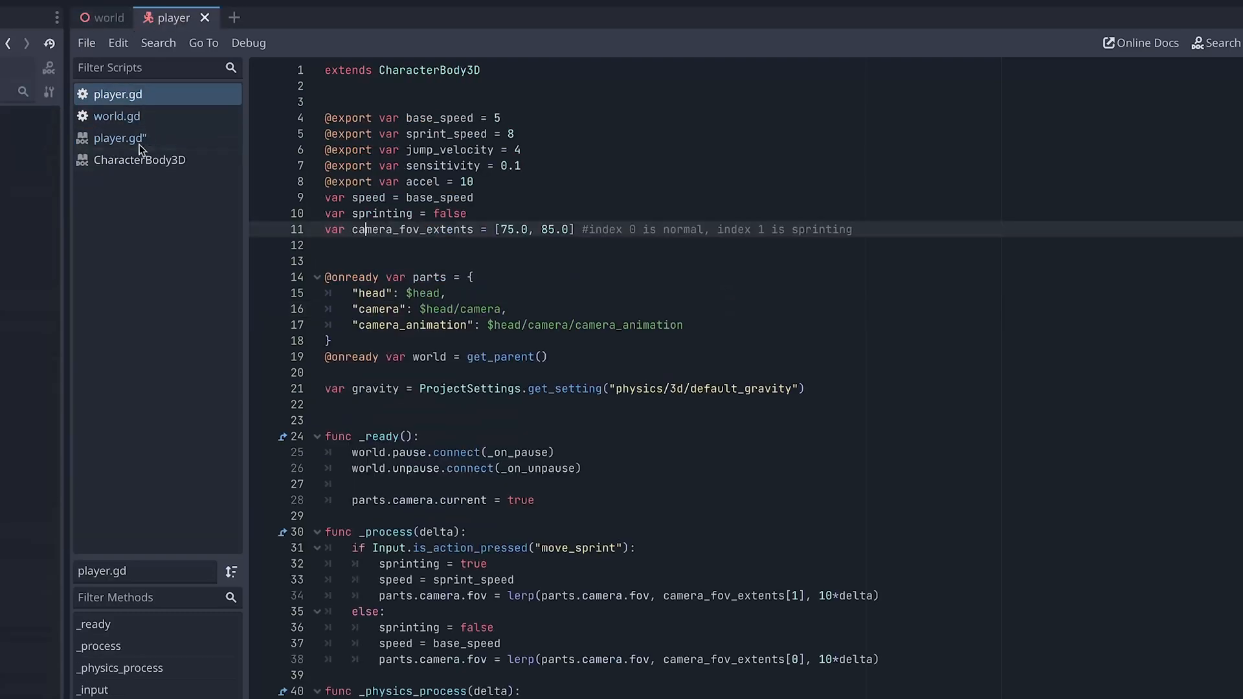
pyautogui.click(105, 17)
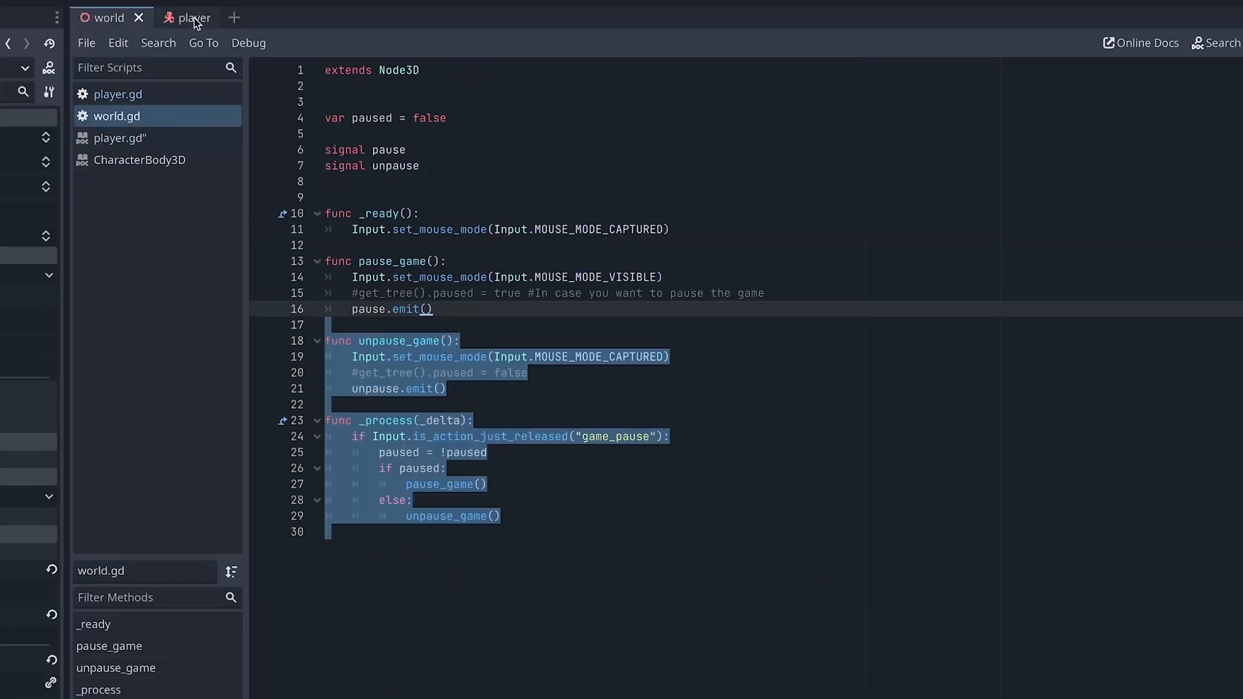
pyautogui.click(188, 17)
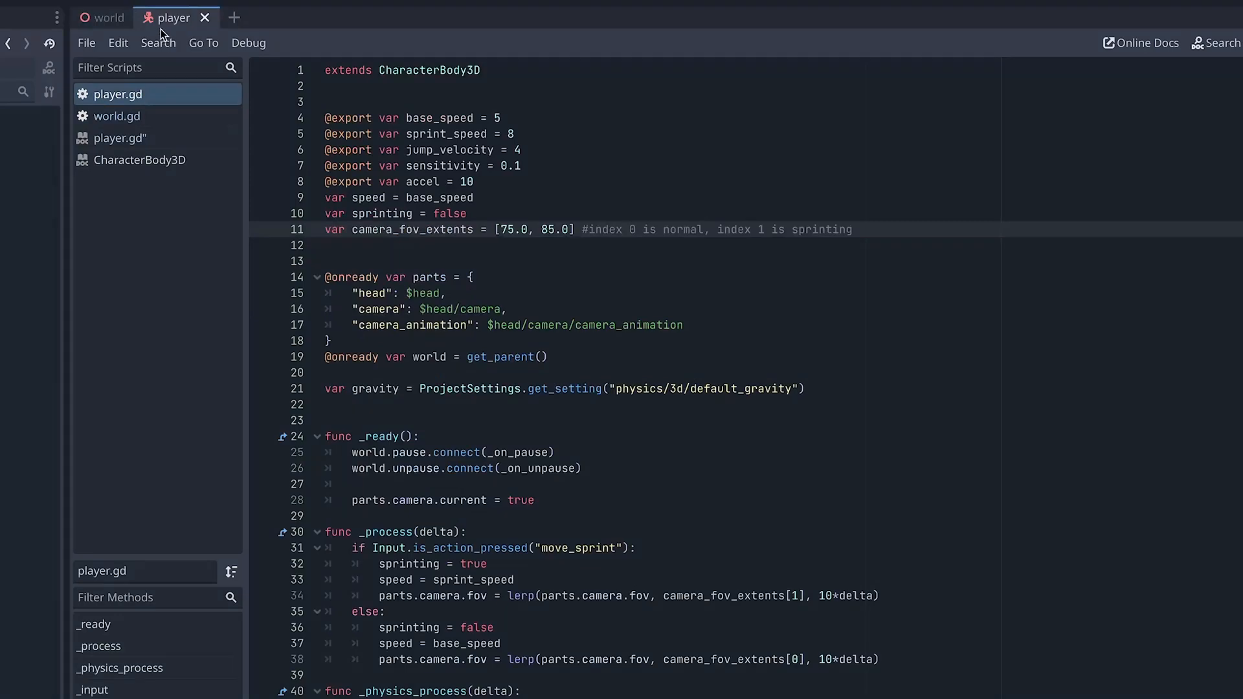
pyautogui.click(105, 17)
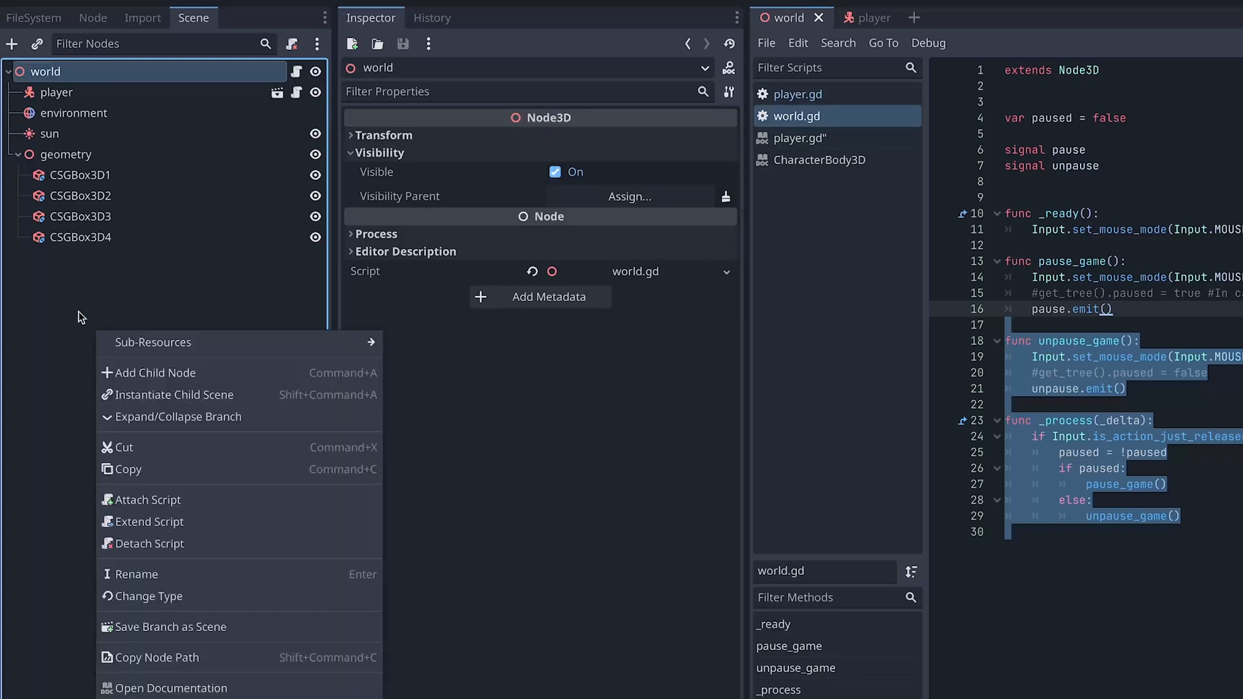
# Browse the Create New Node list under the Node3D family for a node to add to world
pyautogui.click(154, 372)
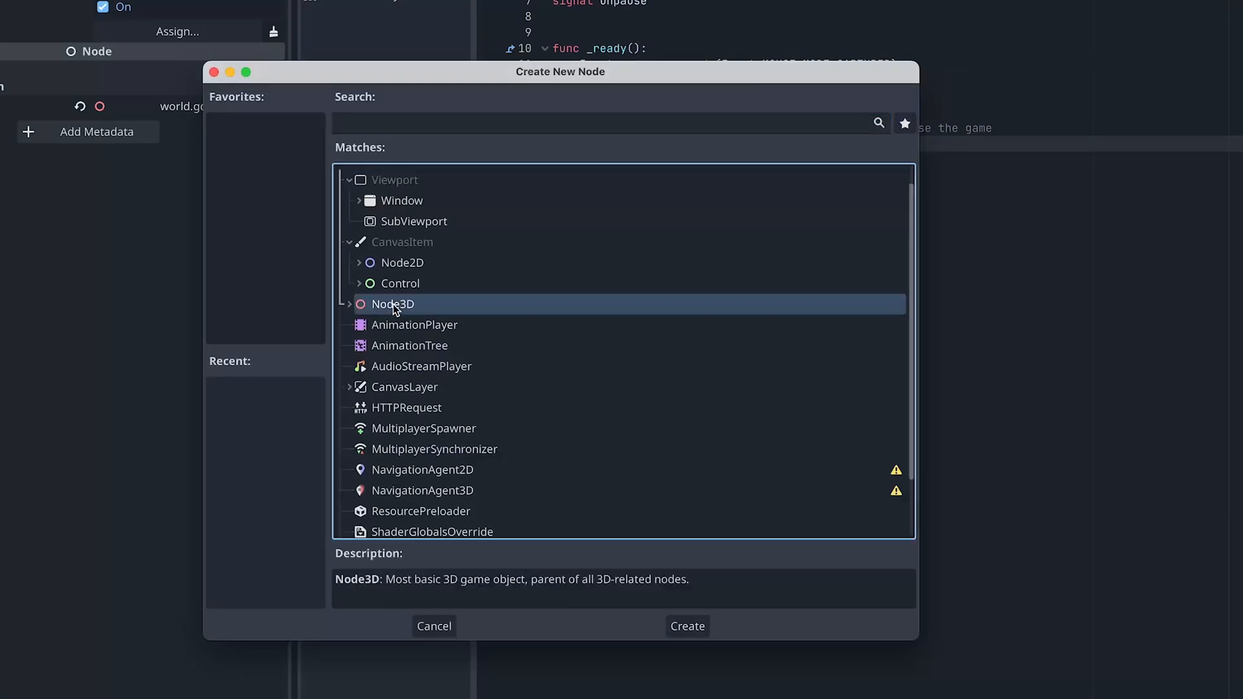
pyautogui.click(349, 303)
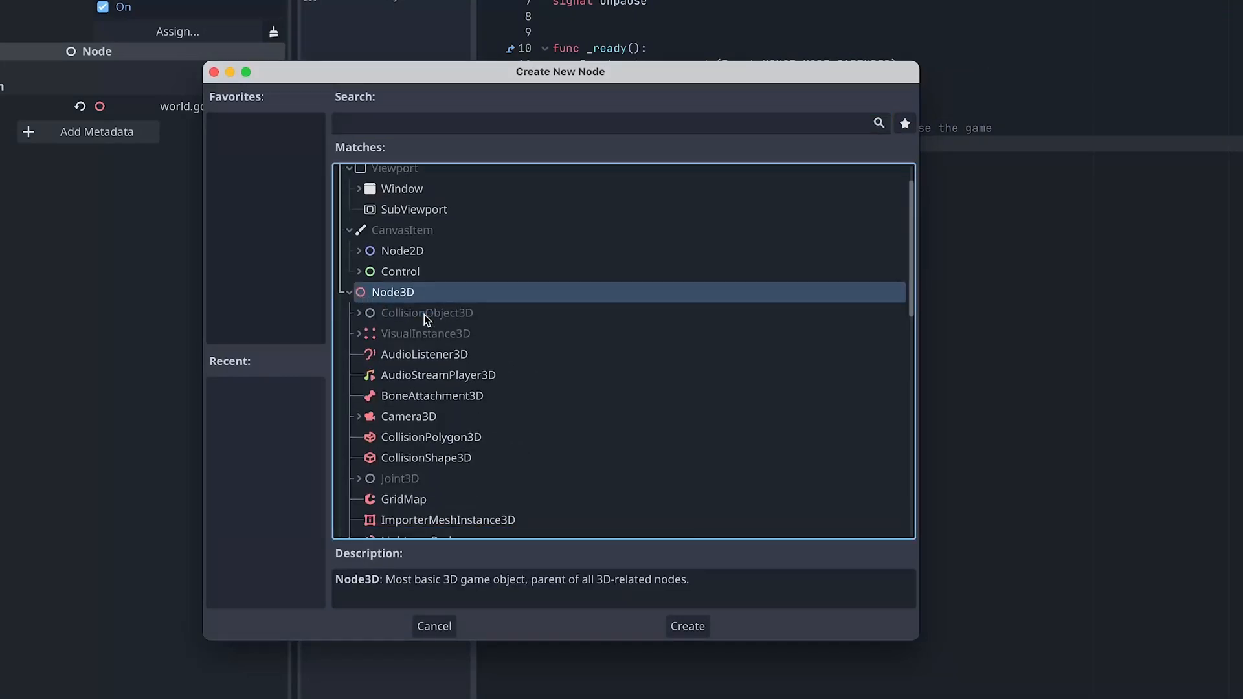
pyautogui.scroll(-3)
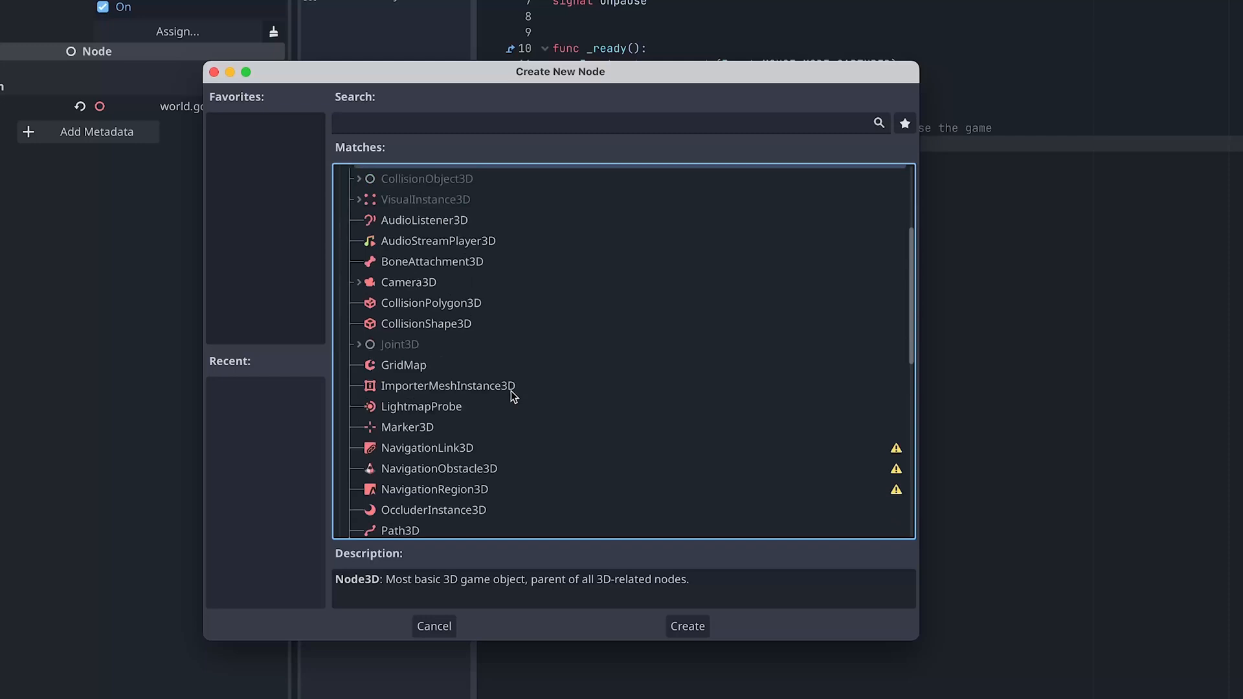
pyautogui.scroll(-3)
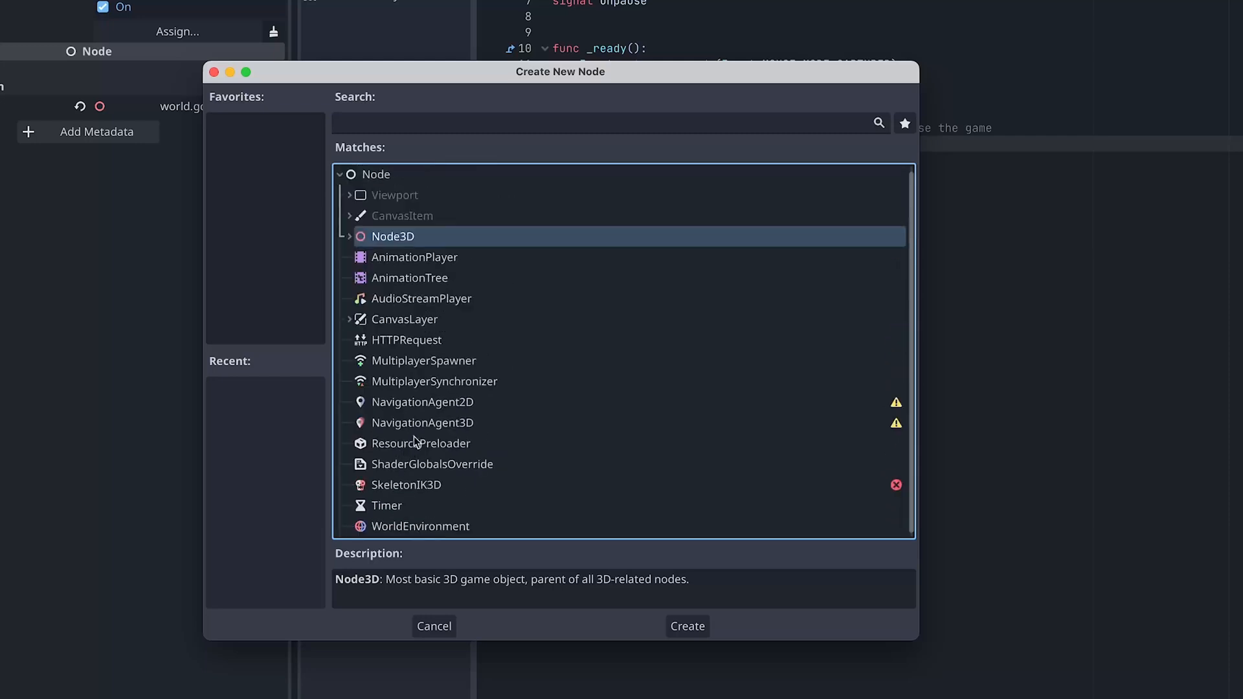
pyautogui.moveTo(420, 272)
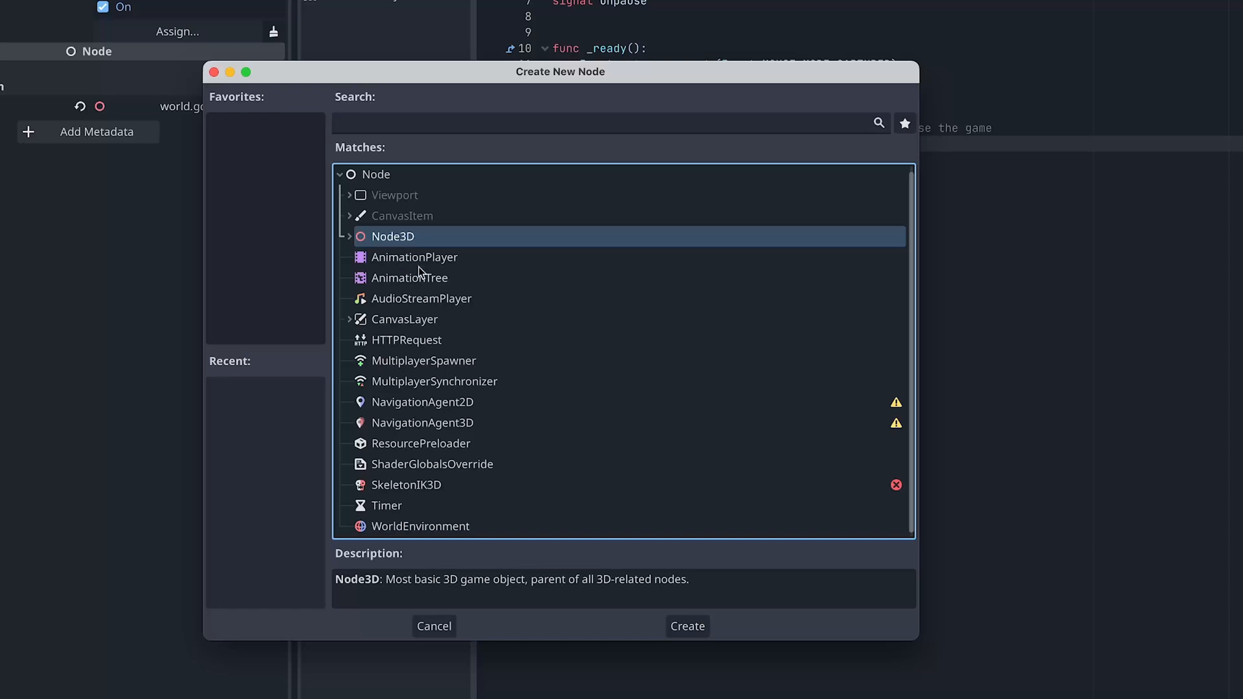
pyautogui.moveTo(419, 383)
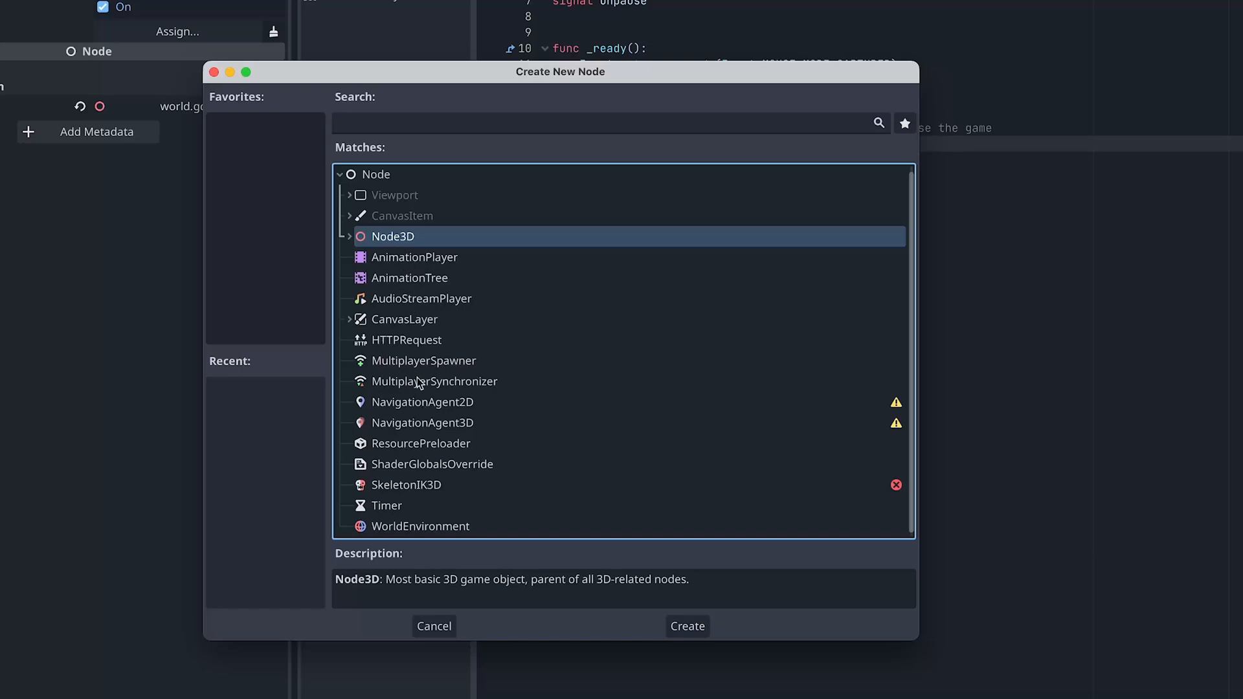
pyautogui.click(422, 361)
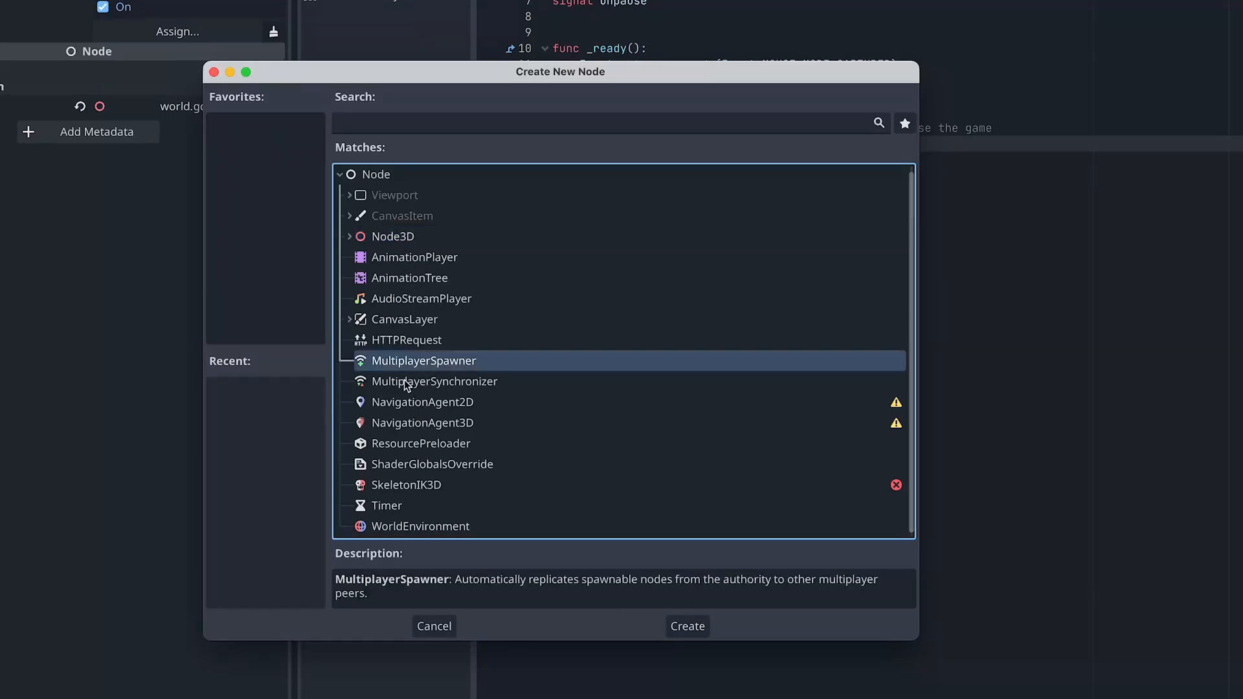
pyautogui.moveTo(451, 489)
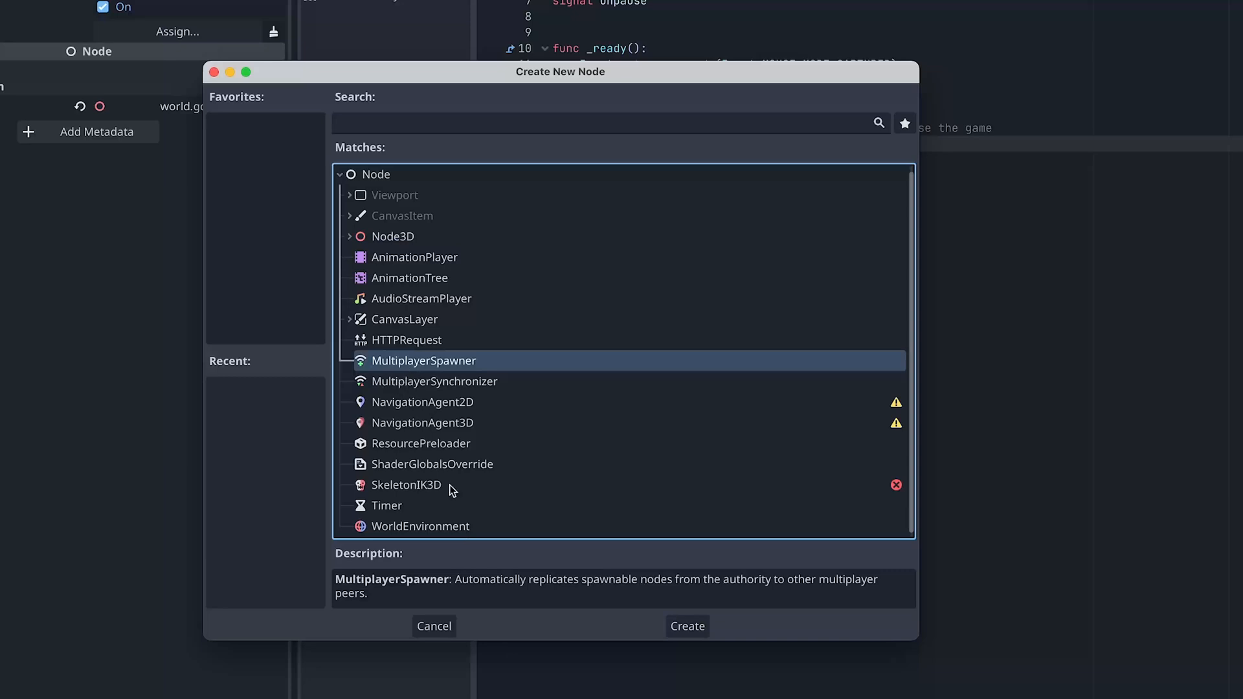
pyautogui.moveTo(762, 590)
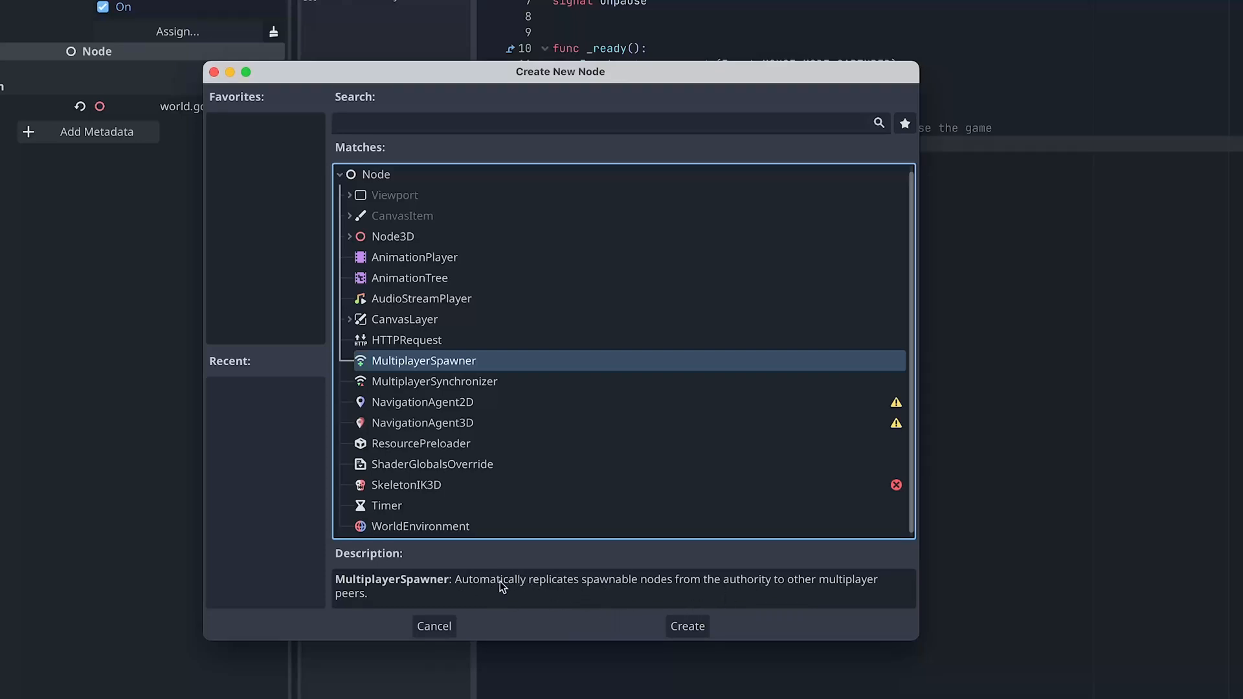
pyautogui.moveTo(412, 367)
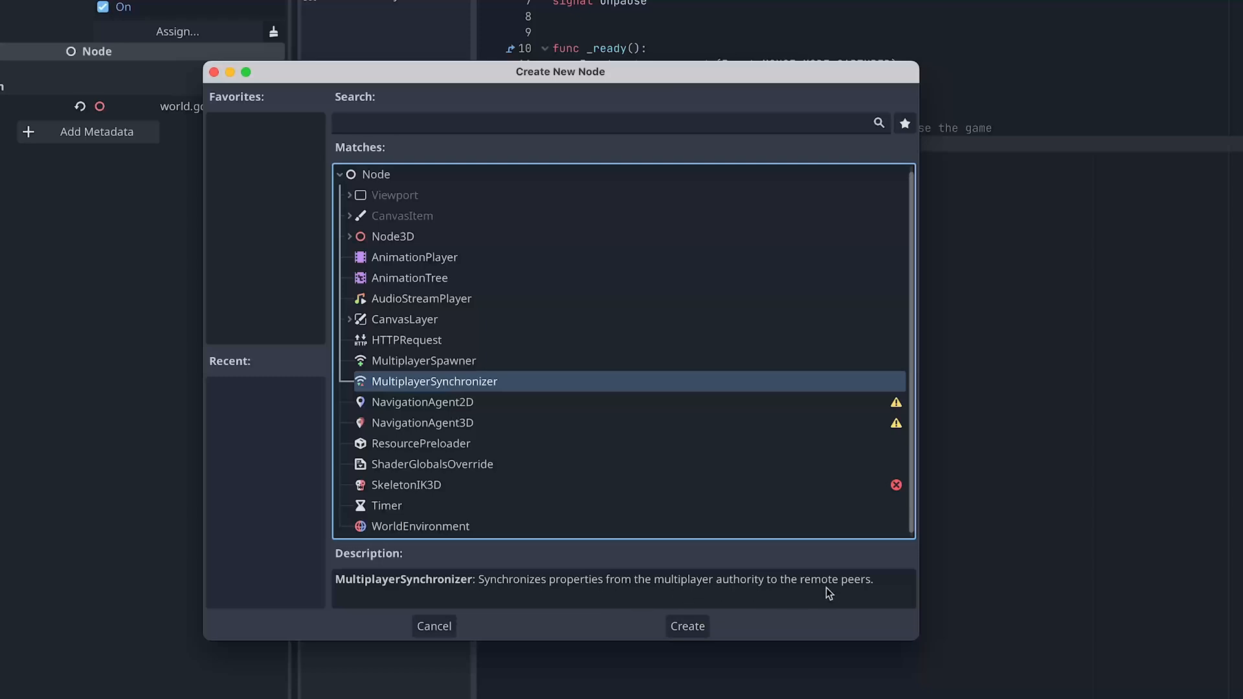
pyautogui.moveTo(418, 361)
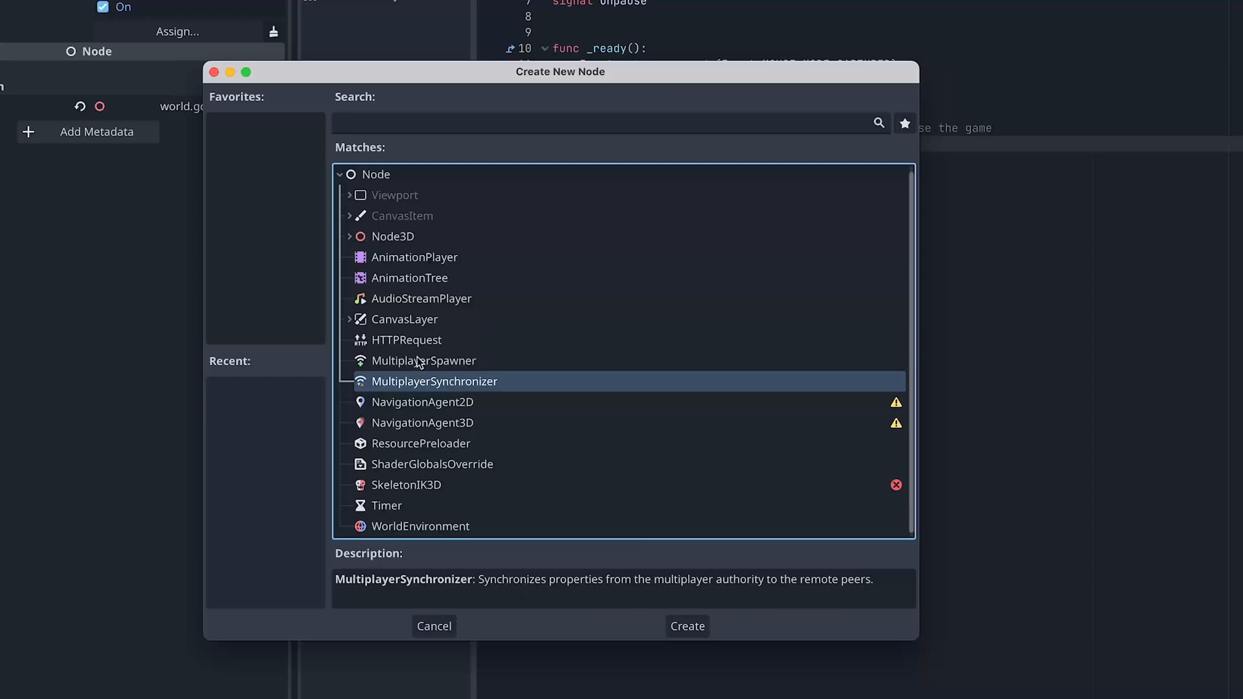
# Read the MultiplayerSpawner, MultiplayerSynchronizer and HTTPRequest node descriptions
pyautogui.click(422, 361)
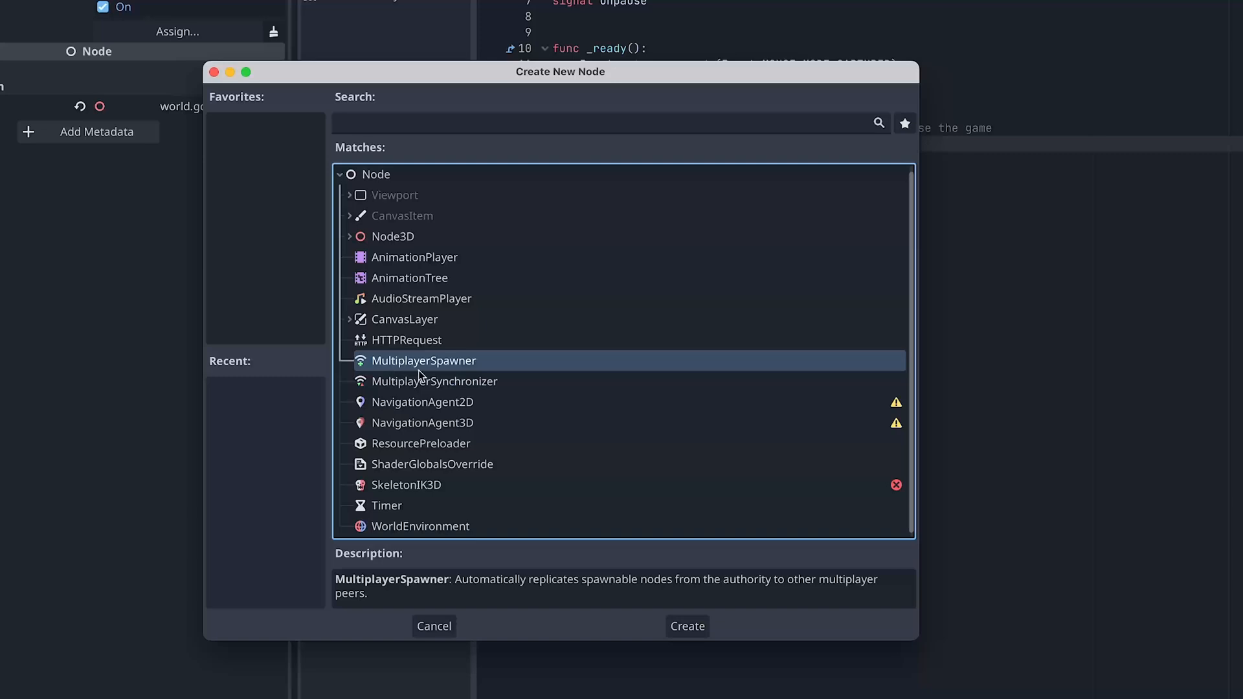
pyautogui.click(434, 381)
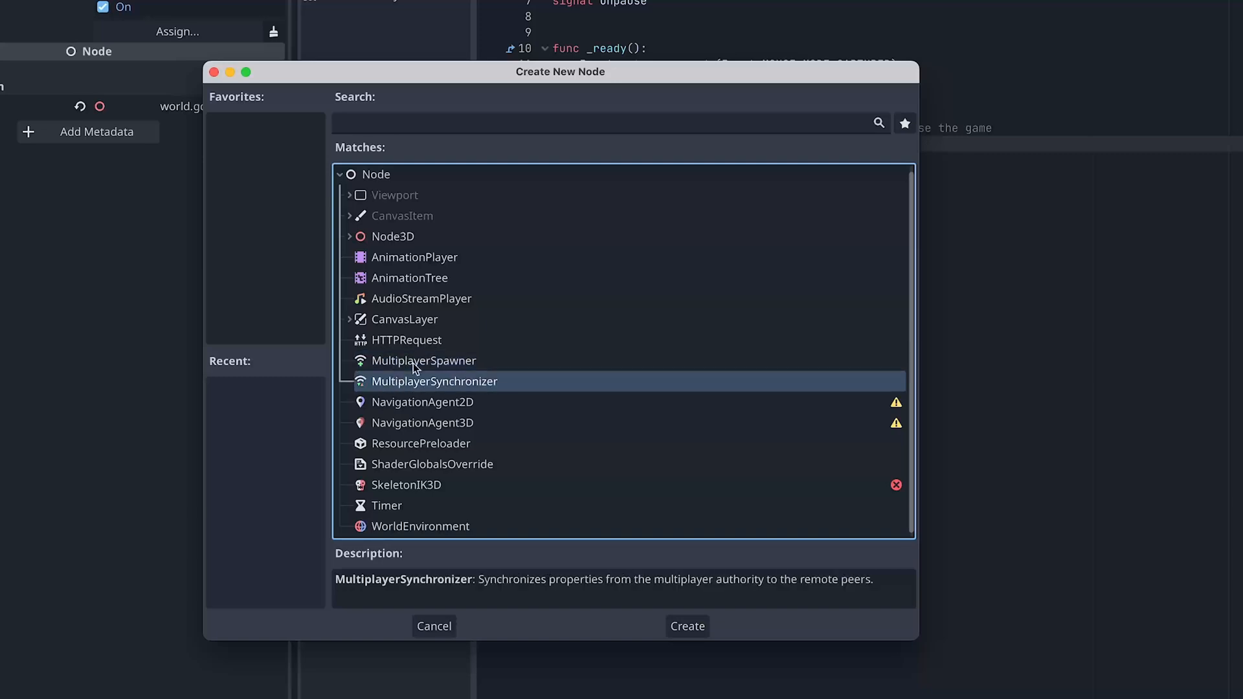
pyautogui.click(422, 361)
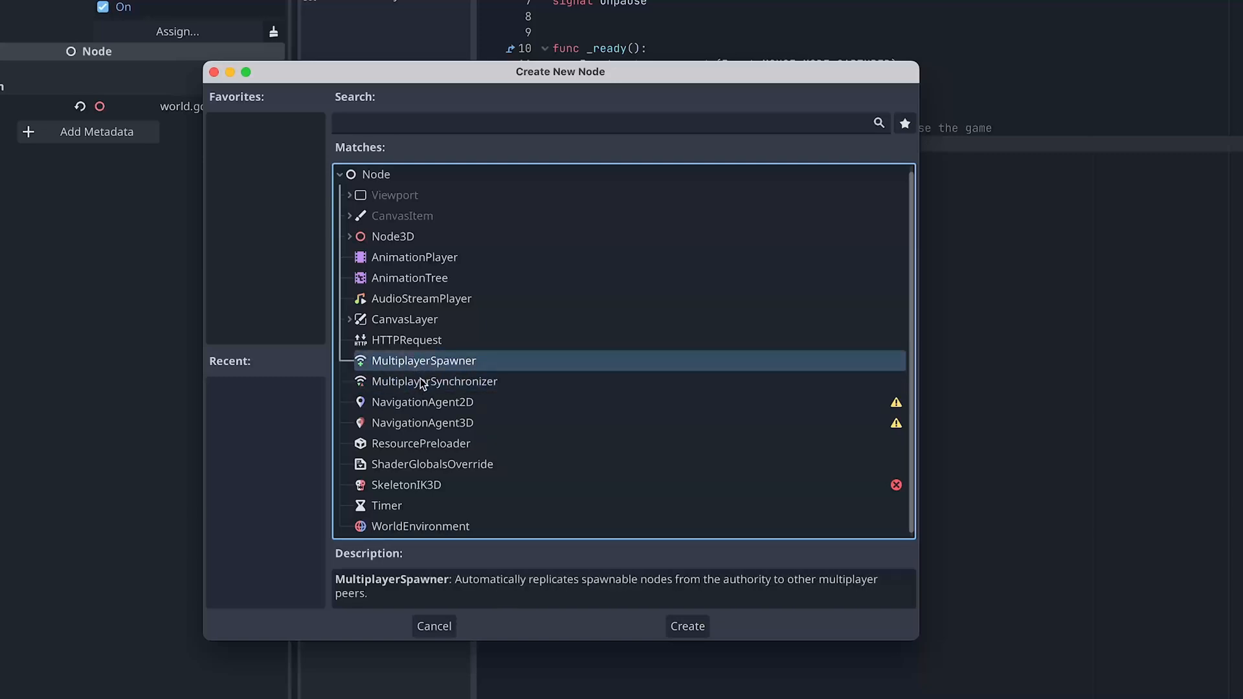
pyautogui.click(405, 340)
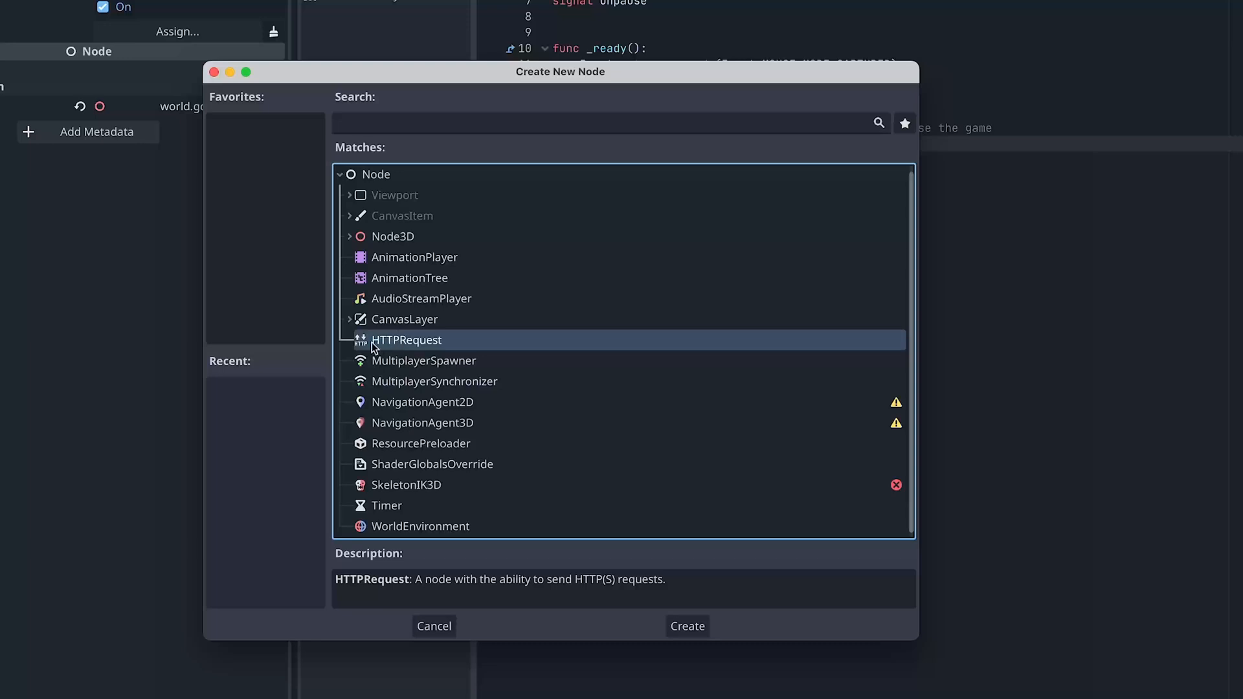
pyautogui.moveTo(392, 351)
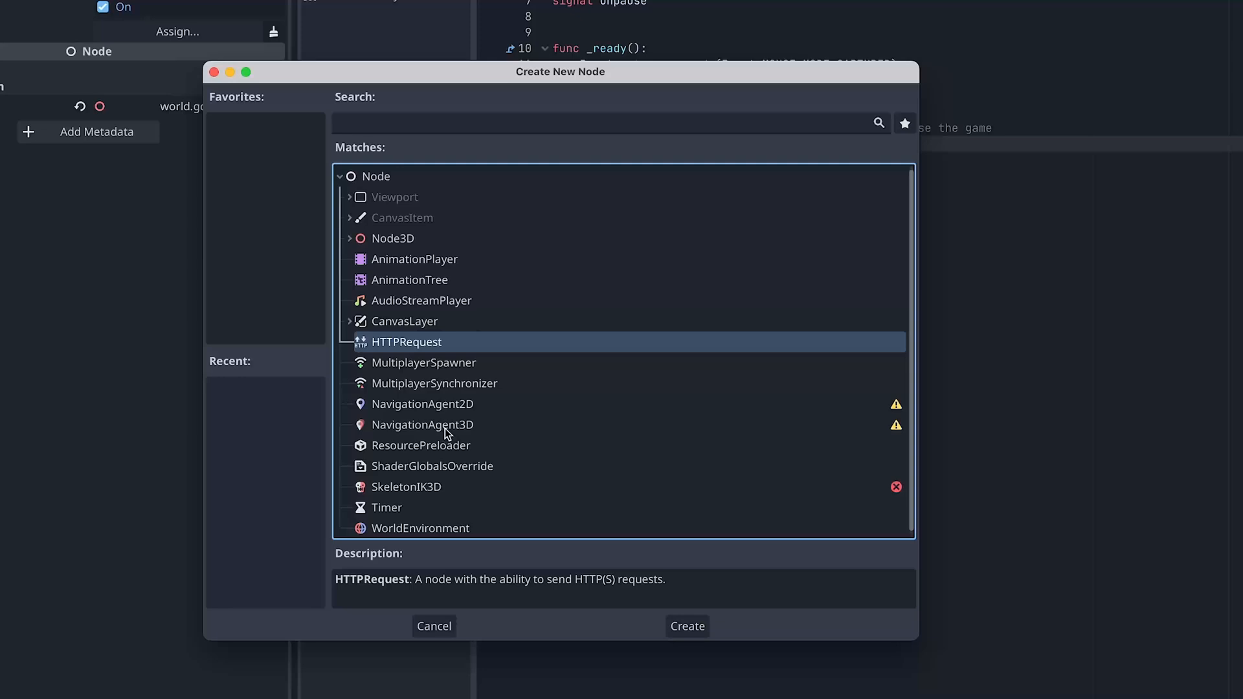
pyautogui.moveTo(483, 398)
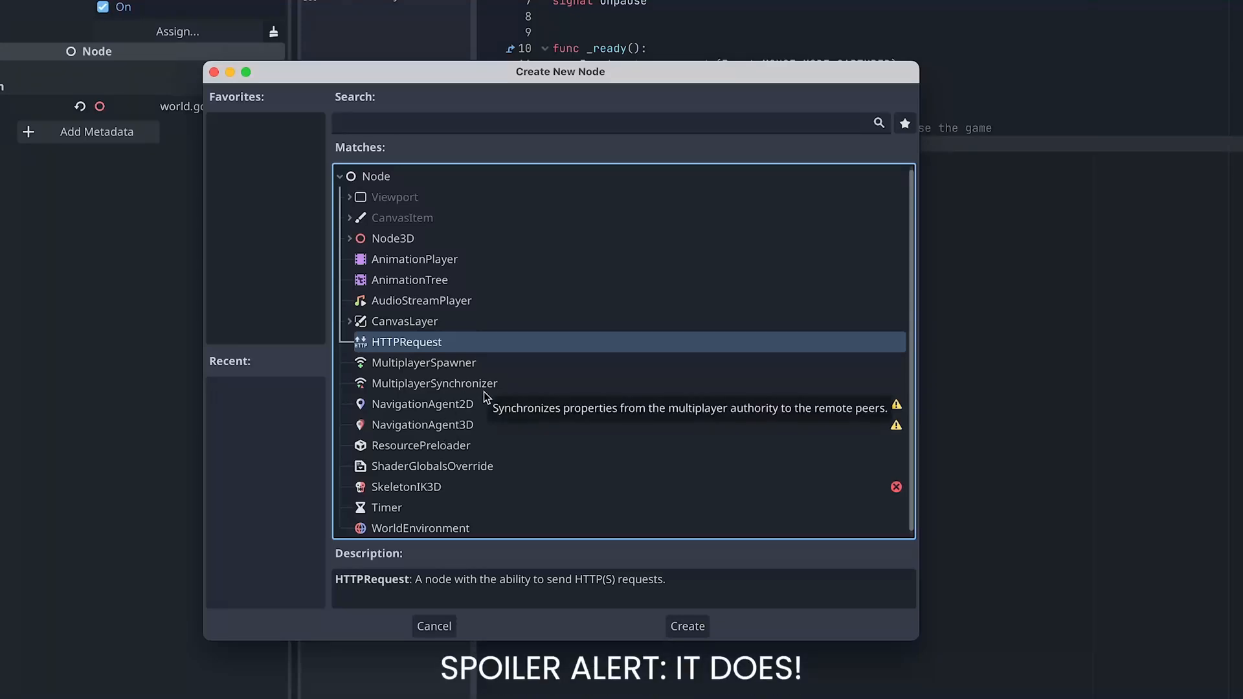
pyautogui.moveTo(456, 347)
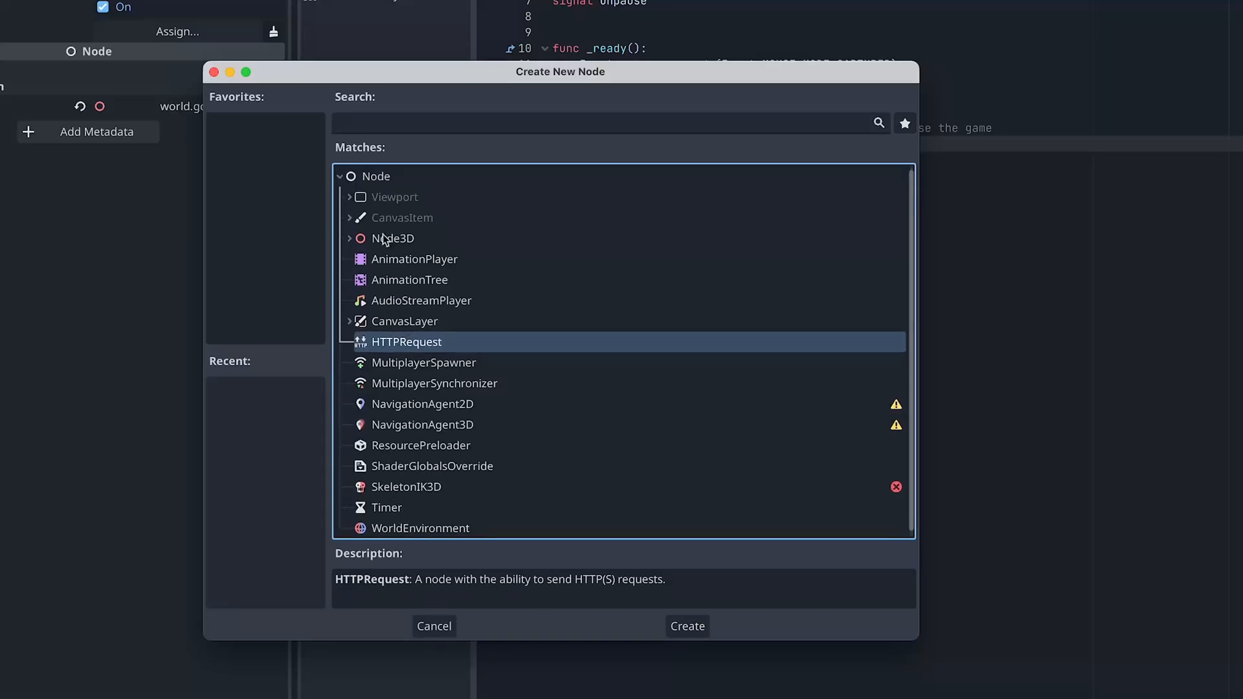
pyautogui.scroll(-3)
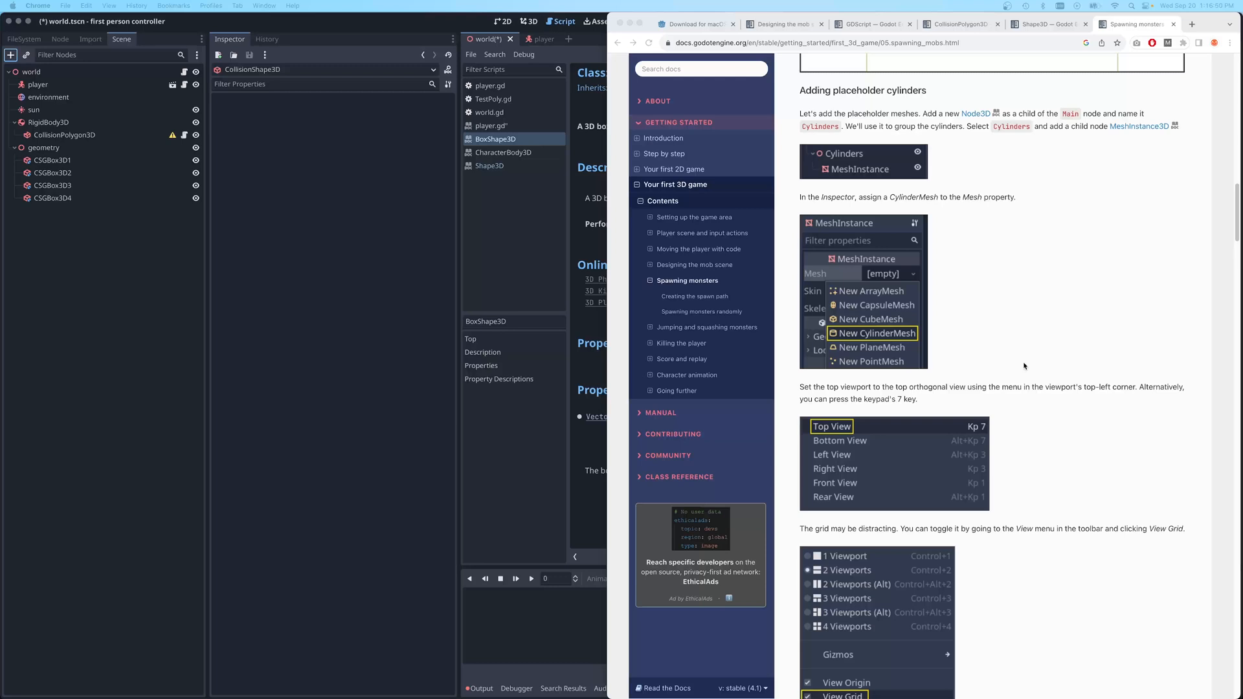
pyautogui.moveTo(1025, 363)
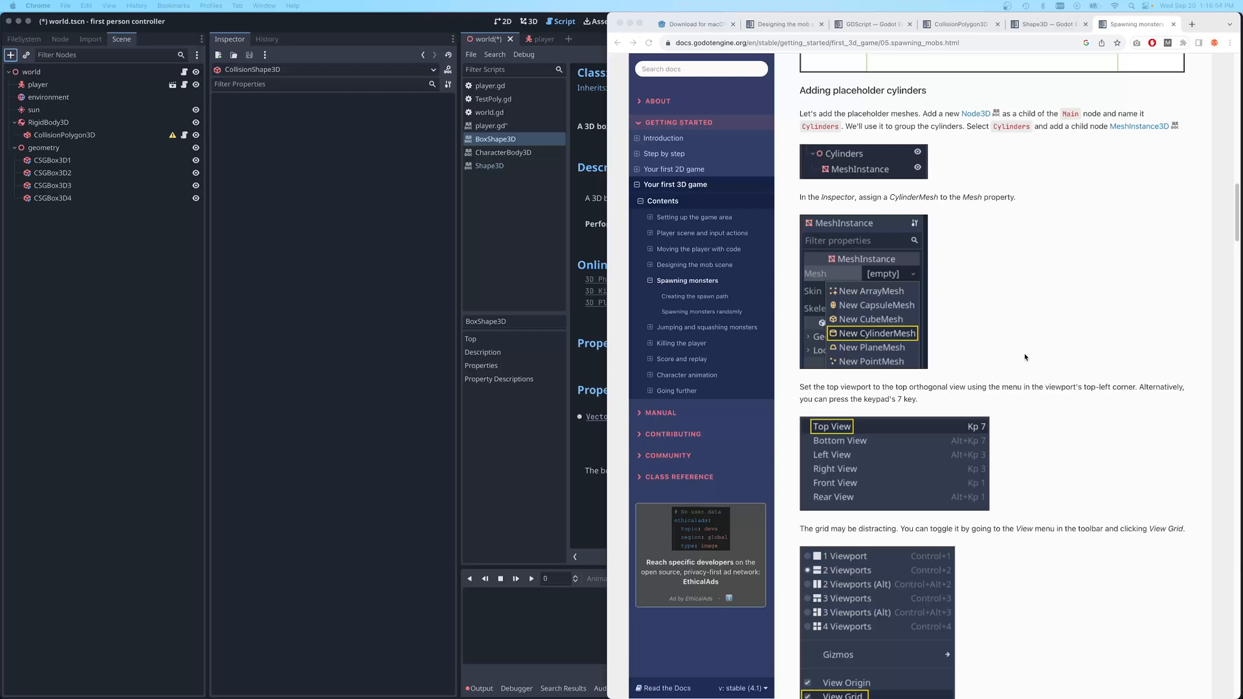
pyautogui.moveTo(1034, 344)
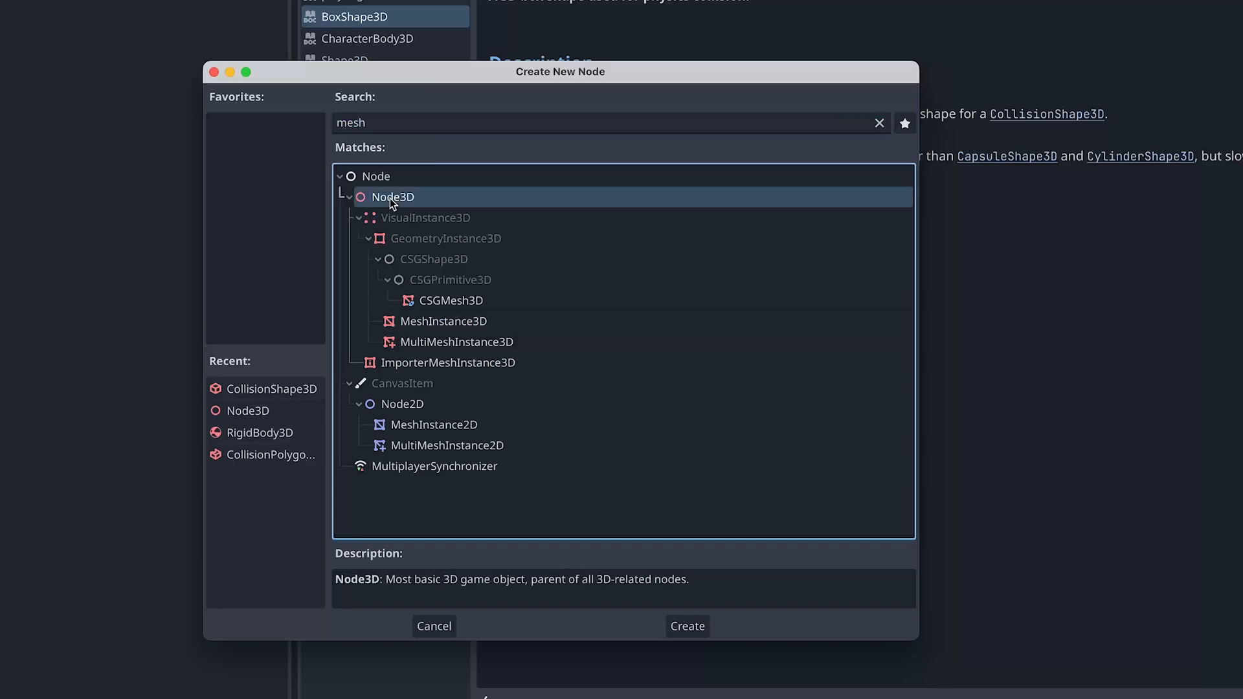
# Create the Node3D under world and rename it Test3DNode
pyautogui.click(686, 625)
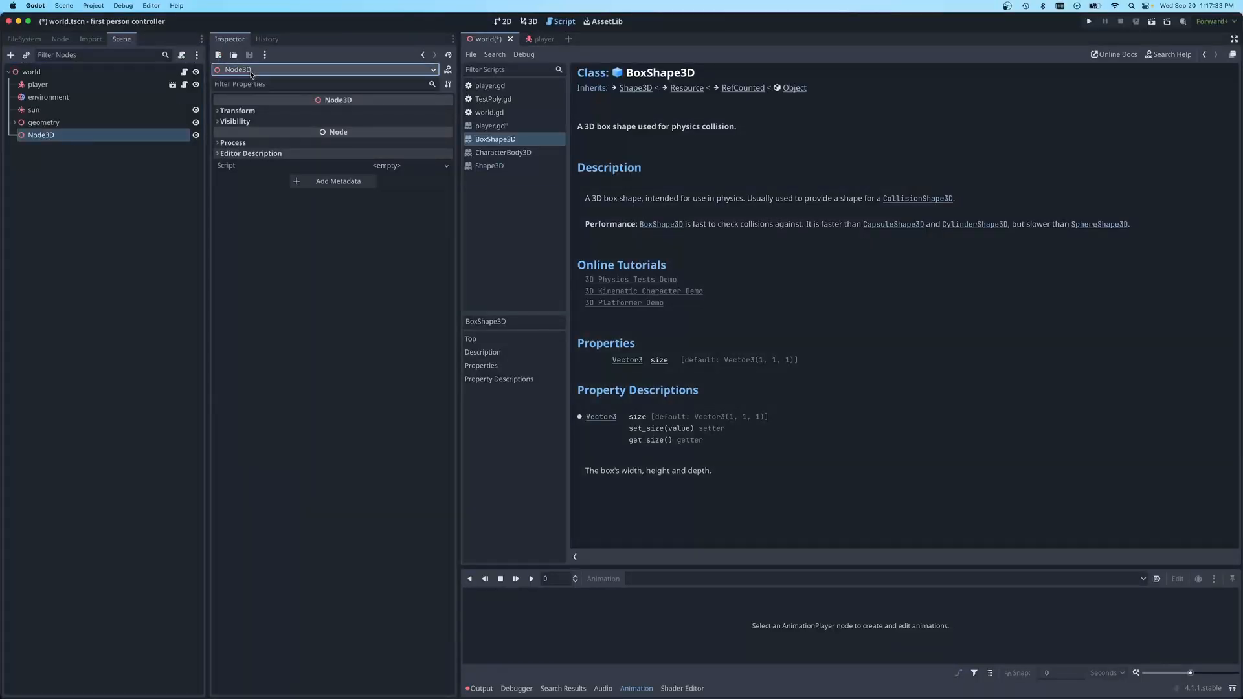
pyautogui.rightClick(41, 135)
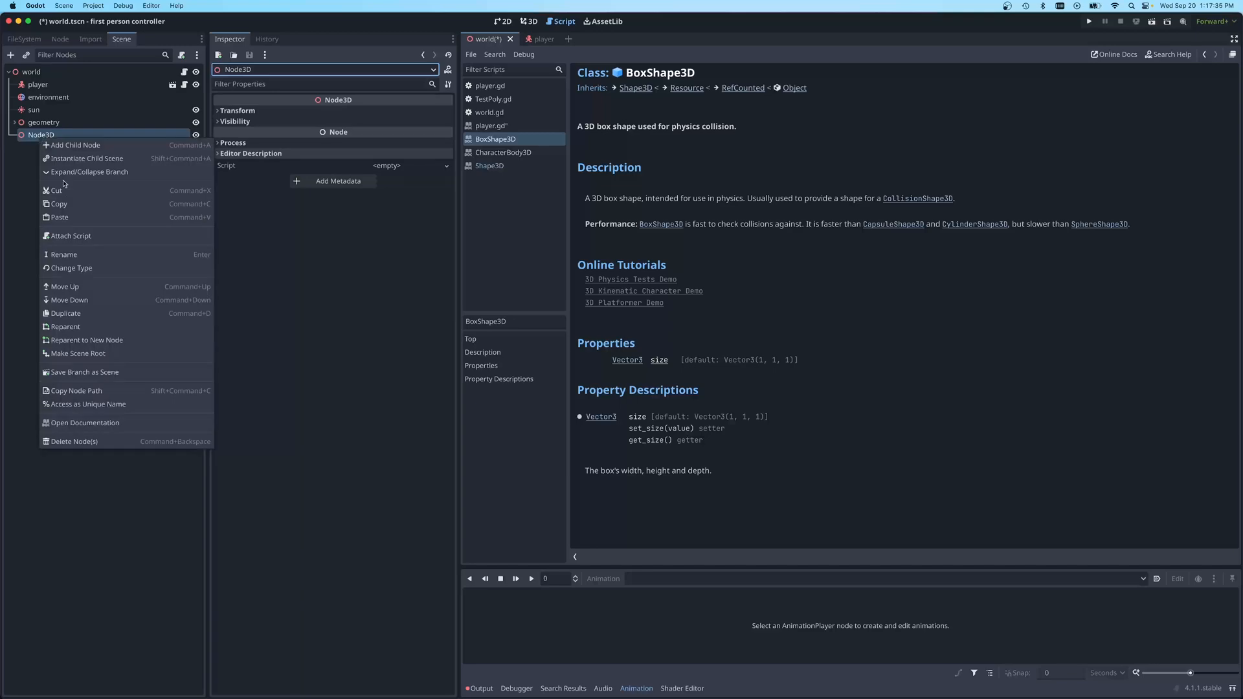
pyautogui.click(63, 254)
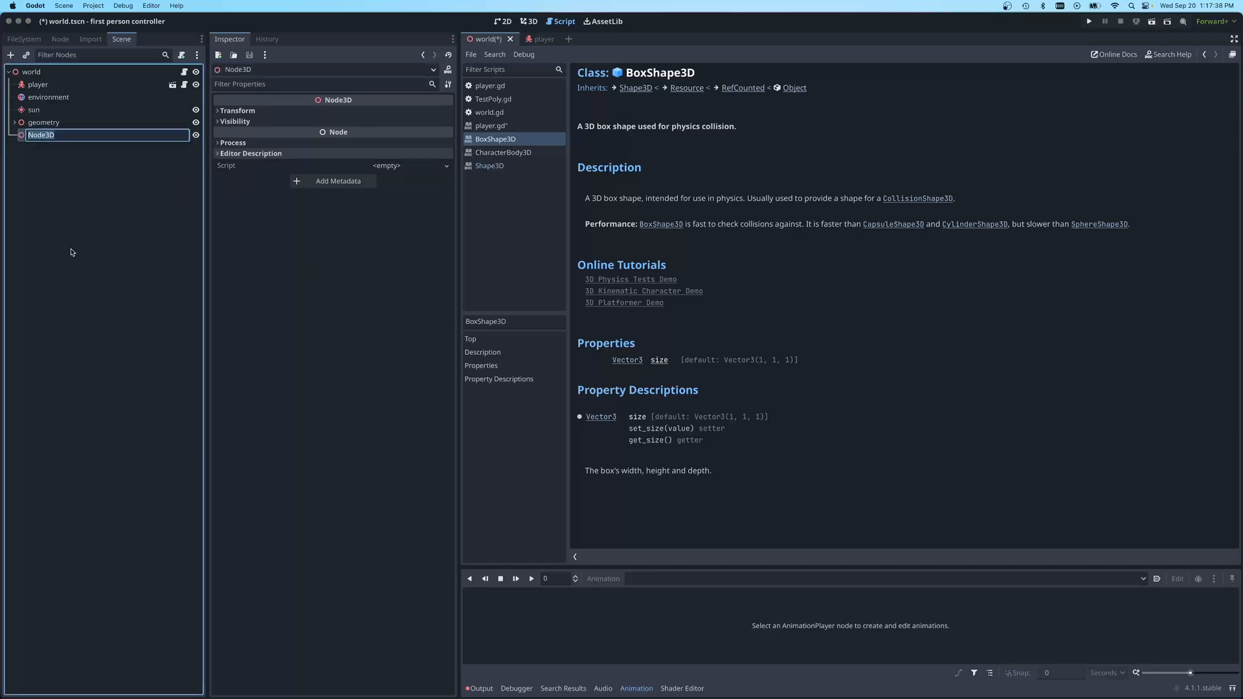
pyautogui.write('Test3DNode')
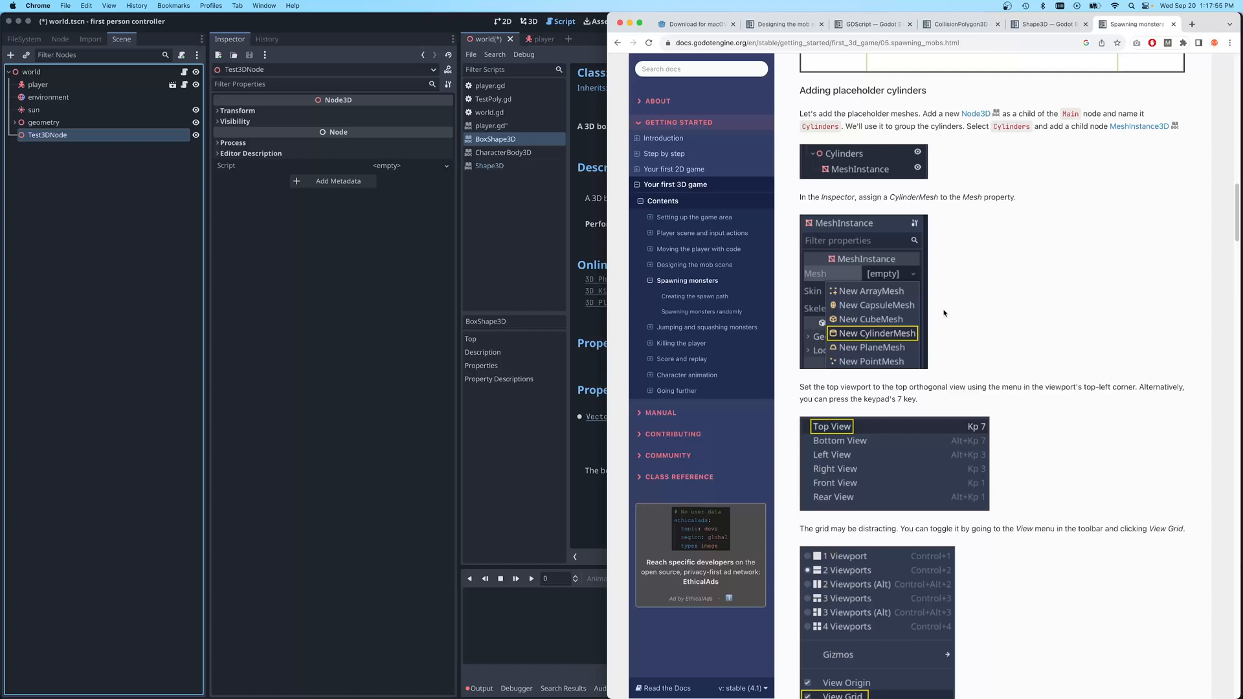
pyautogui.moveTo(956, 309)
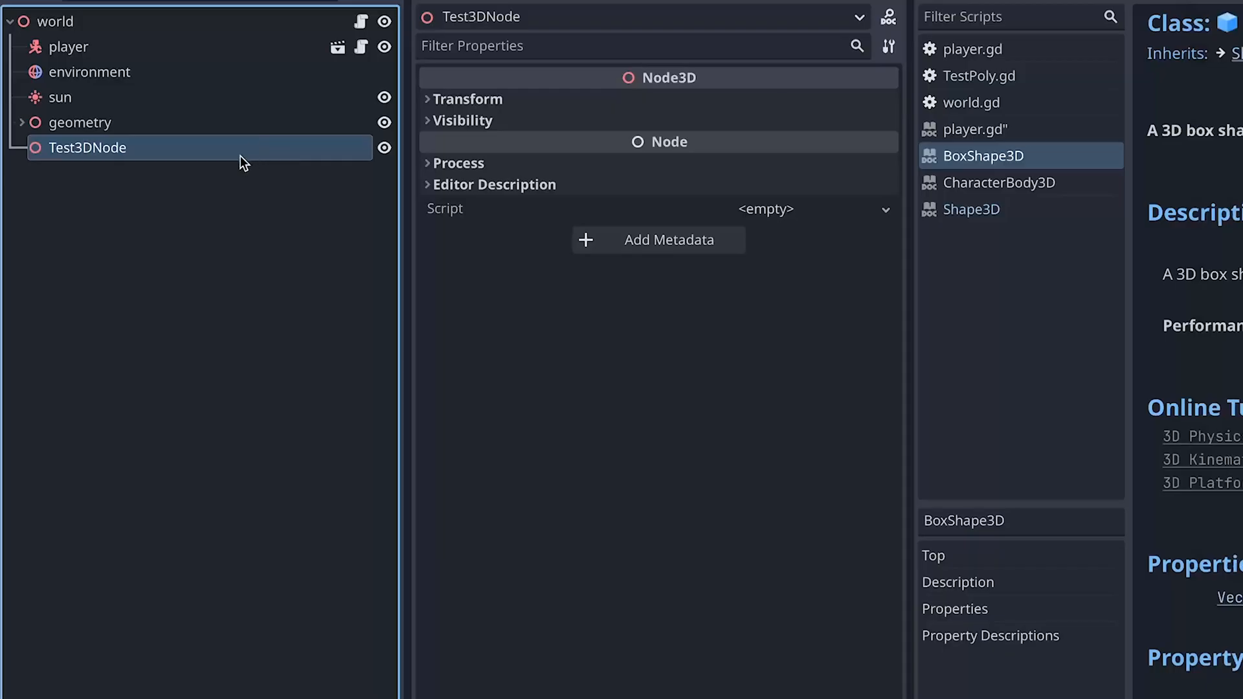
# Add a MeshInstance3D child under Test3DNode with its mesh left empty
pyautogui.rightClick(88, 148)
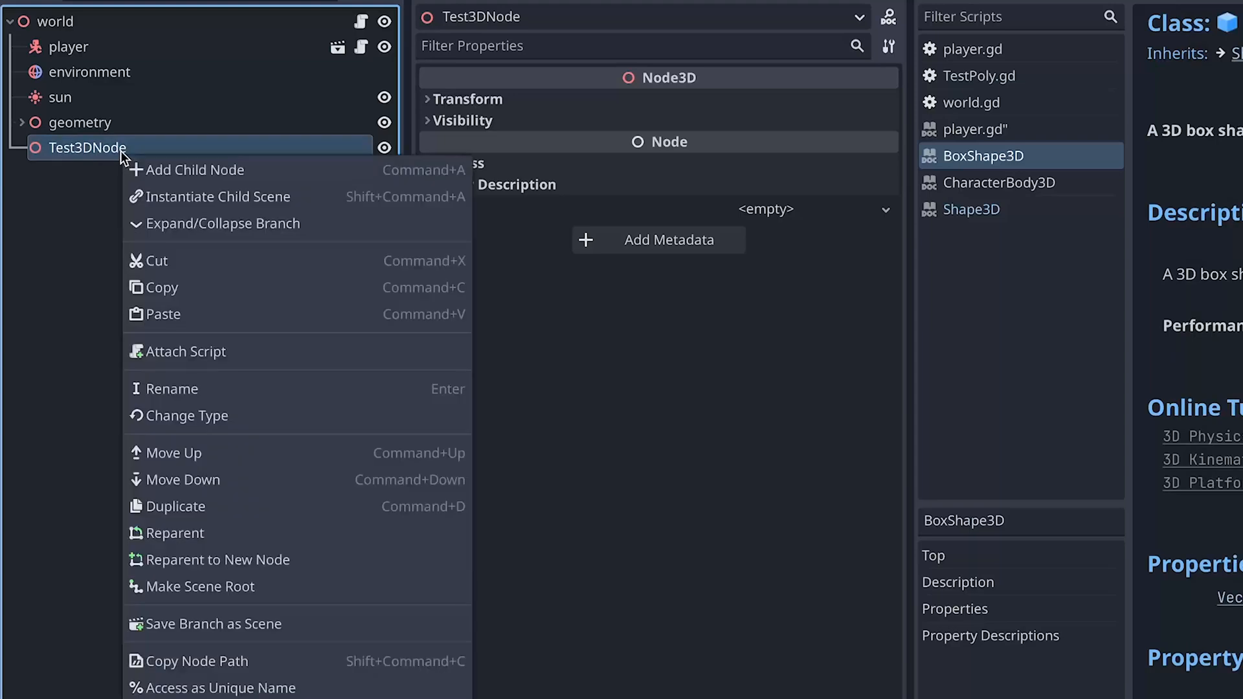
pyautogui.click(194, 170)
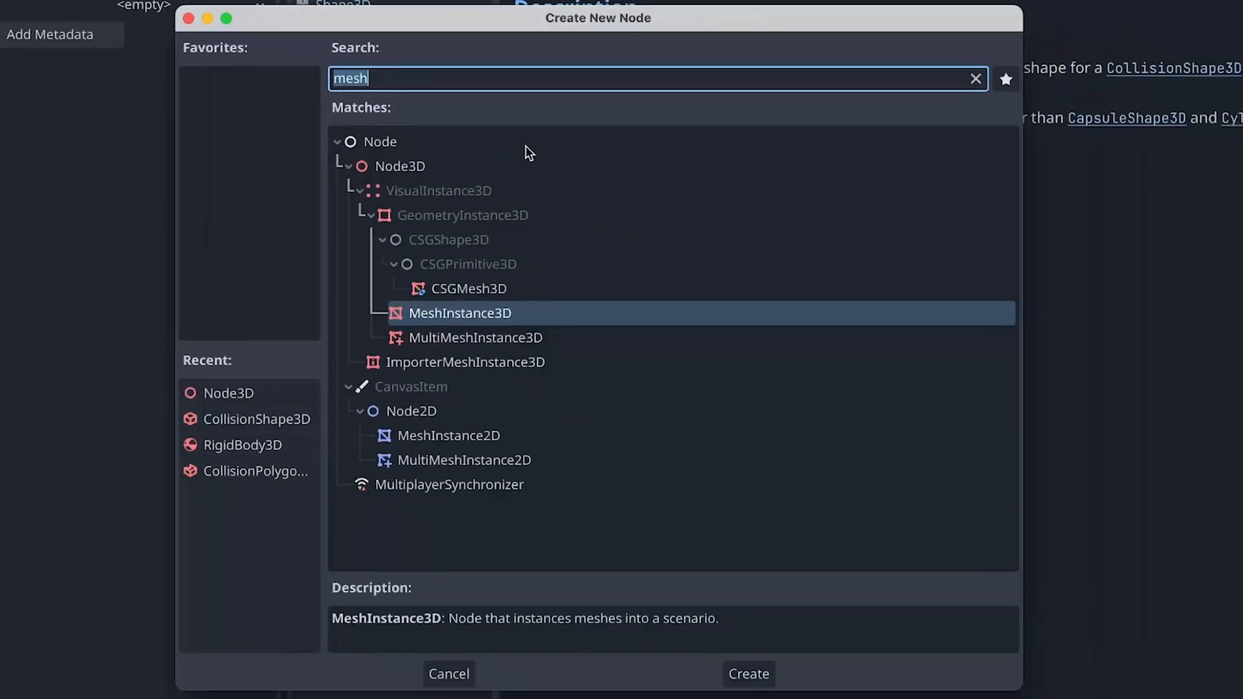
pyautogui.moveTo(466, 320)
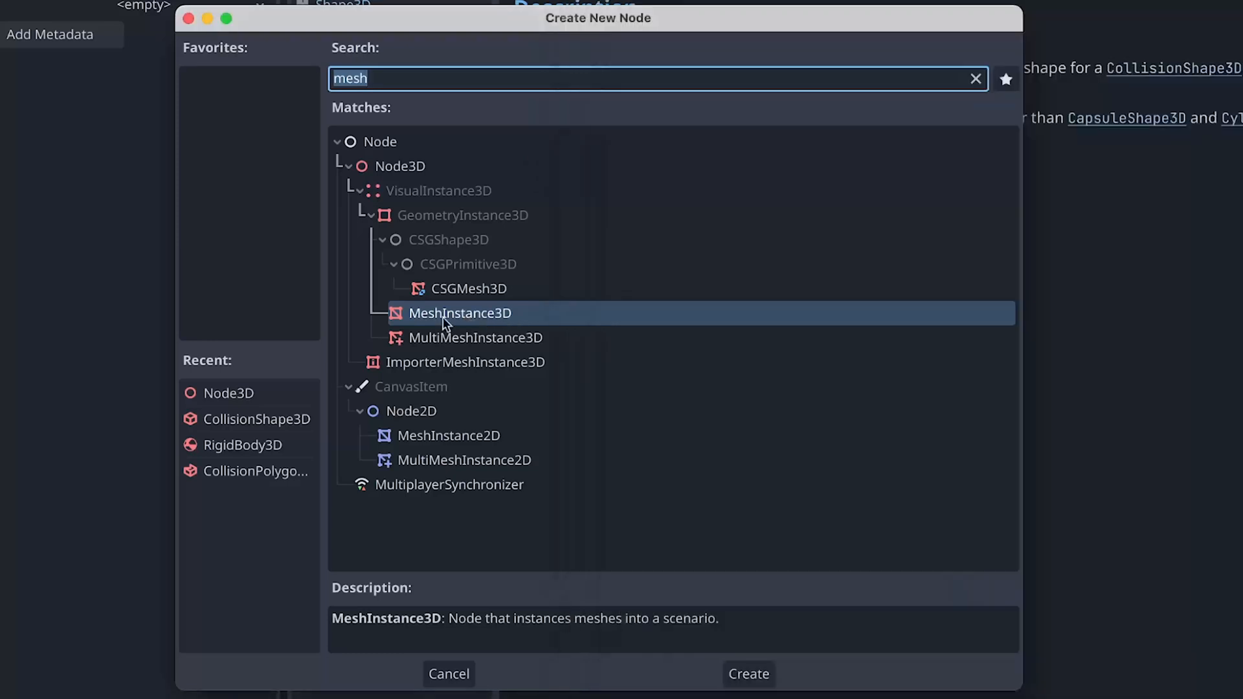
pyautogui.moveTo(458, 312)
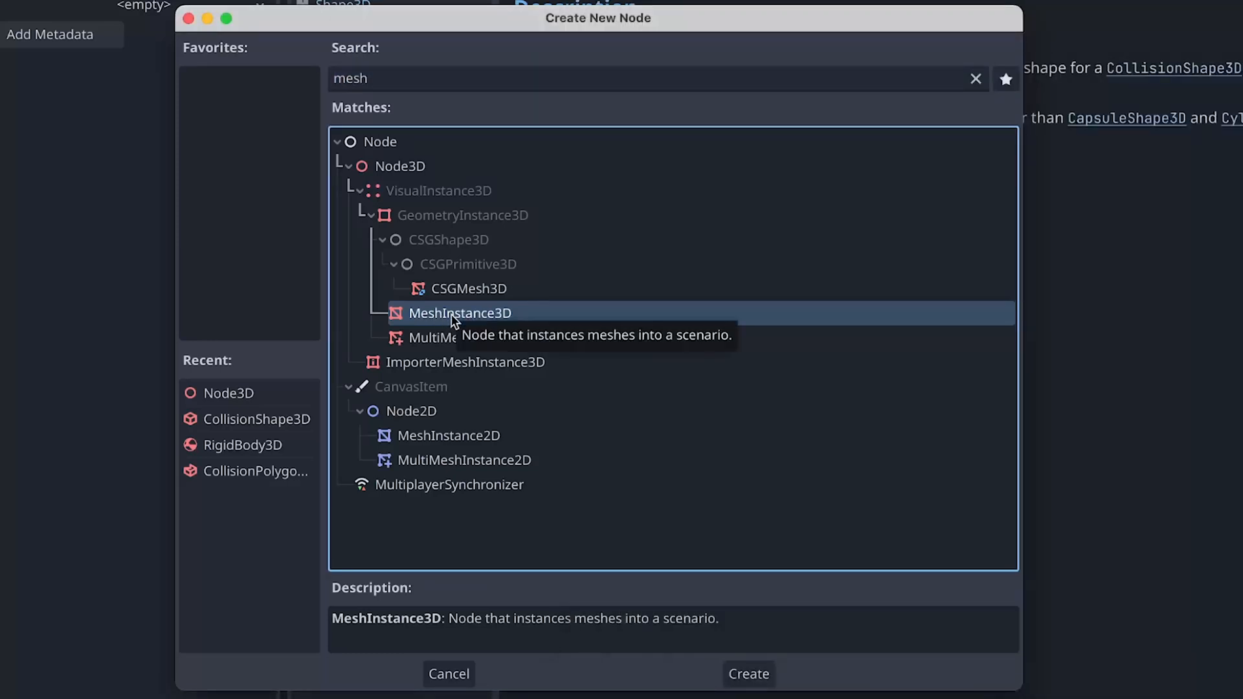
pyautogui.click(747, 674)
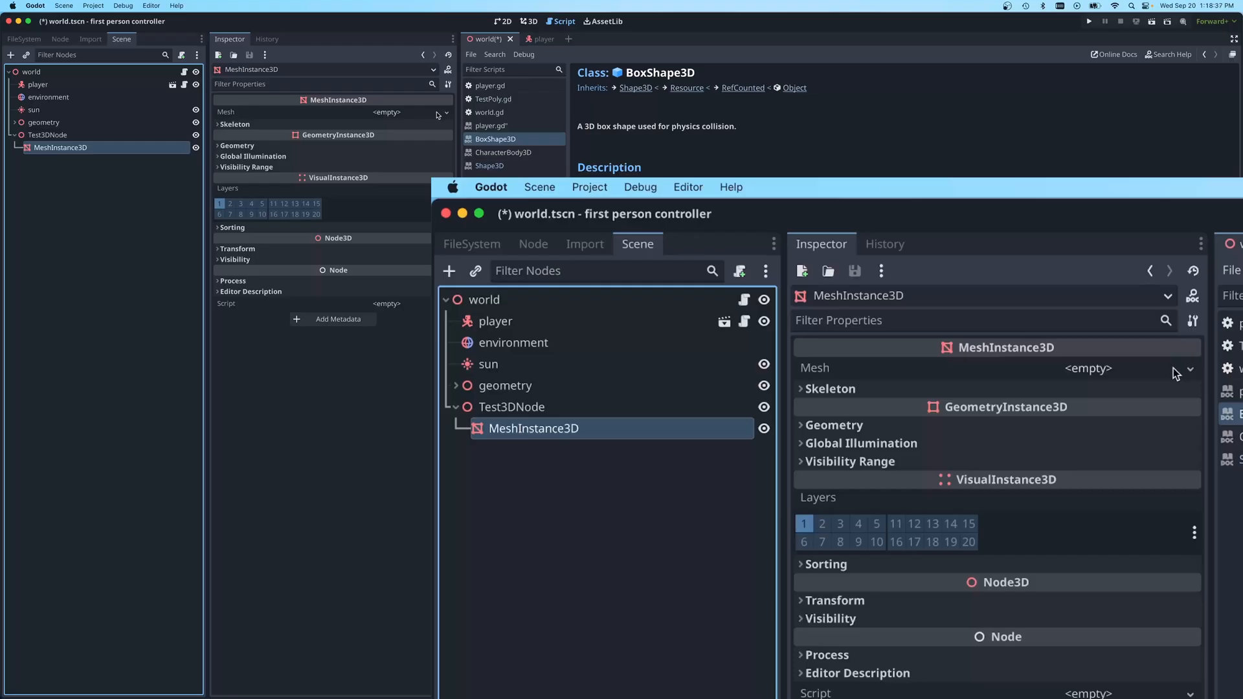
# Assign a new BoxMesh to the MeshInstance3D, then select the world root node
pyautogui.click(1190, 369)
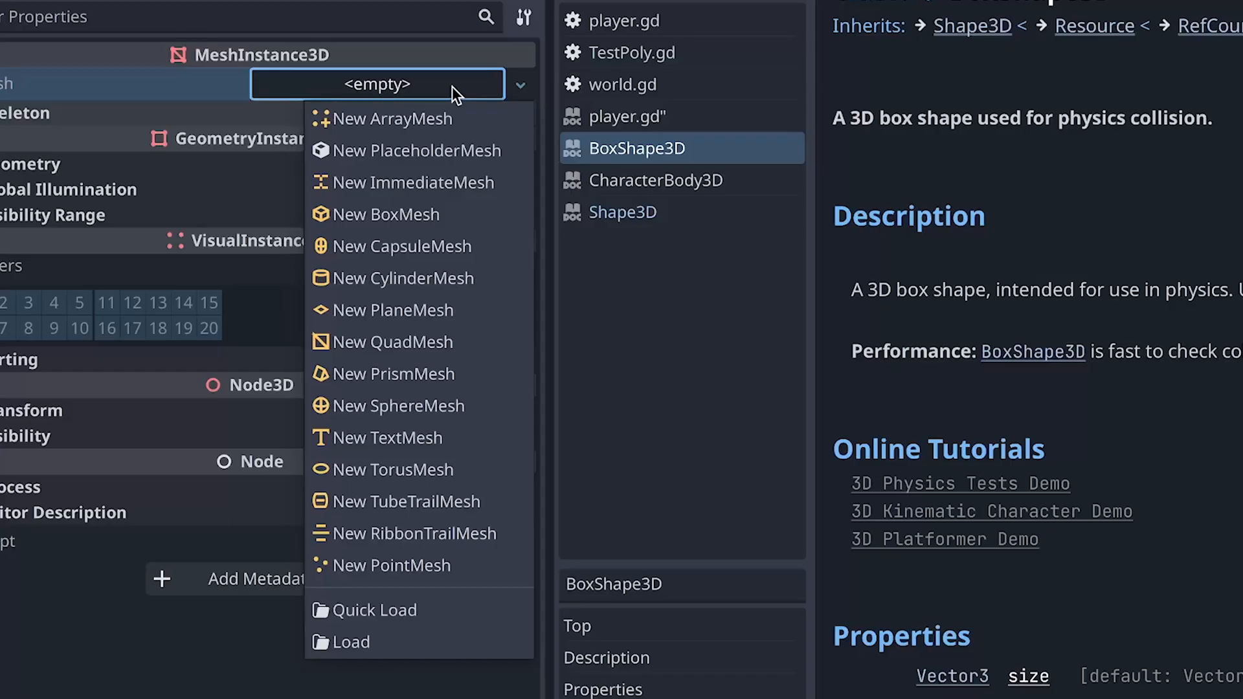
pyautogui.moveTo(361, 71)
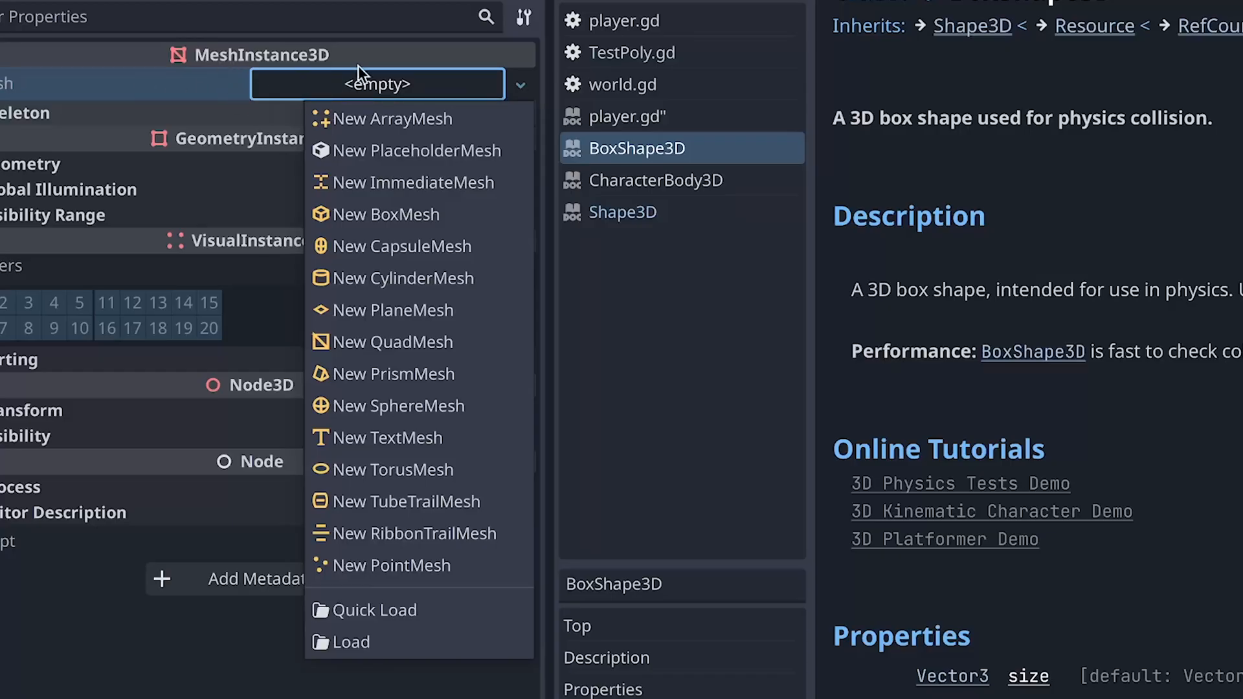
pyautogui.moveTo(383, 214)
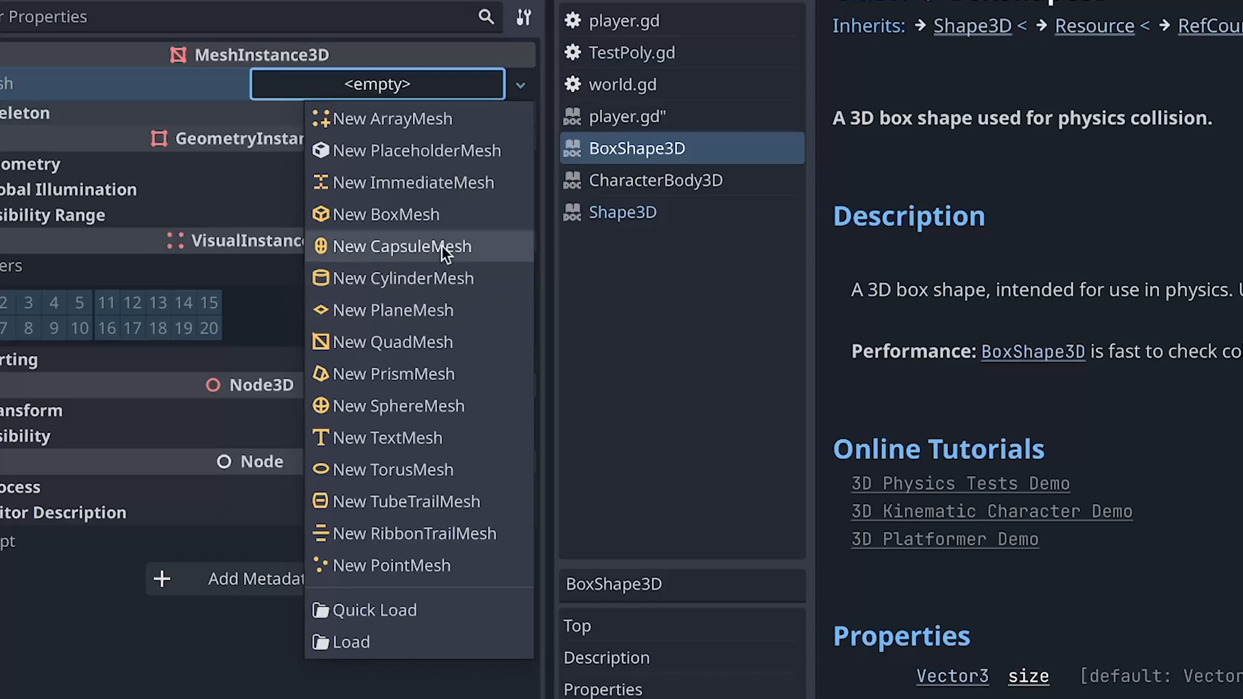
pyautogui.moveTo(373, 280)
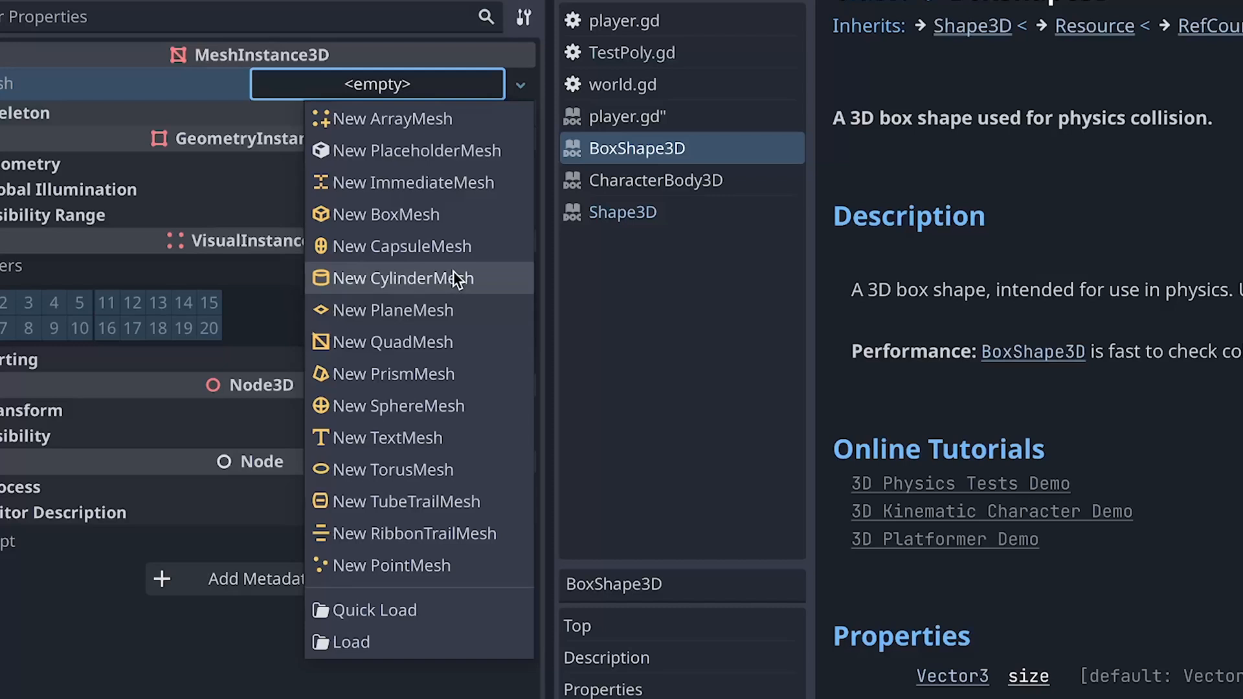
pyautogui.moveTo(387, 214)
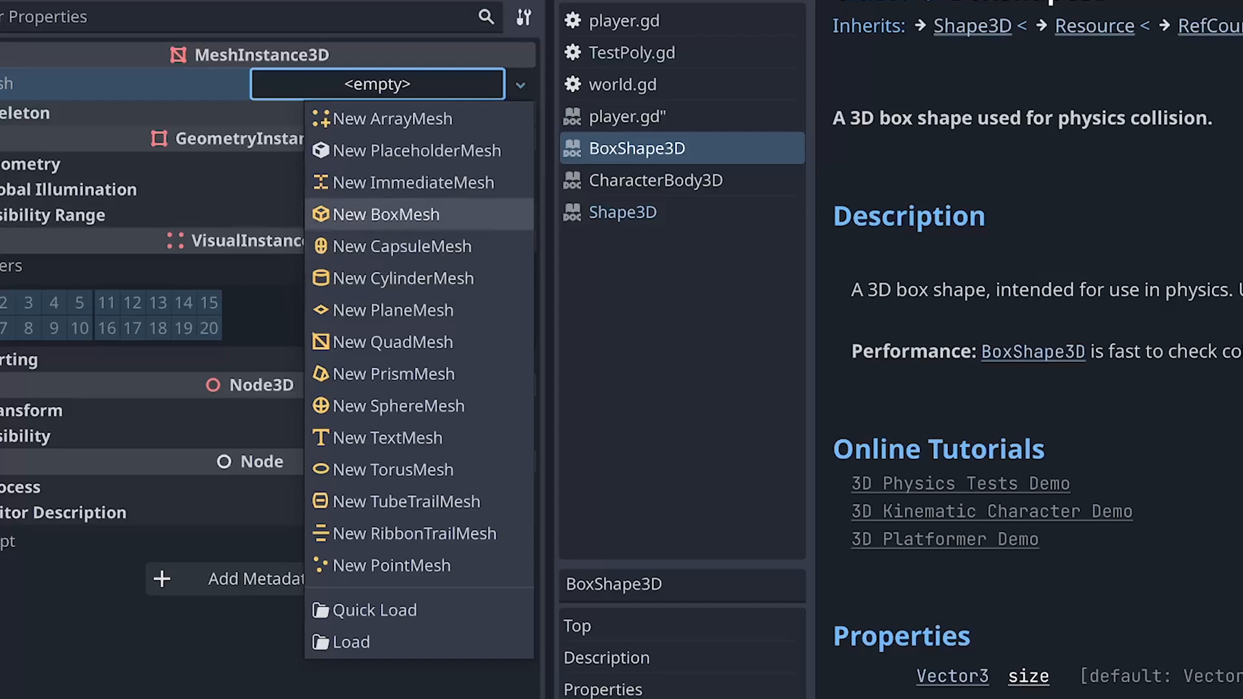
pyautogui.moveTo(393, 309)
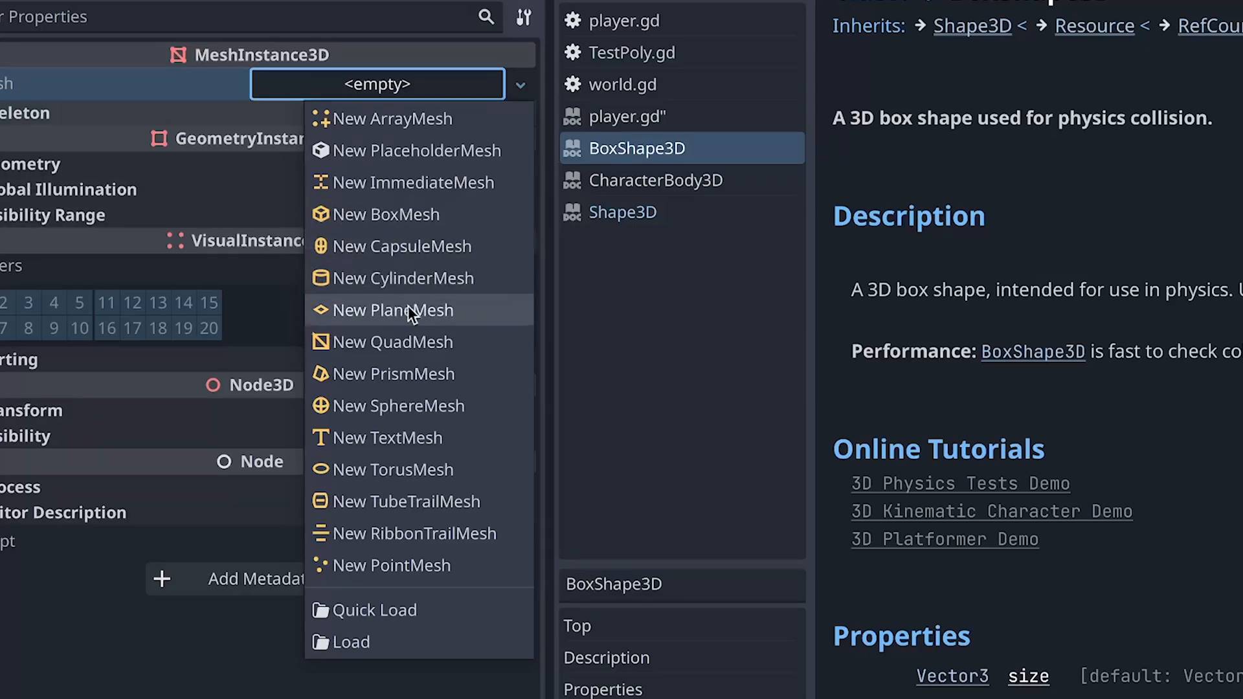
pyautogui.moveTo(387, 213)
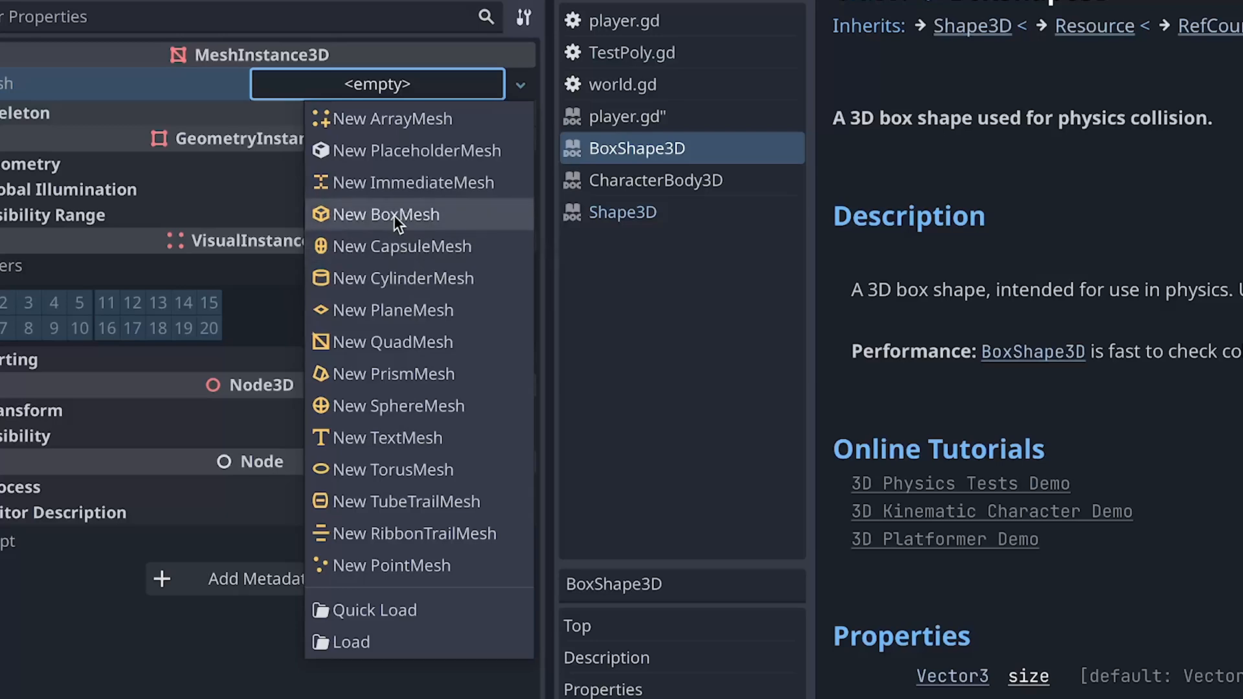
pyautogui.click(387, 214)
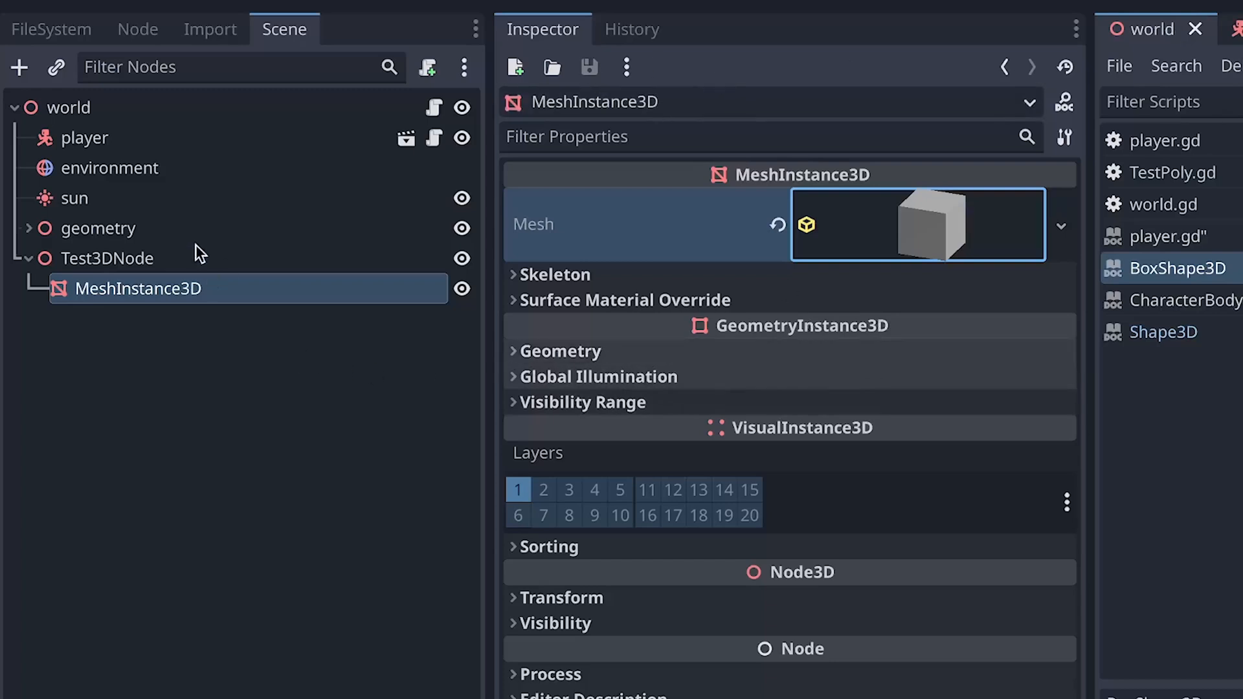
pyautogui.click(71, 107)
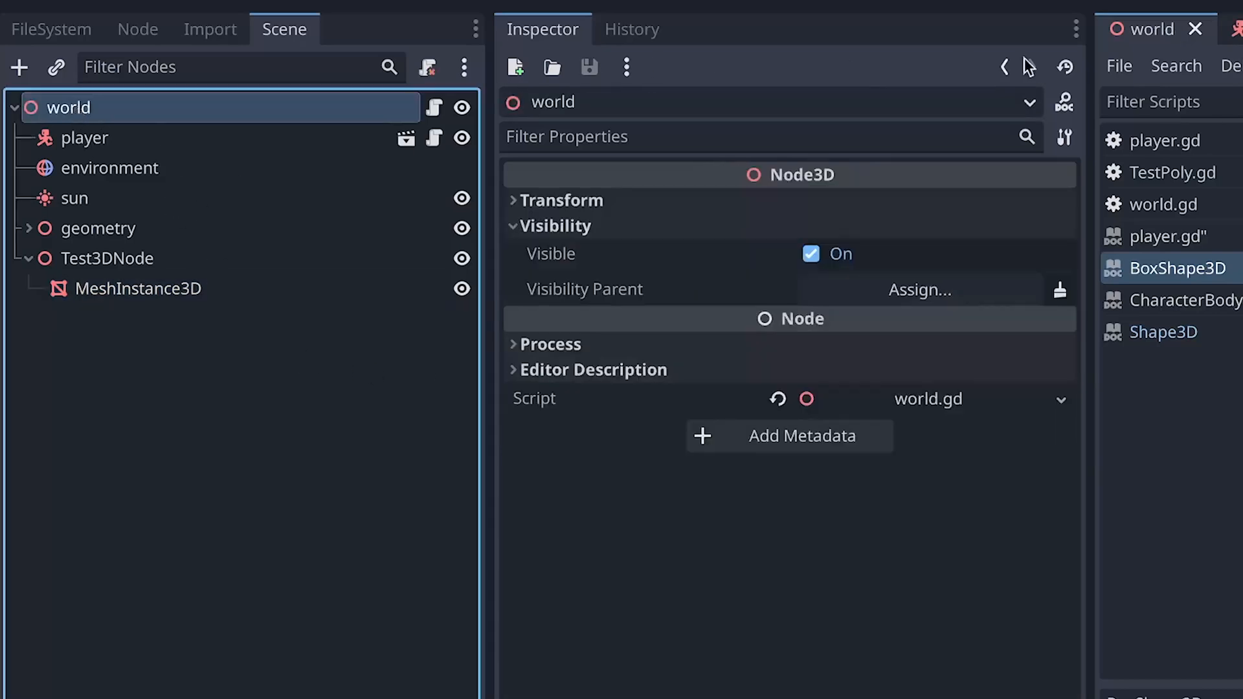
# View the cube in the 3D scene and drag it to the left of the orange capsule
pyautogui.click(137, 287)
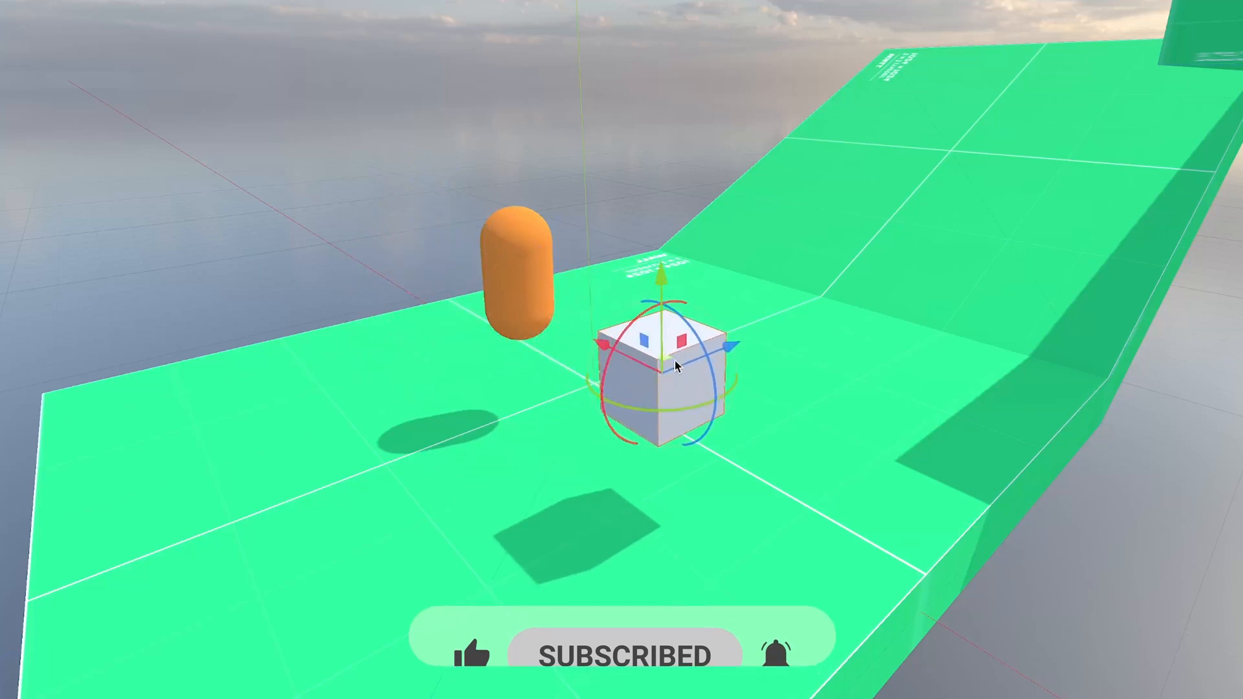
pyautogui.moveTo(662, 369); pyautogui.dragTo(361, 302)
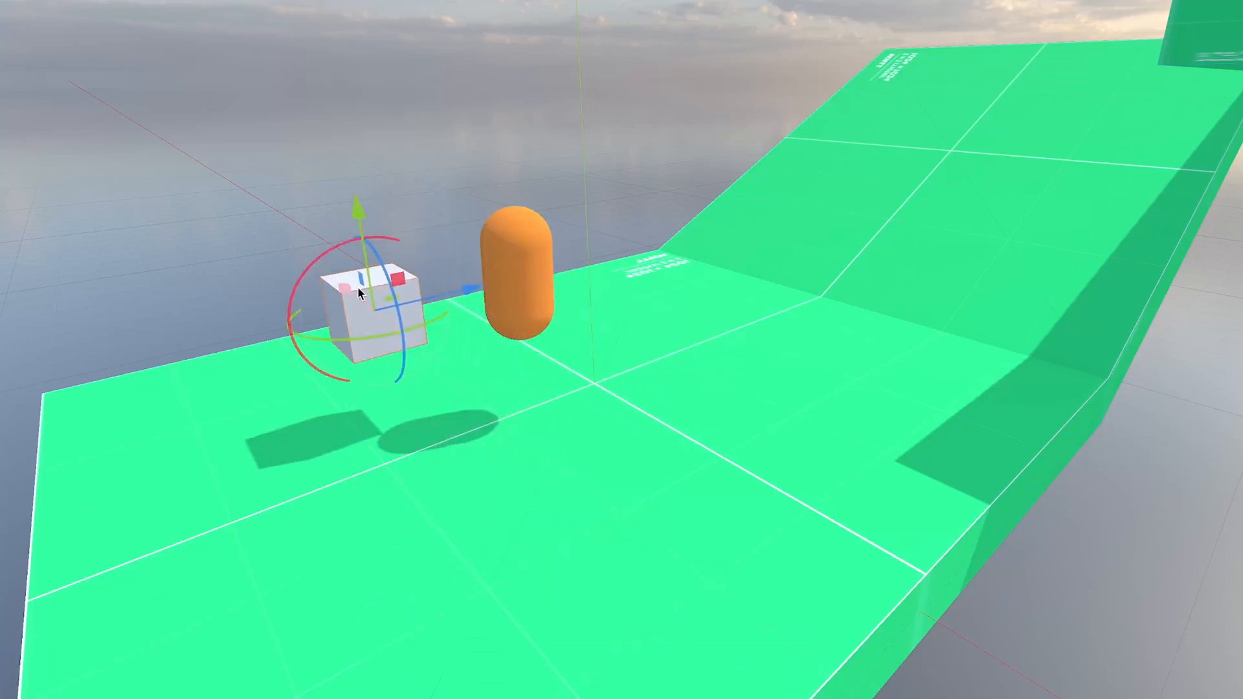